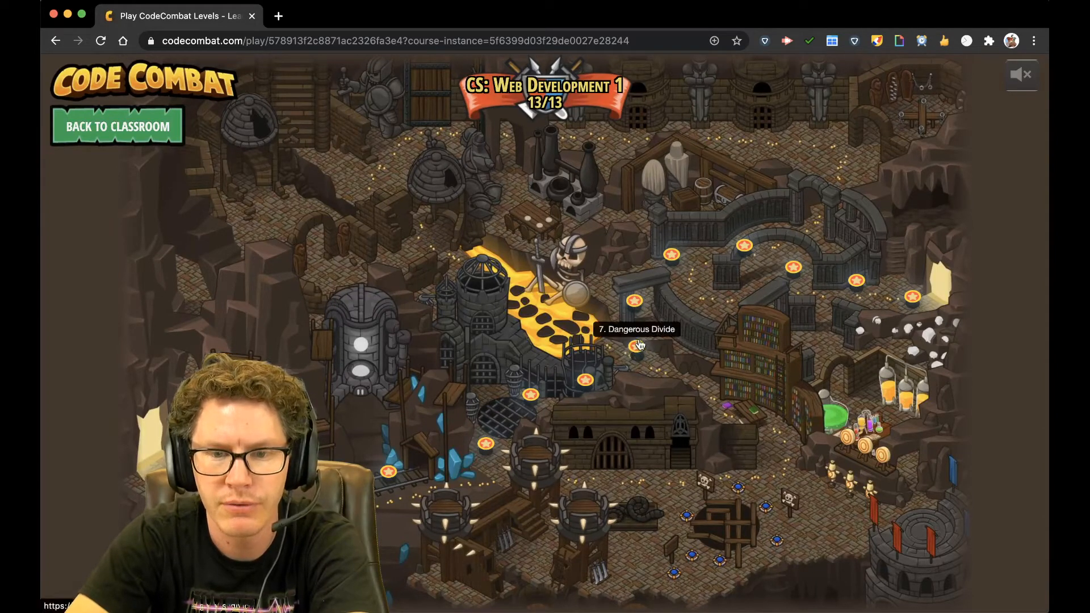
Select the Dangerous Divide node on the map and start playing it.
left_click(637, 347)
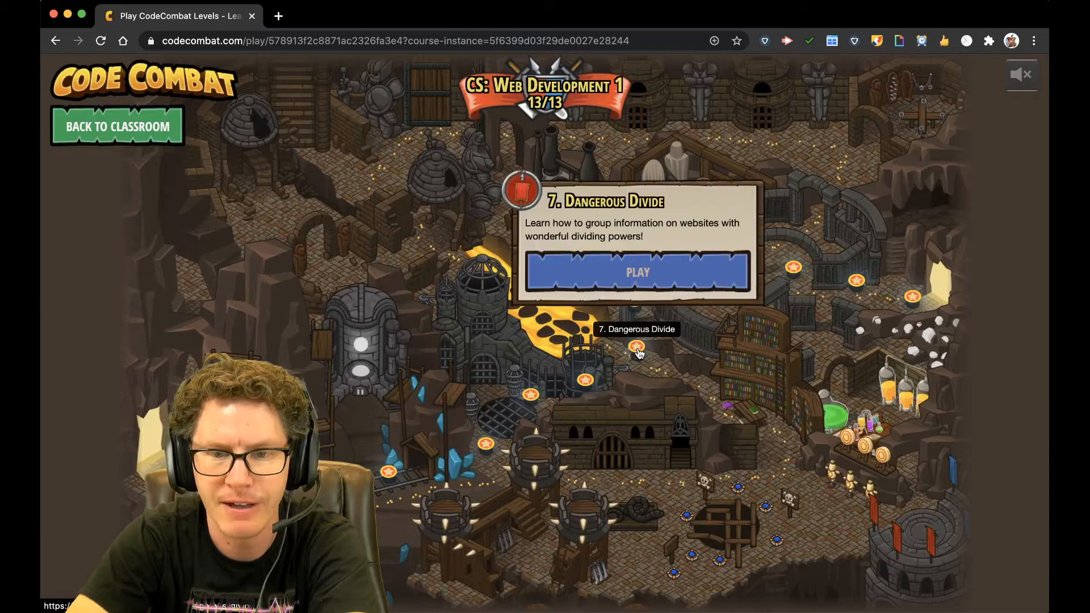
left_click(636, 272)
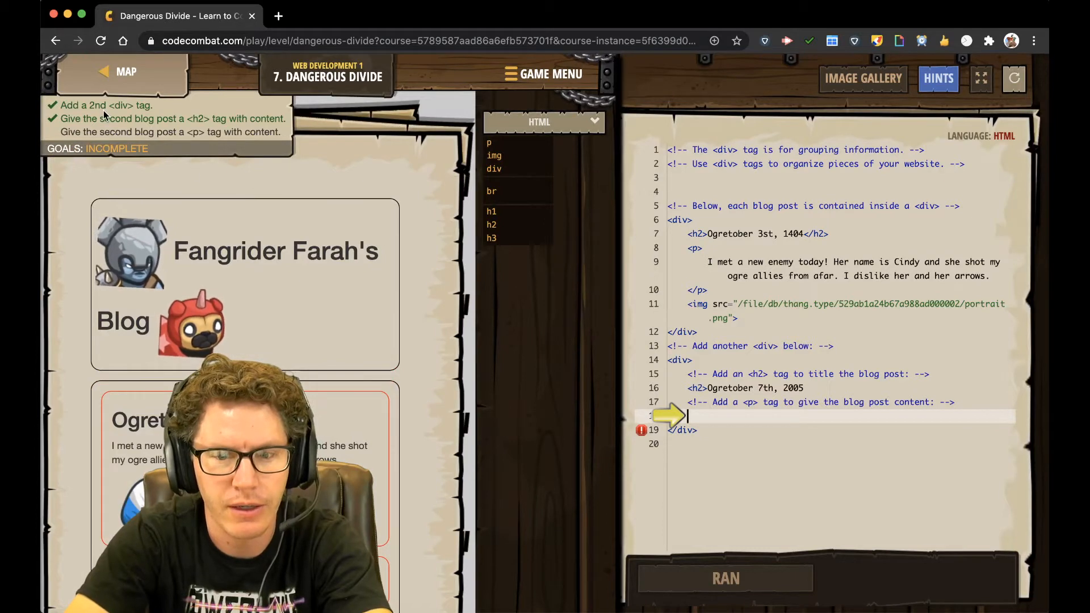
Reset the level's code and add an empty second blog-post div under the comment.
left_click(1013, 78)
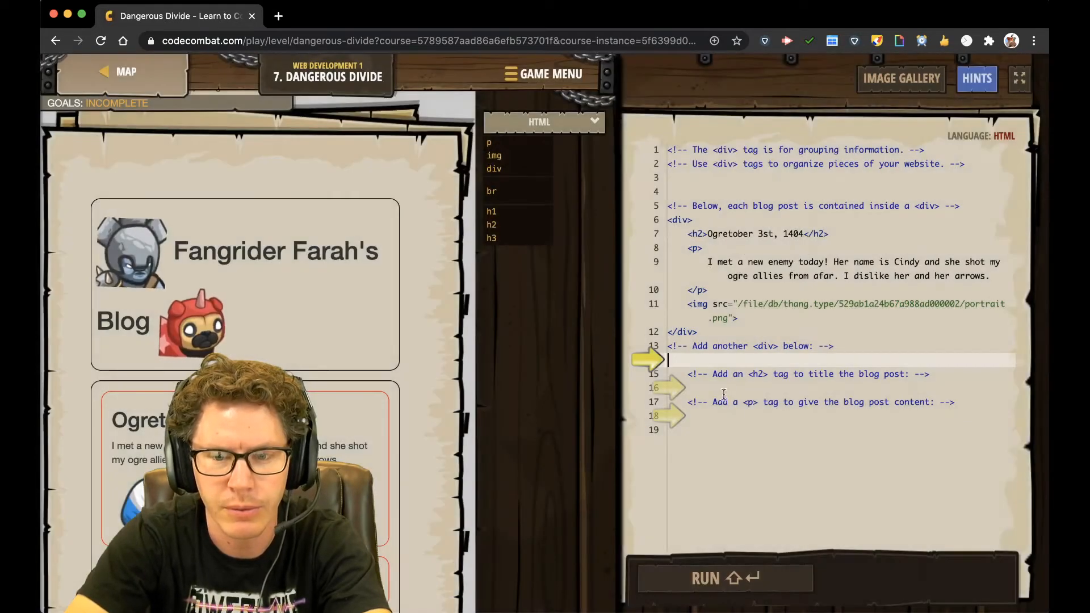
type("<")
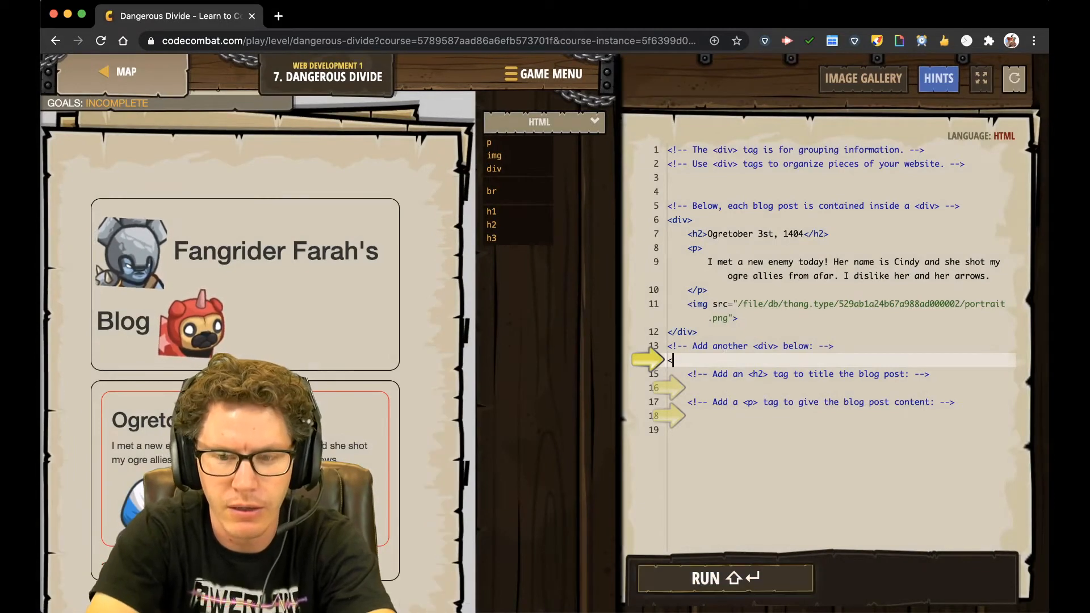
type("div>")
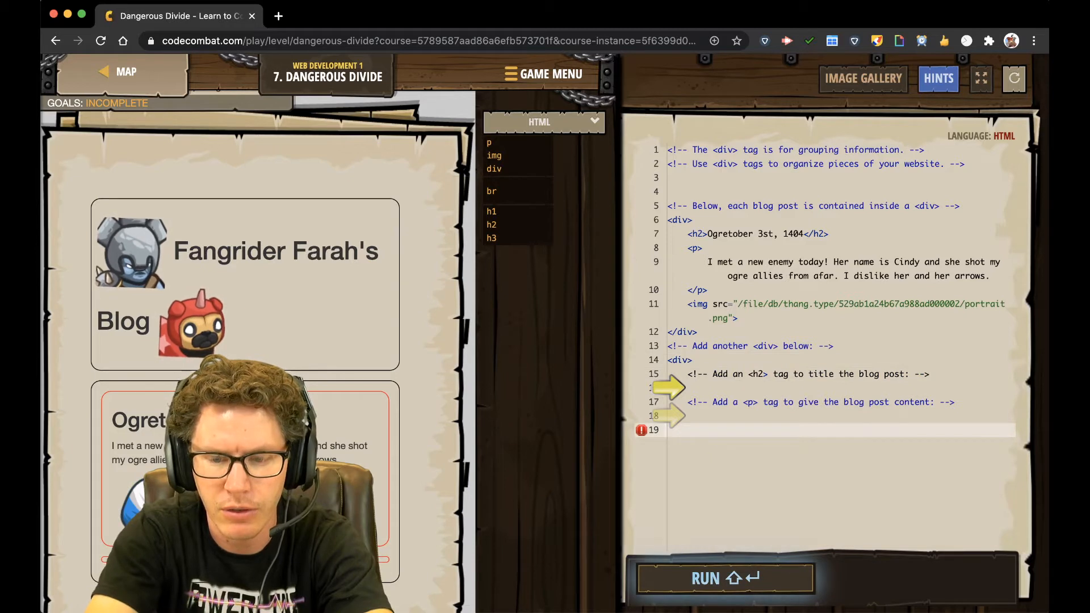
type("</div>")
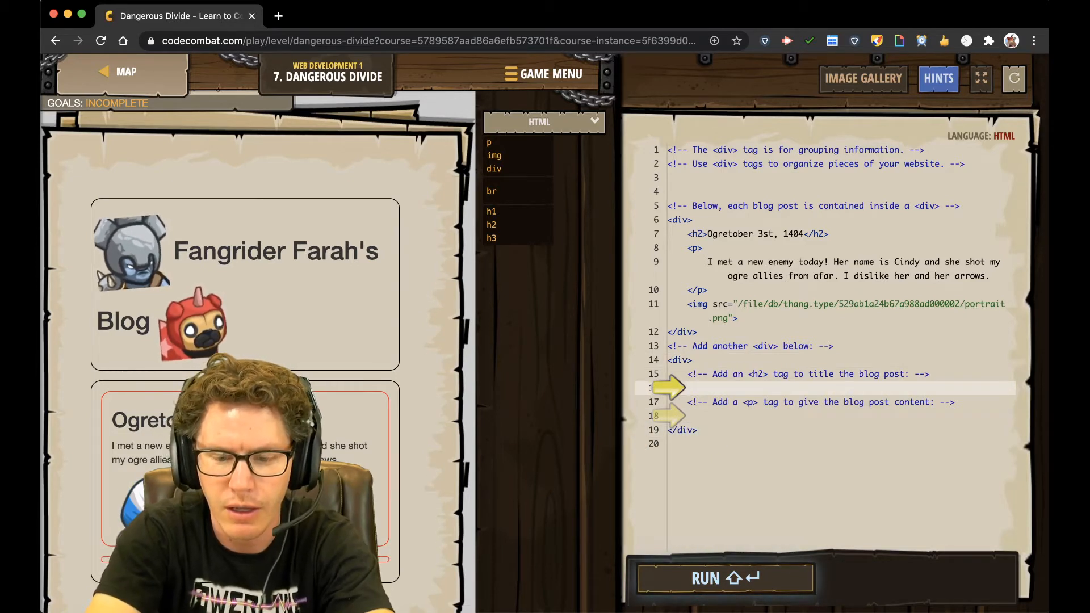
Give the new div an h2 heading reading Ogretober 31st, 1404.
type("<h2>")
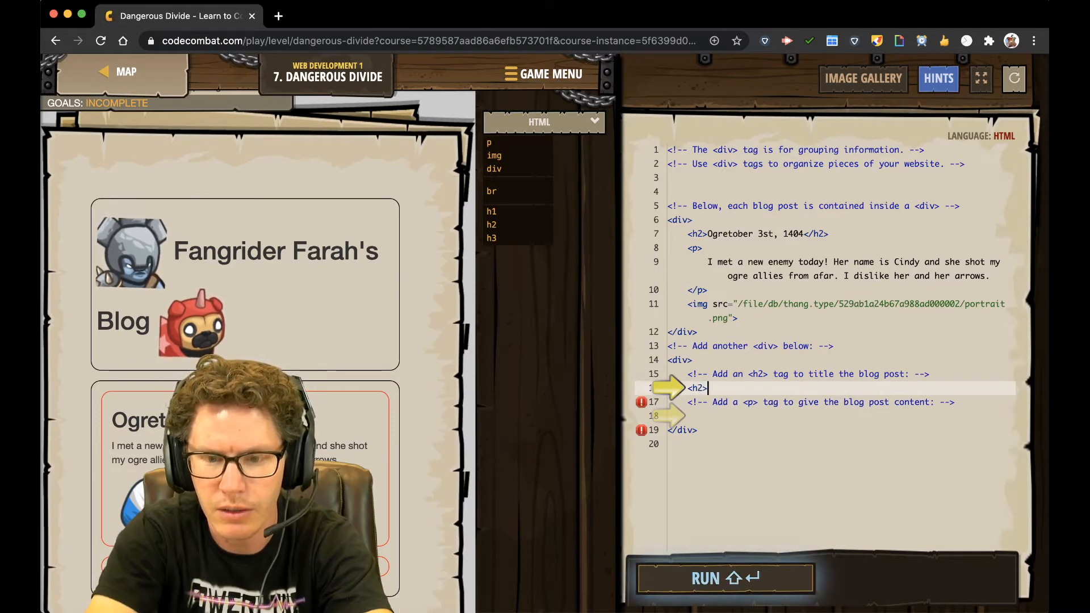
type("<")
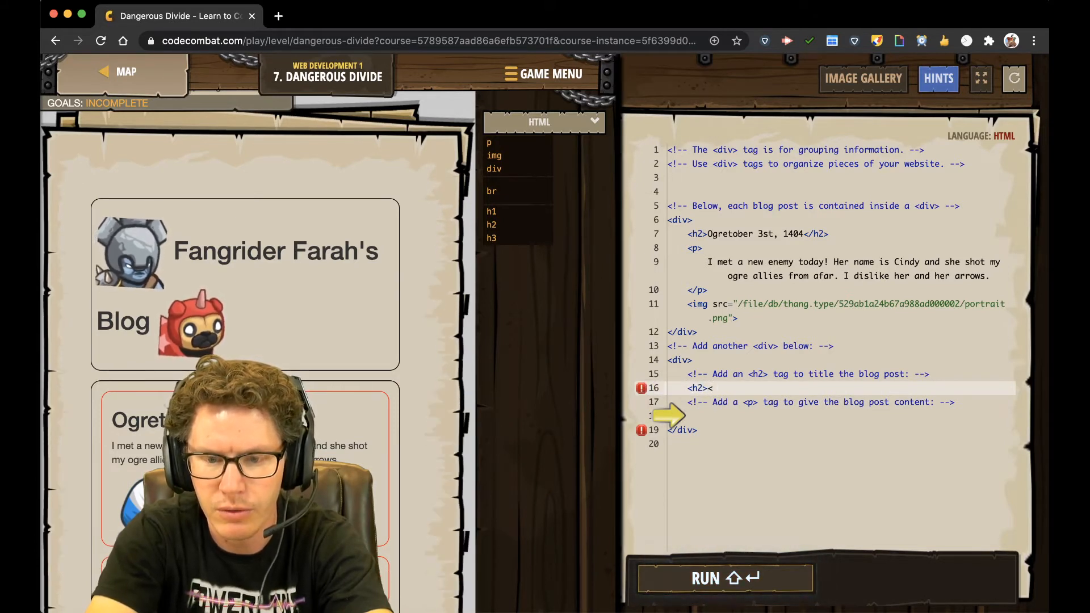
type("/h2>")
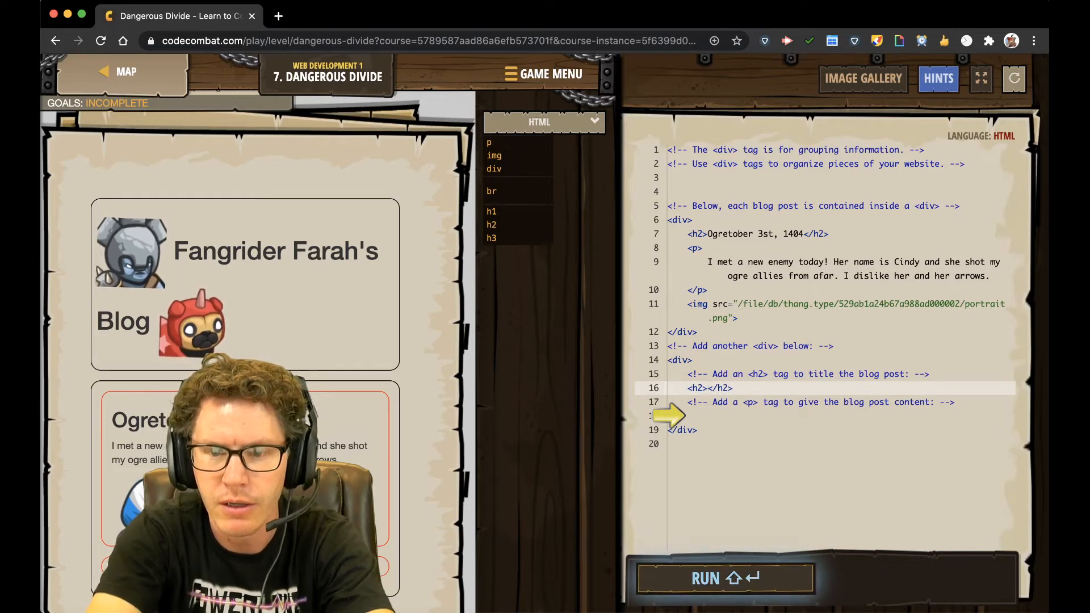
type("Oger")
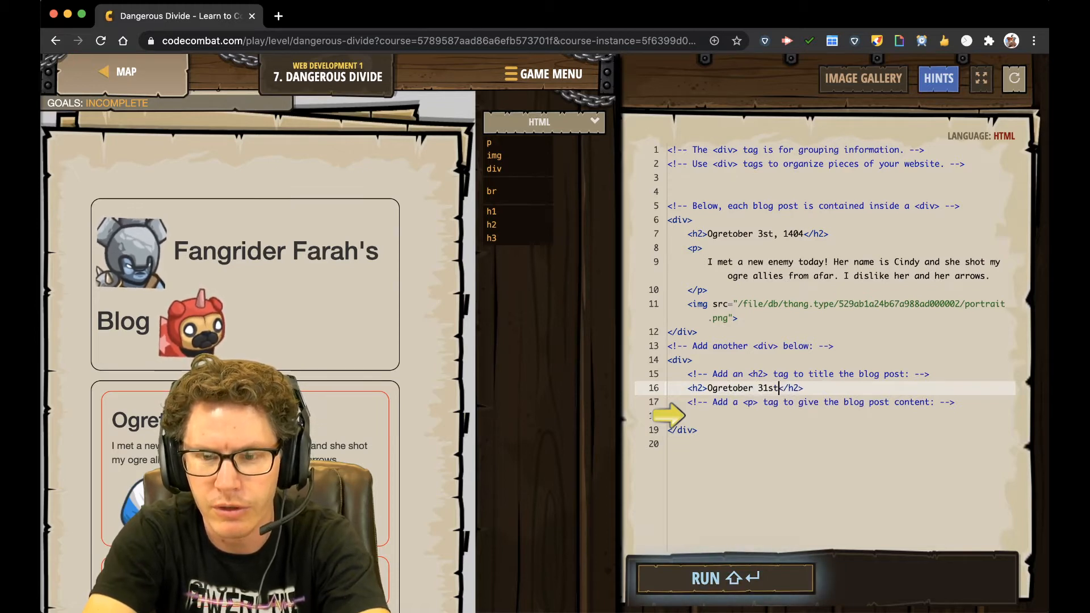
type(", 1404")
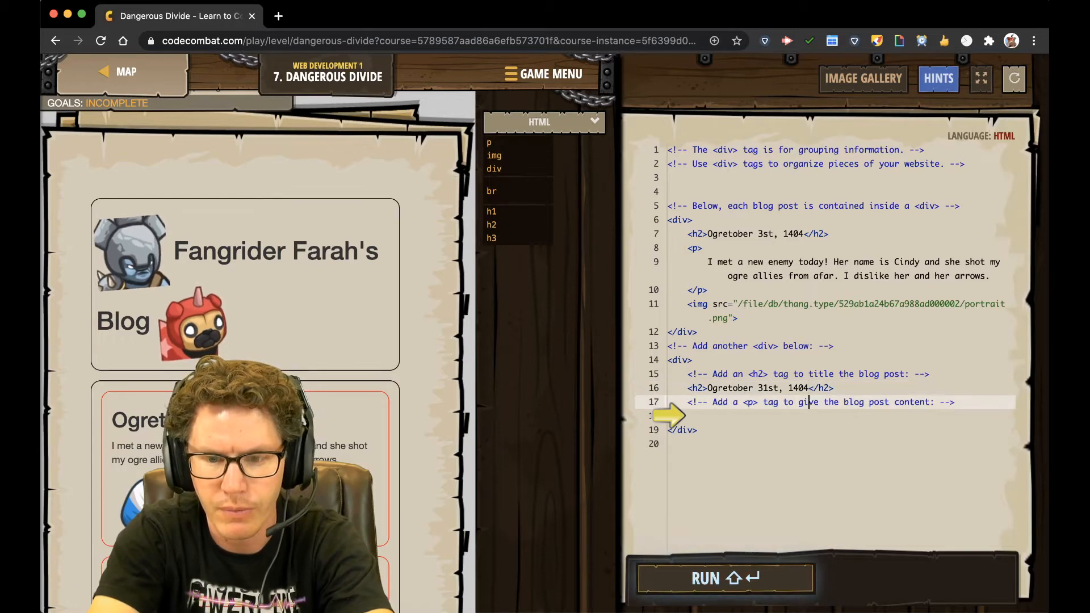
Add the paragraph 'I got some treats from other monsters tonight!' inside the second post.
type("<")
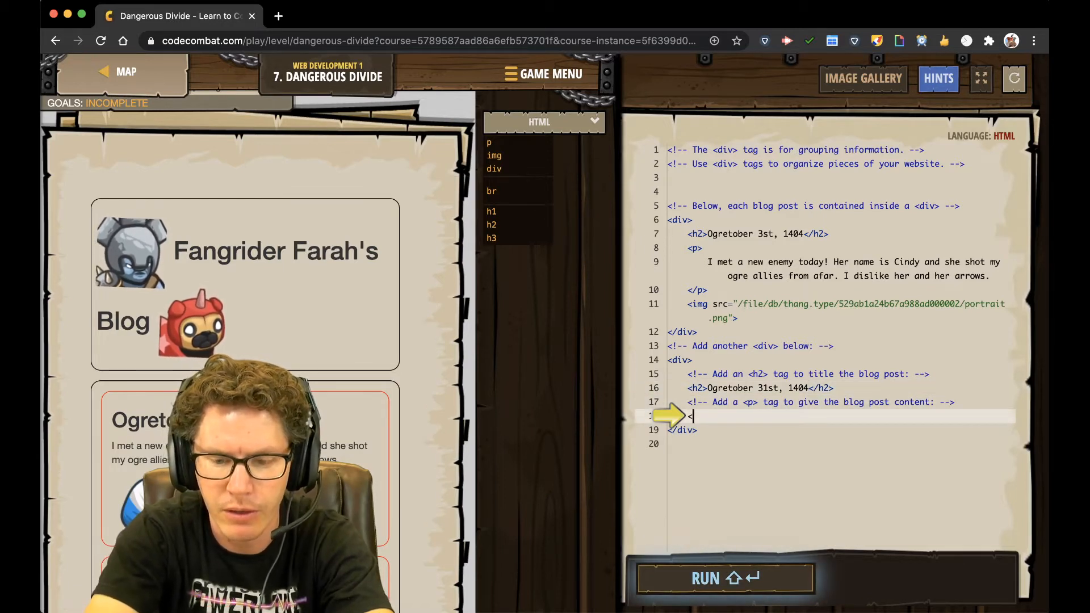
type("p>")
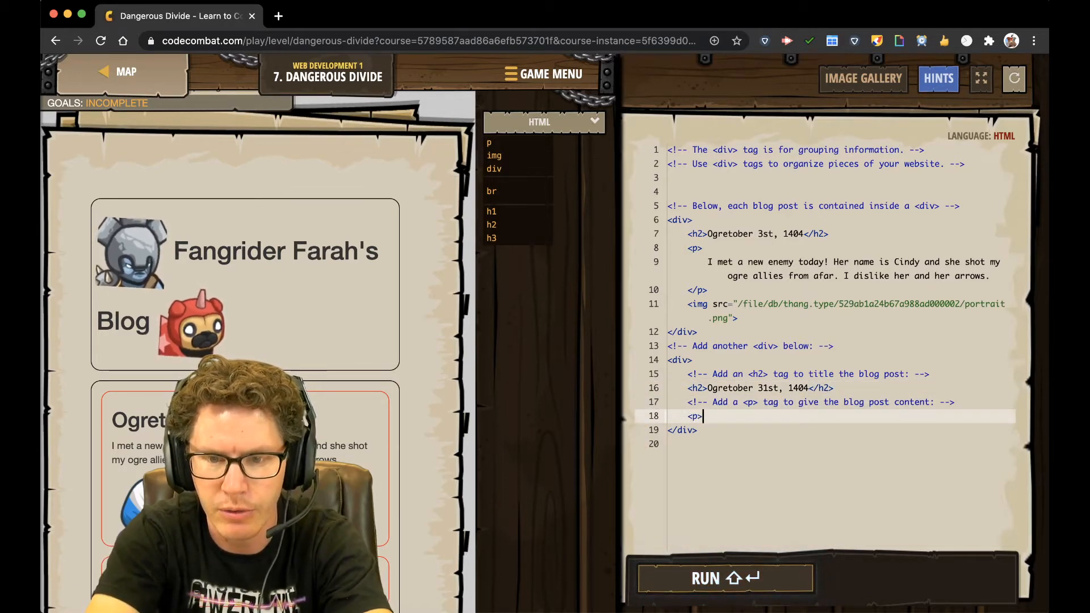
type("I")
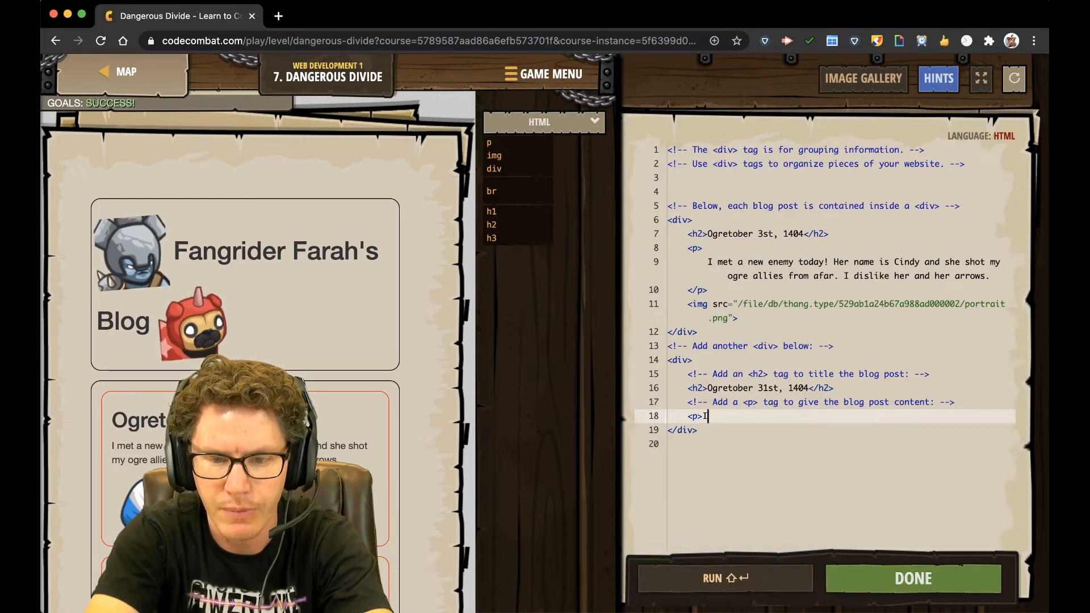
type("got")
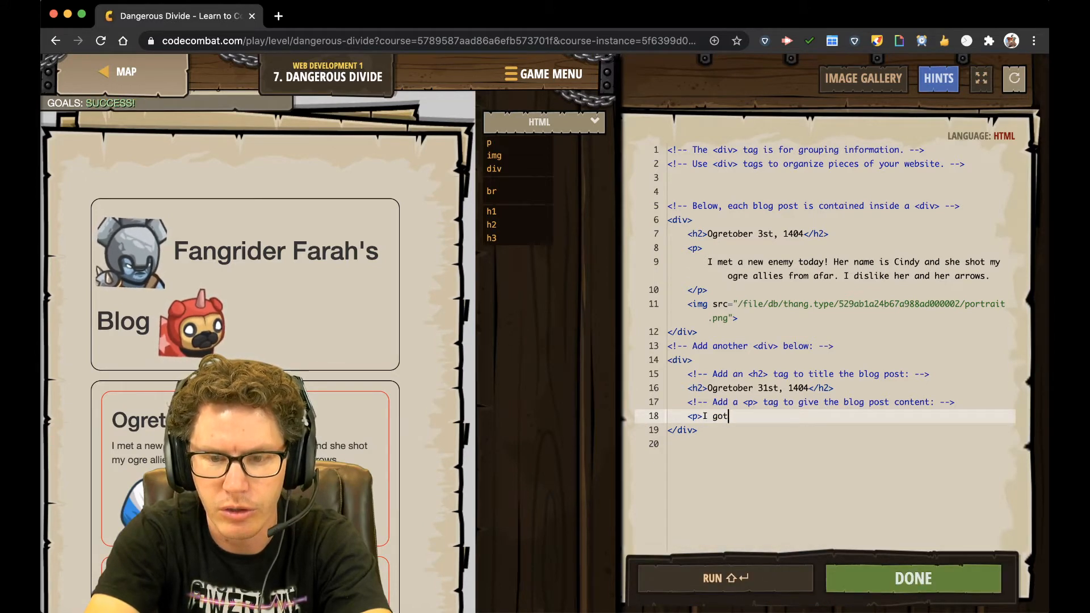
type("some treats")
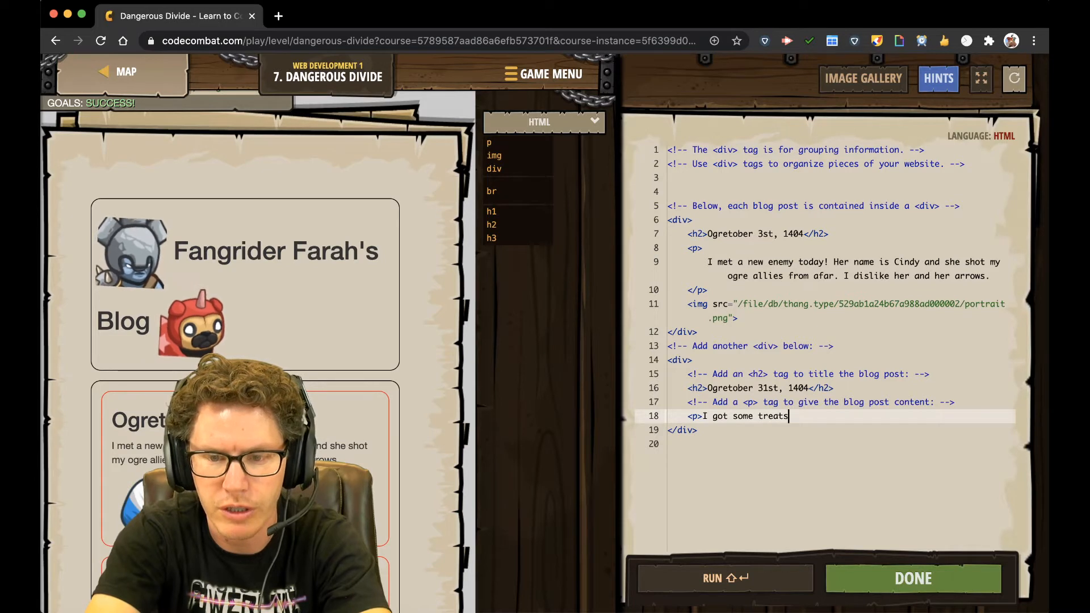
type("from")
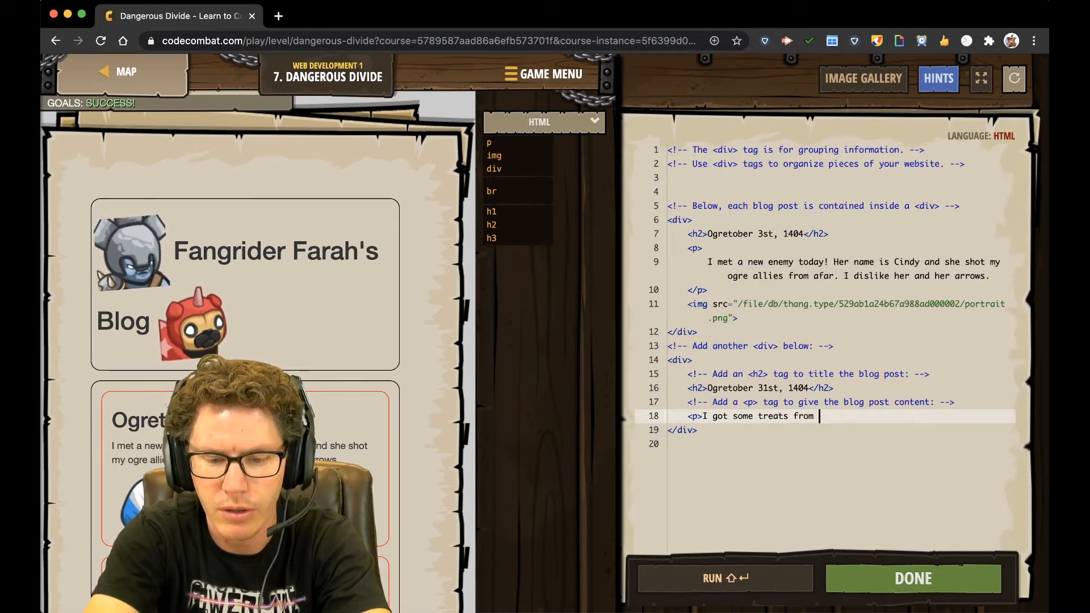
type("other monsters tonight!")
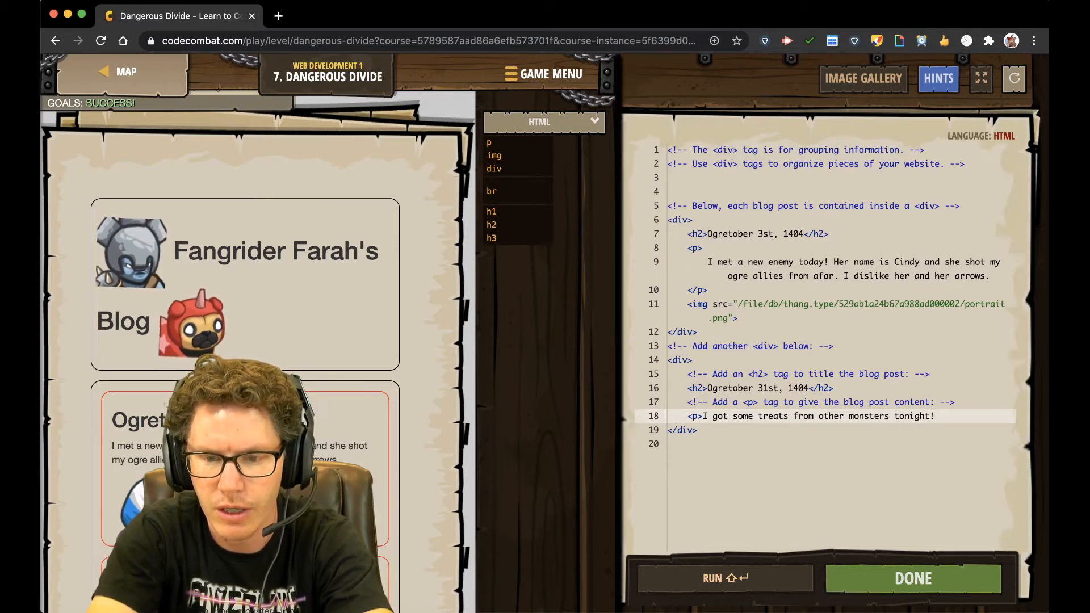
type("</p>")
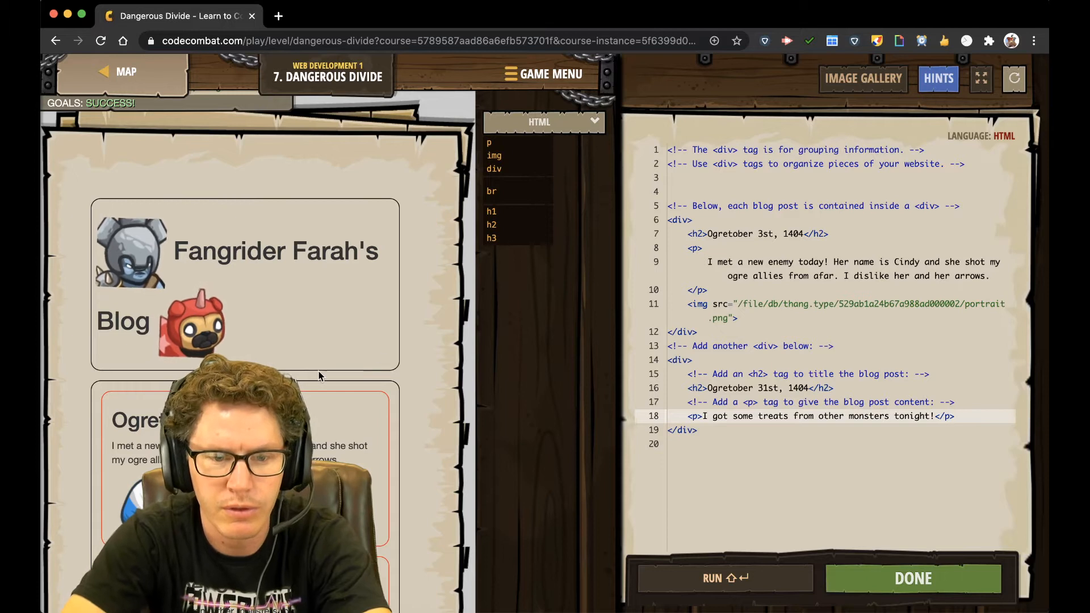
scroll("down", 3)
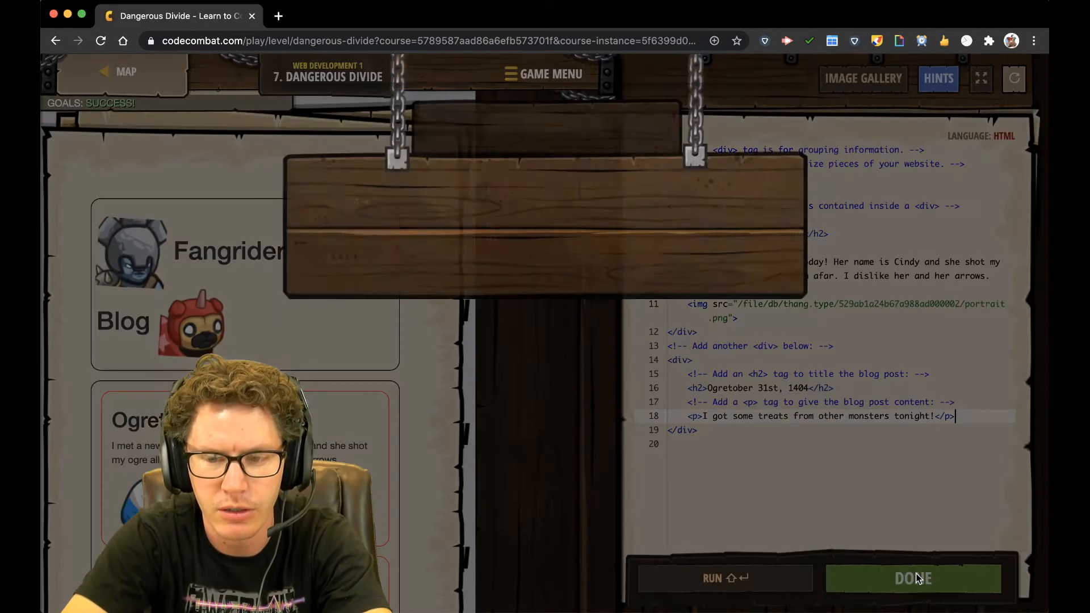
Submit the finished Dangerous Divide level and return to the course map.
left_click(913, 578)
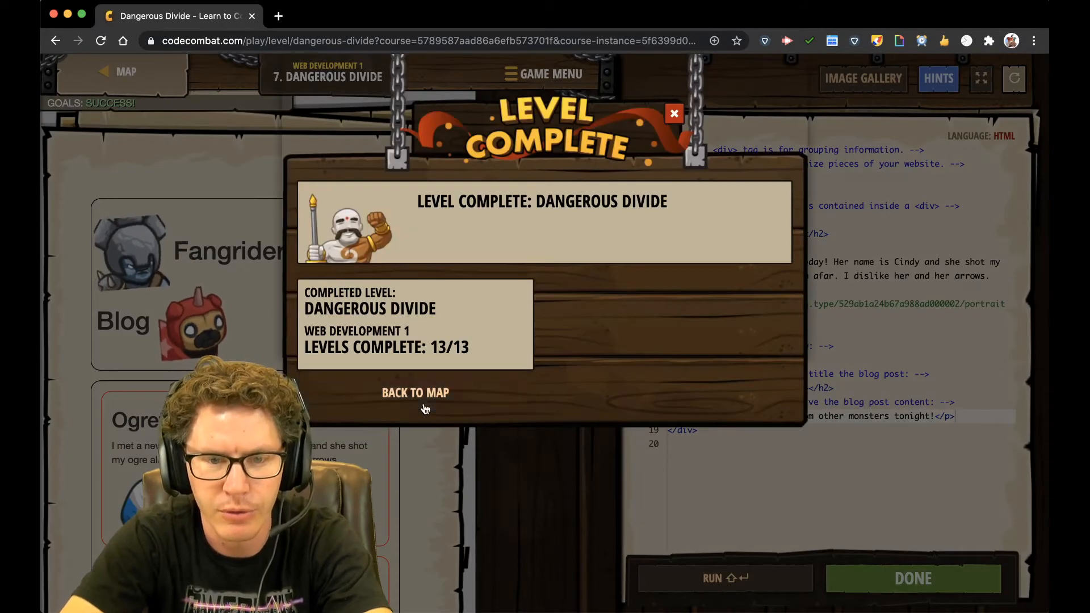
left_click(415, 393)
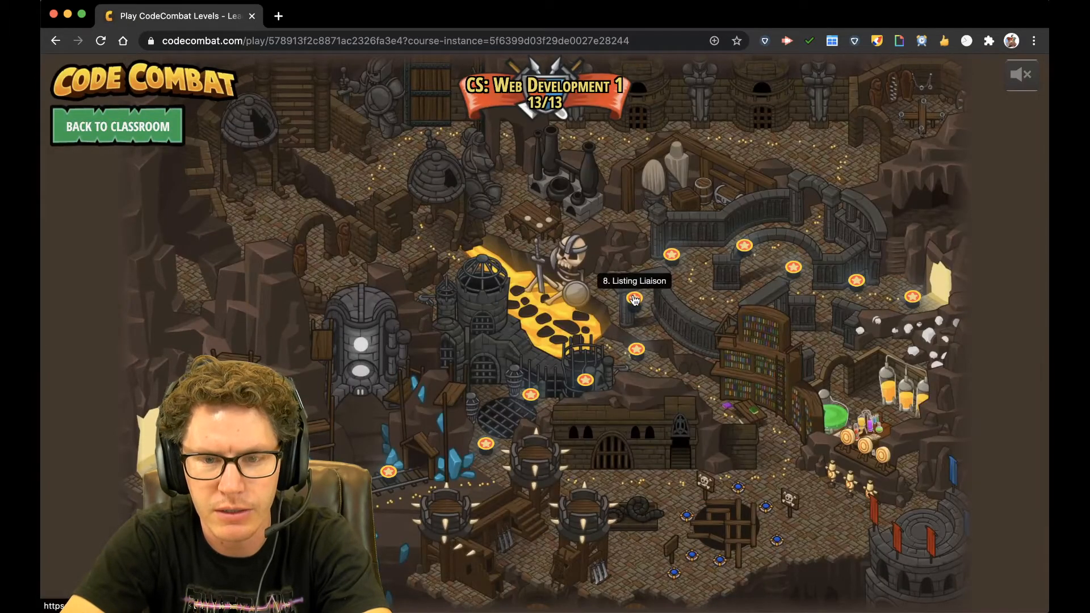
Start the Listing Liaison level and ask to reload its code from scratch.
left_click(633, 298)
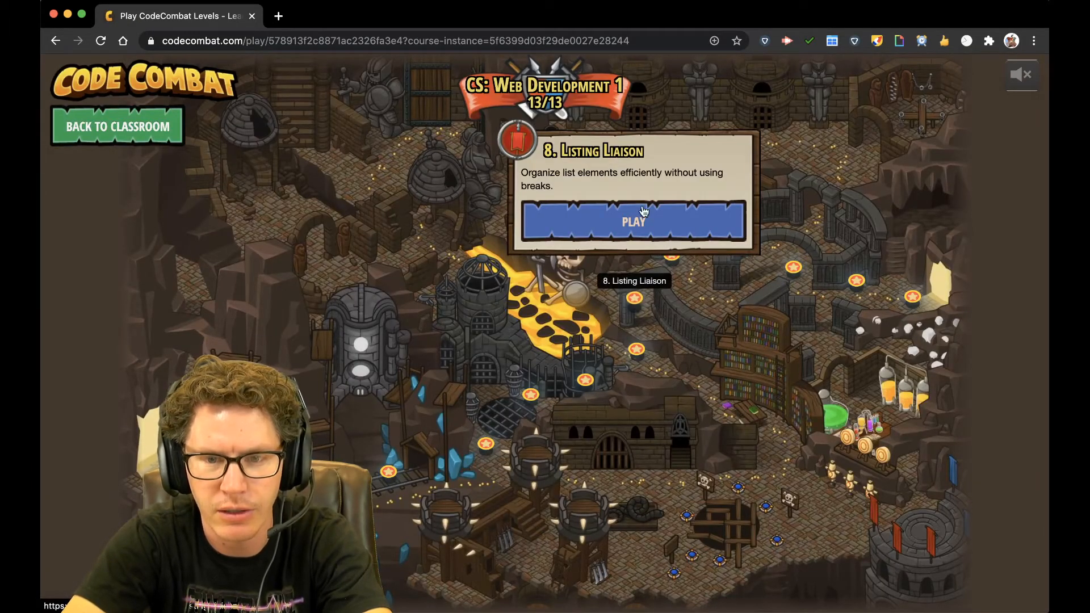
left_click(633, 222)
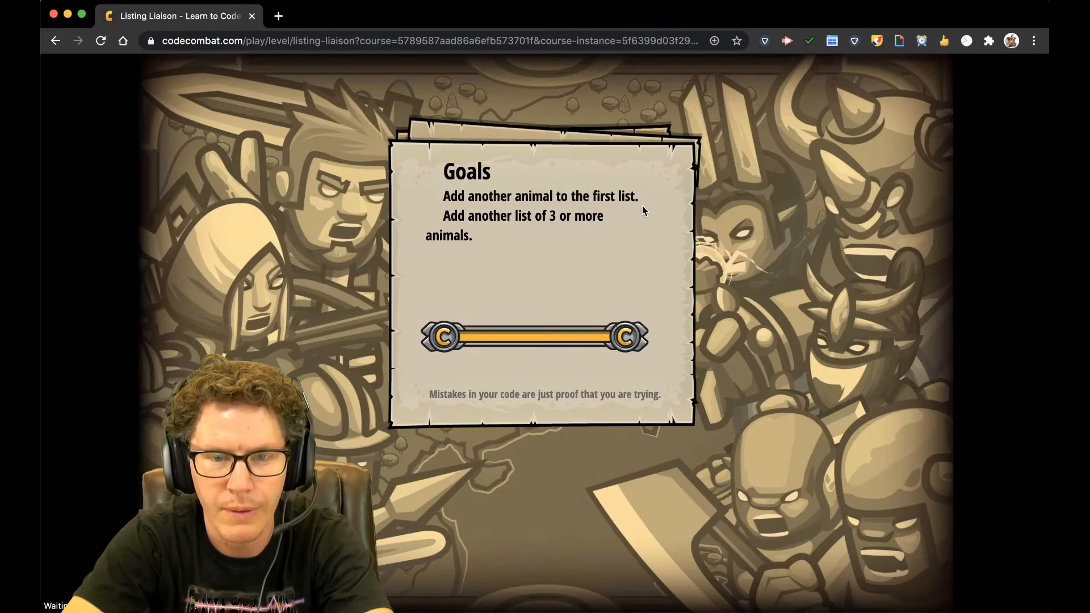
left_click(1014, 79)
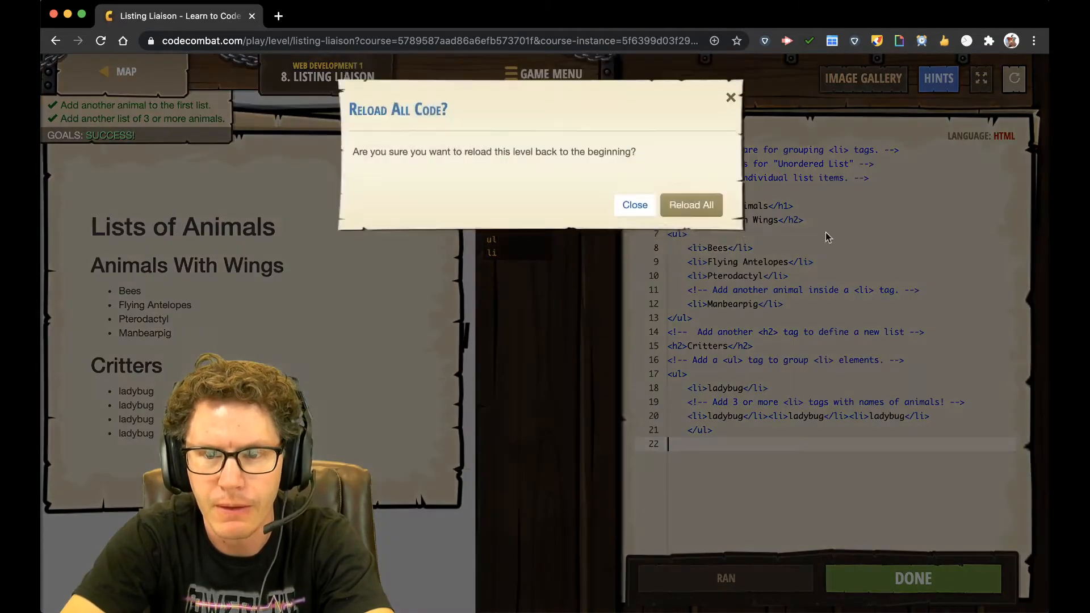
Confirm the reload, then add Hawk as a fourth li in the Animals With Wings list.
left_click(691, 205)
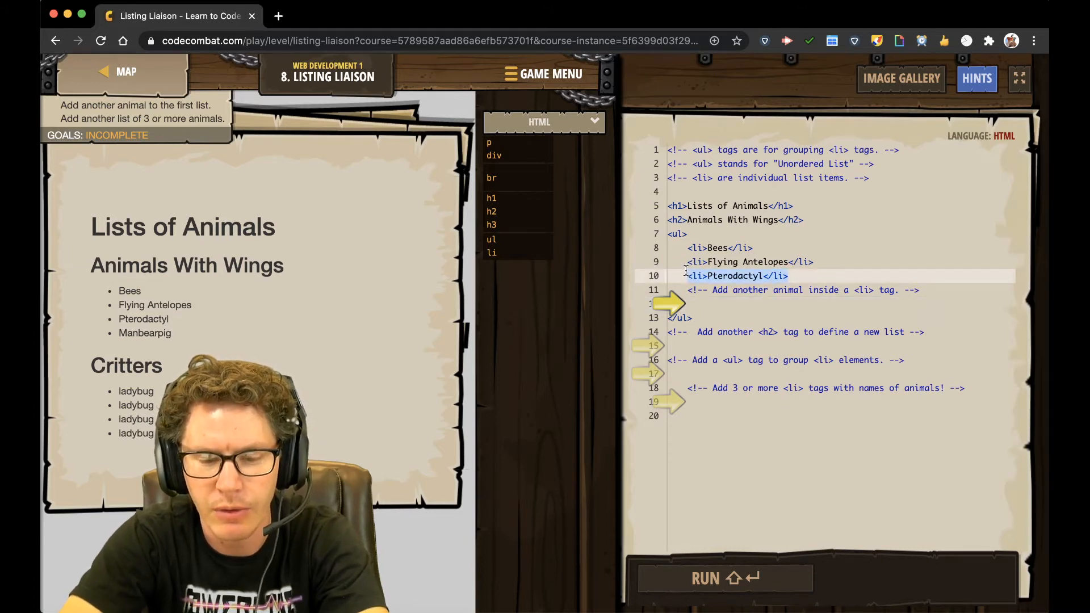
type("<li>Pterodactyl</li>")
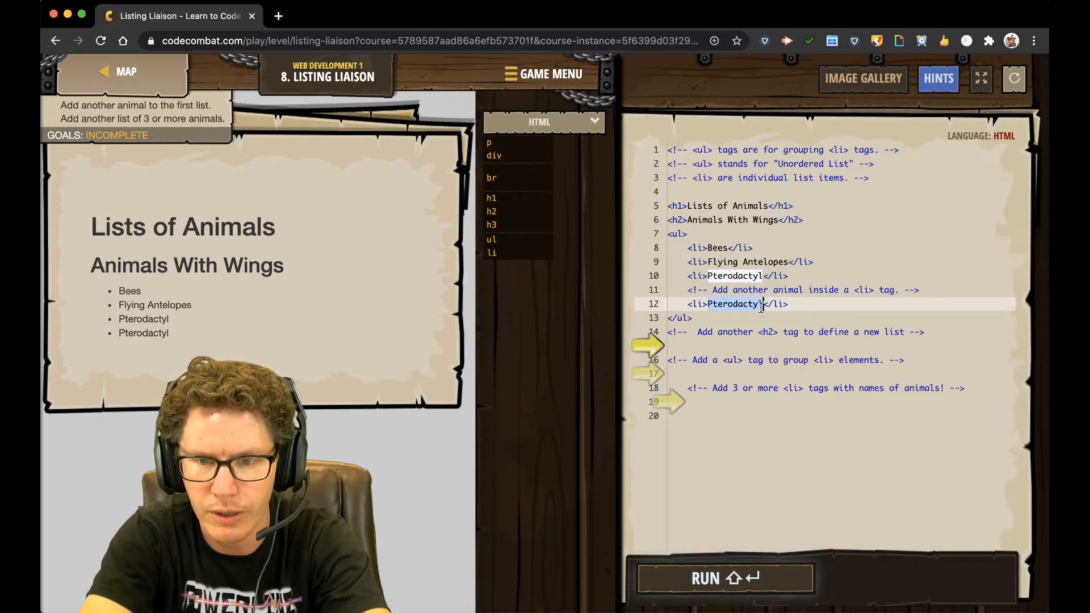
key("Backspace")
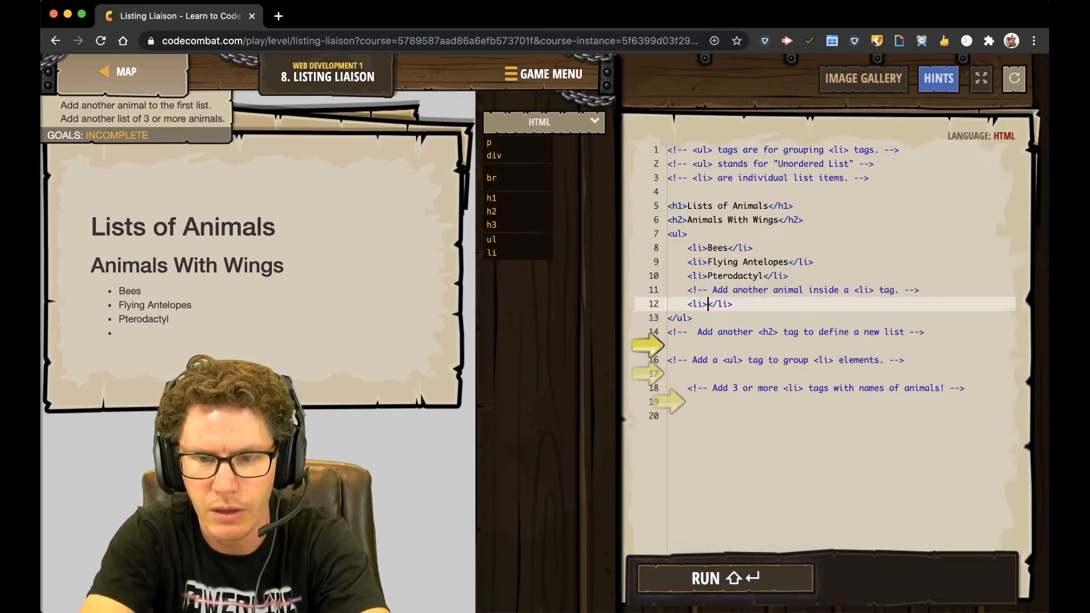
type("Hawk")
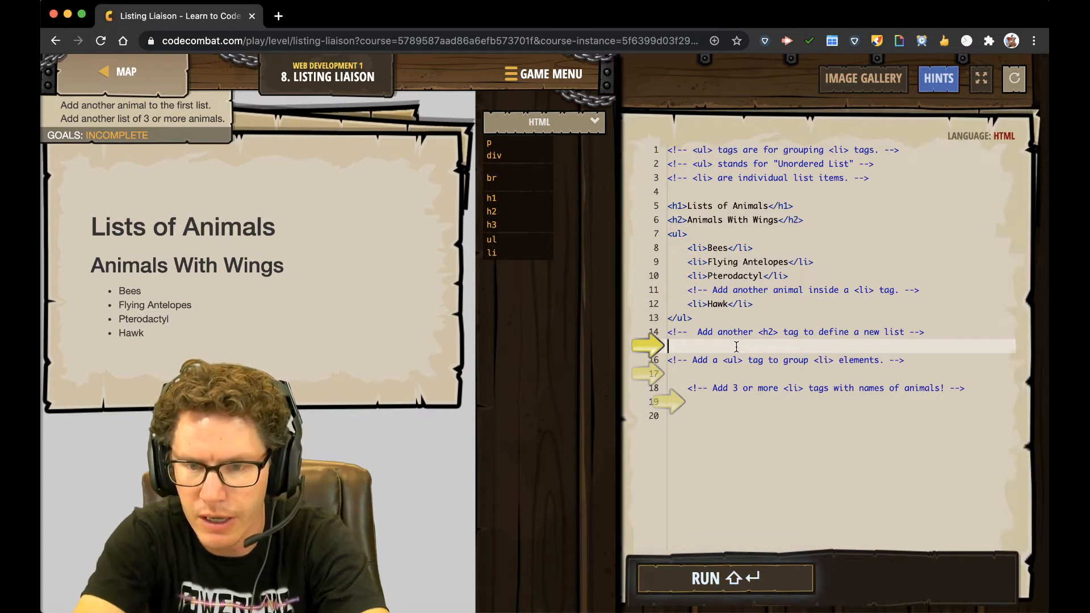
Add an h2 subheading Bugs followed by an empty ul below the first list.
type("H")
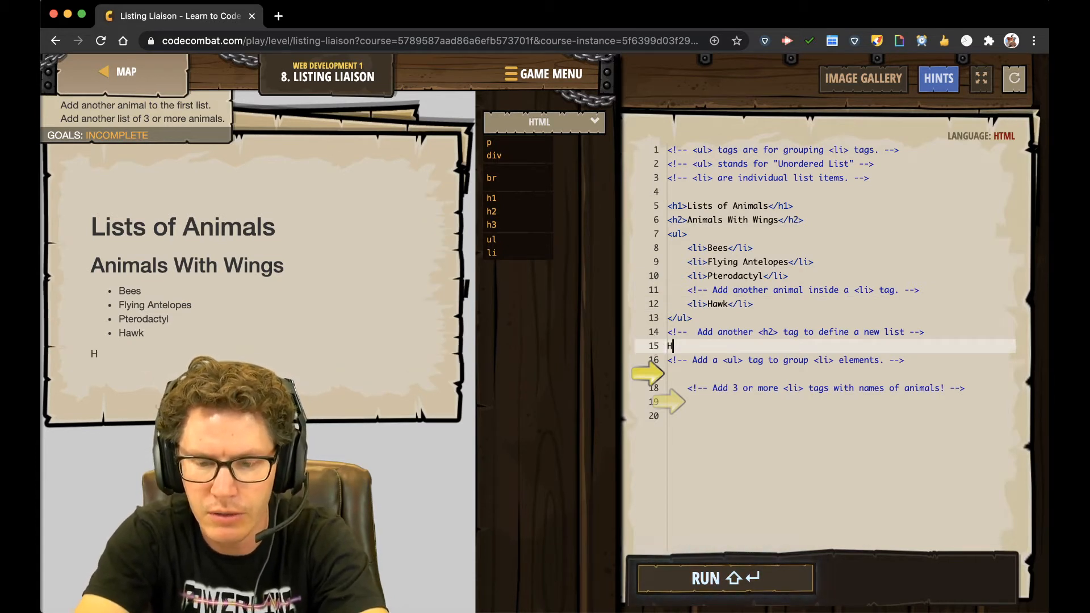
type("2>")
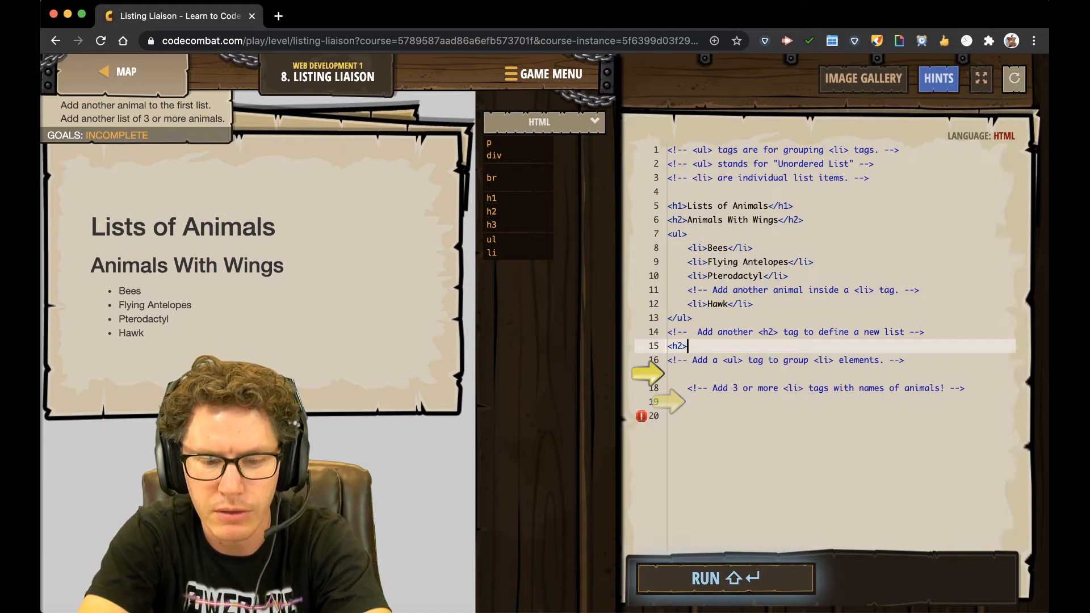
type("Bugs")
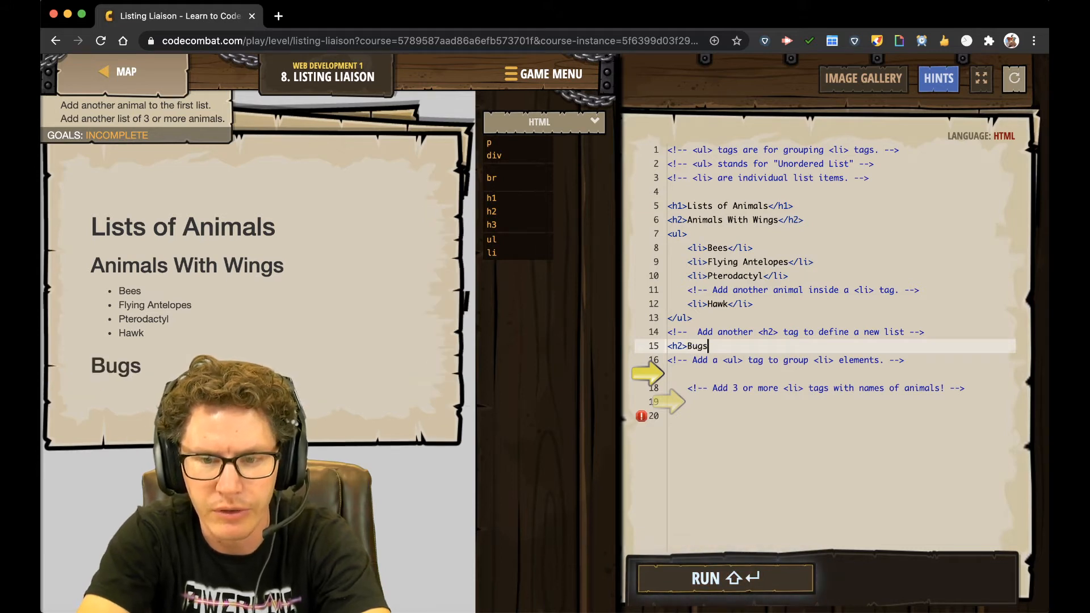
type("</h2>")
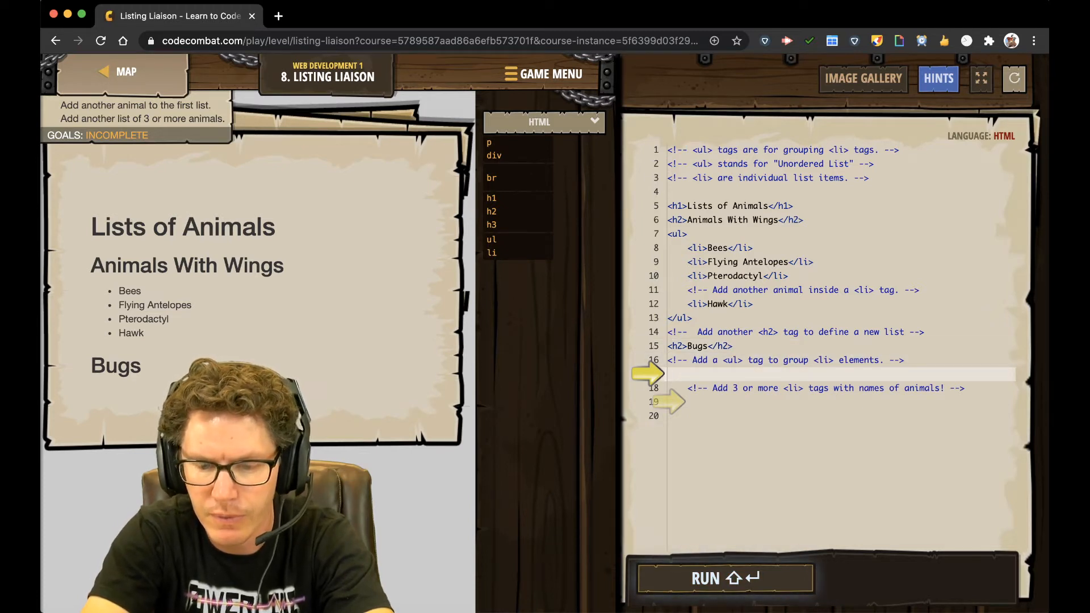
type("<u")
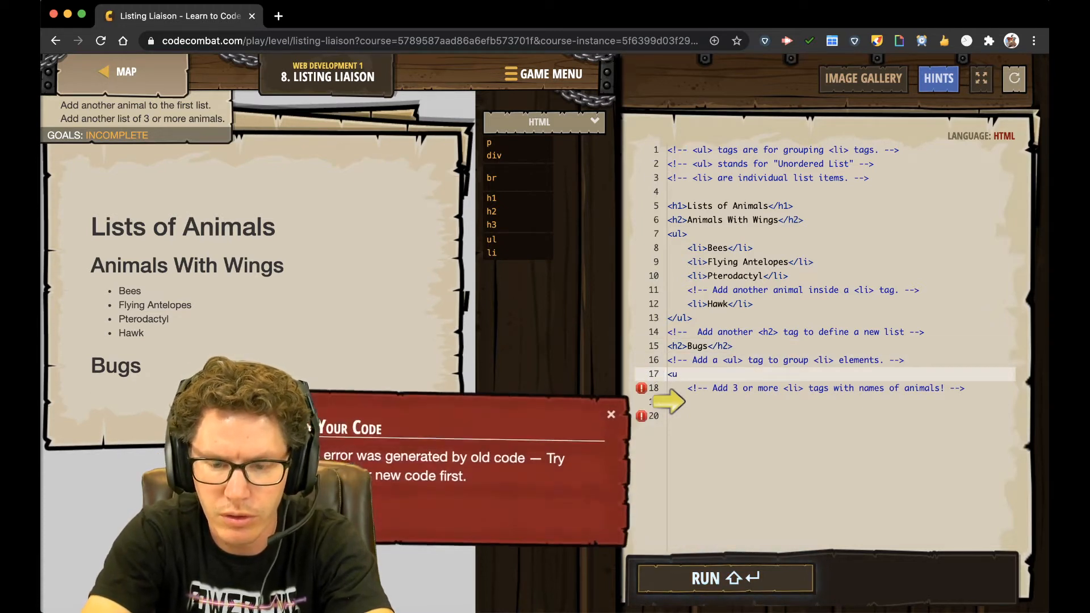
left_click(611, 414)
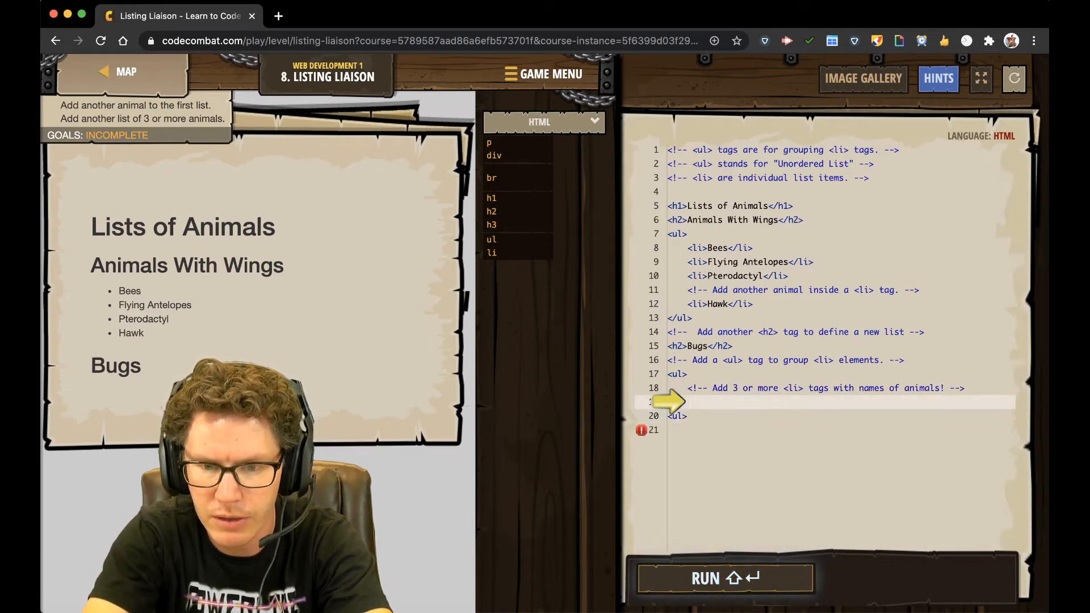
Add Ants and Spiders as the first two li items of the Bugs list.
type("<")
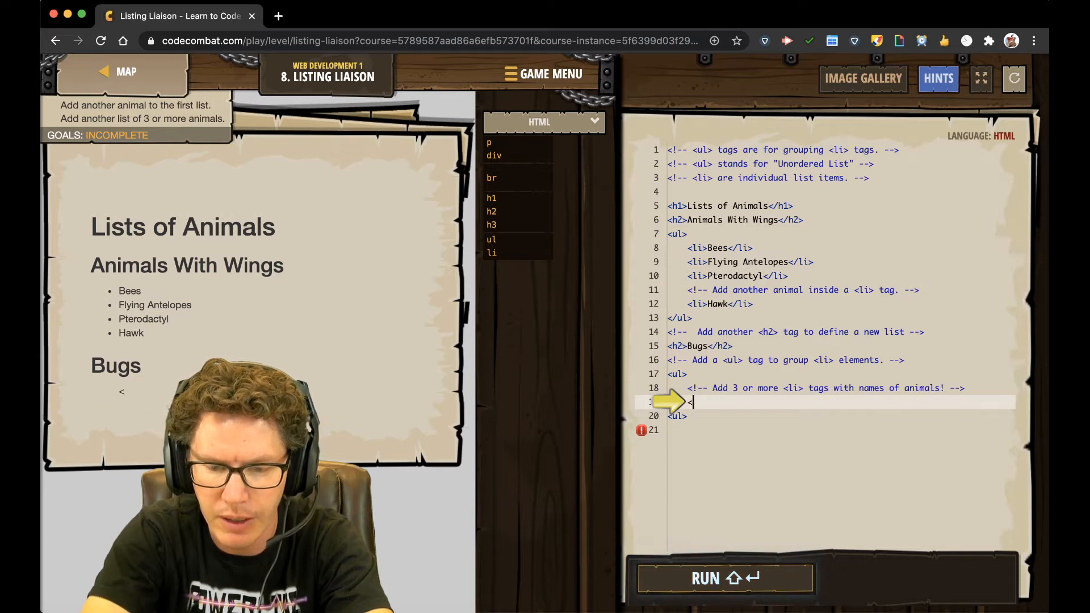
type("li>")
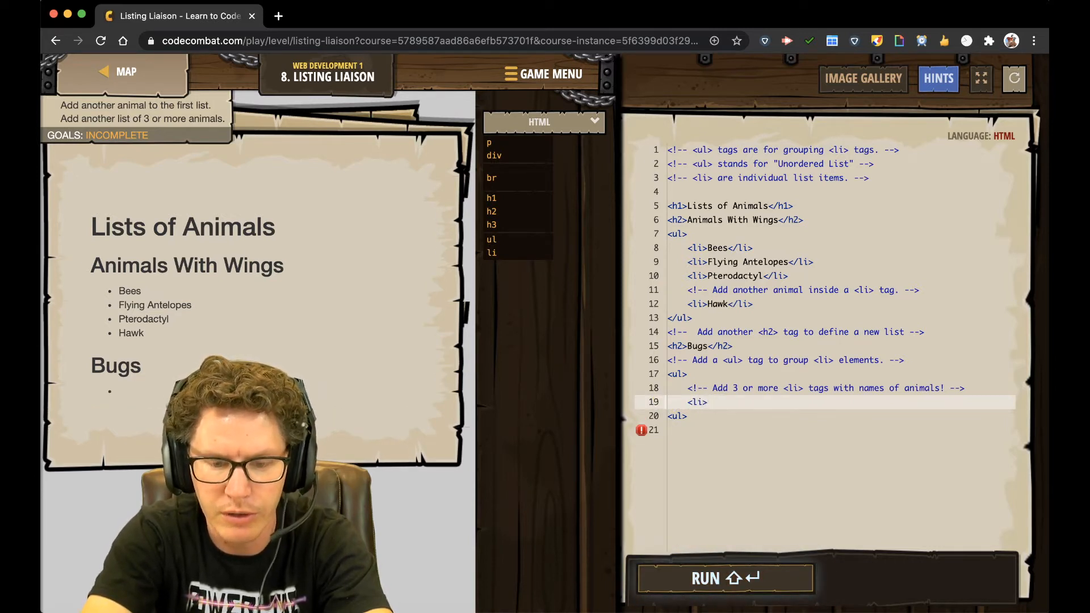
type("Ants<")
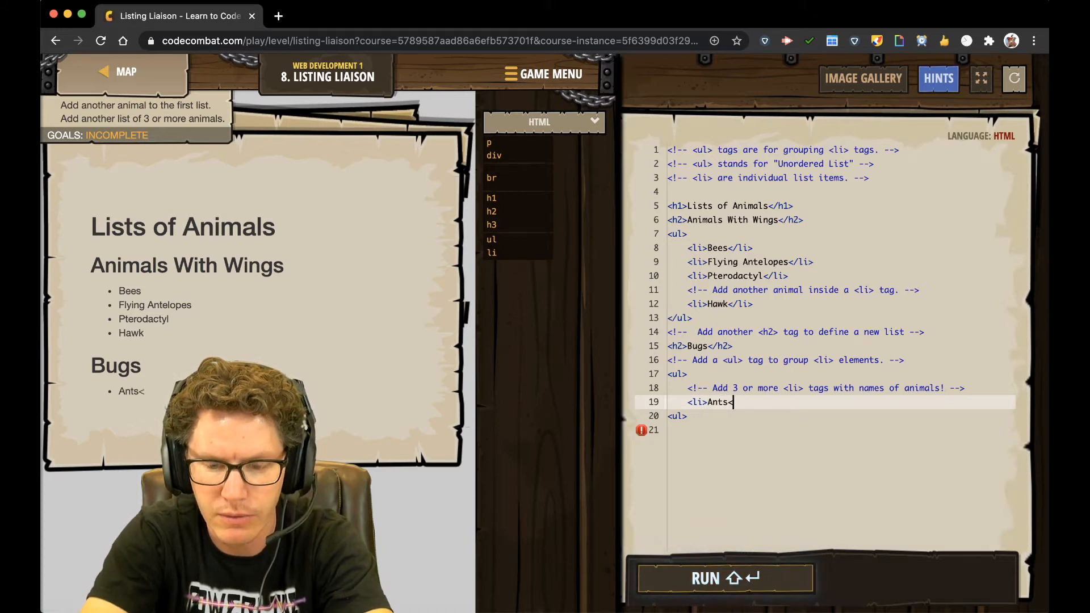
type("/li>")
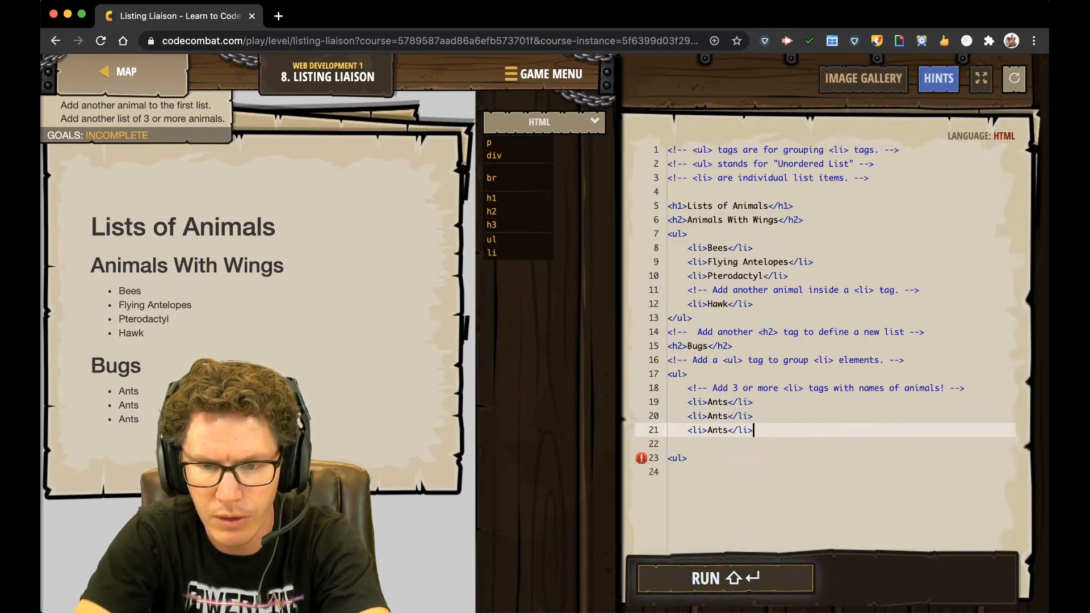
left_click(725, 578)
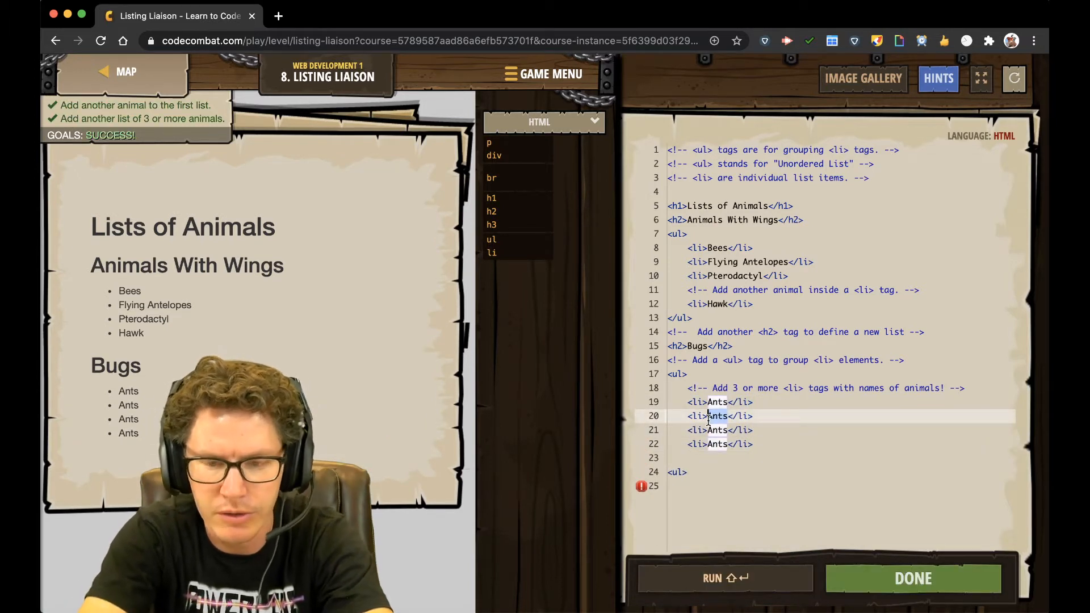
type("Spider")
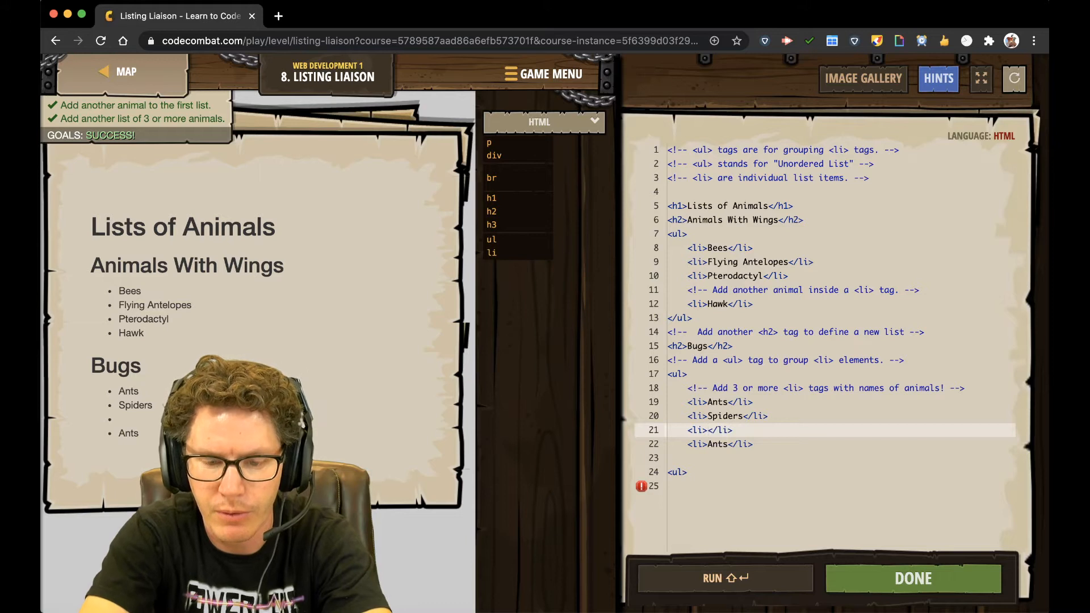
Add Scorpion and Termites as the remaining Bugs list items.
type("Sc")
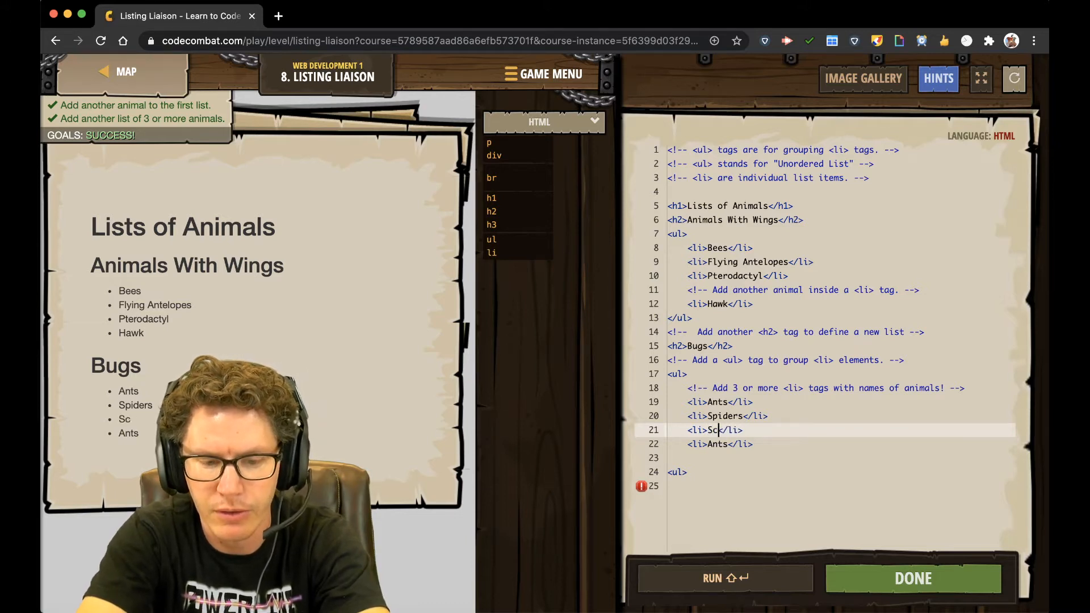
type("orpion")
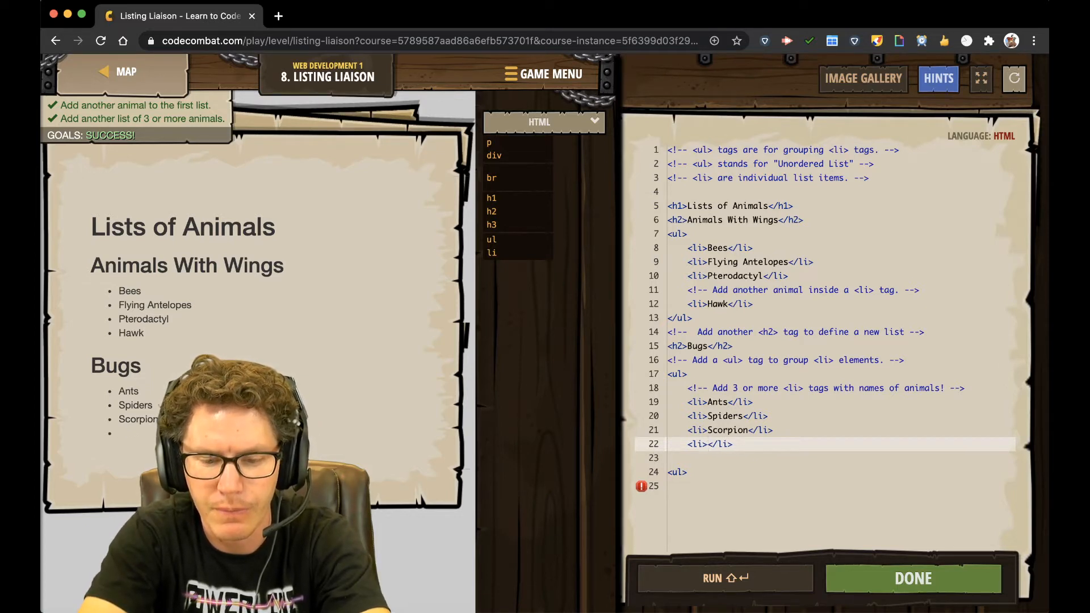
type("Termites")
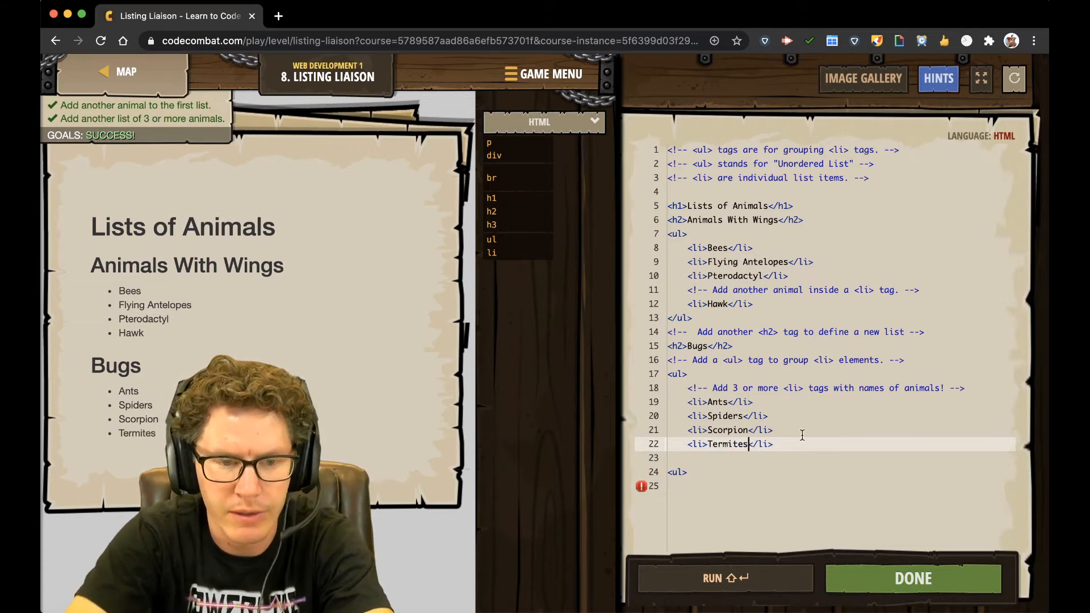
left_click(696, 472)
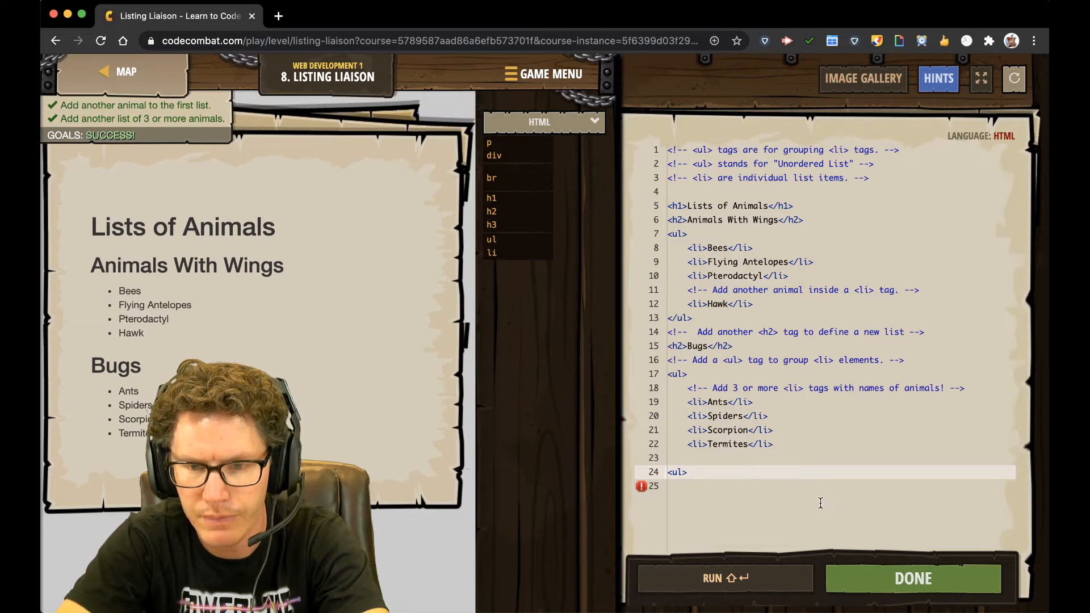
Submit Listing Liaison, return to the map and start the Orders Wanted level.
left_click(913, 578)
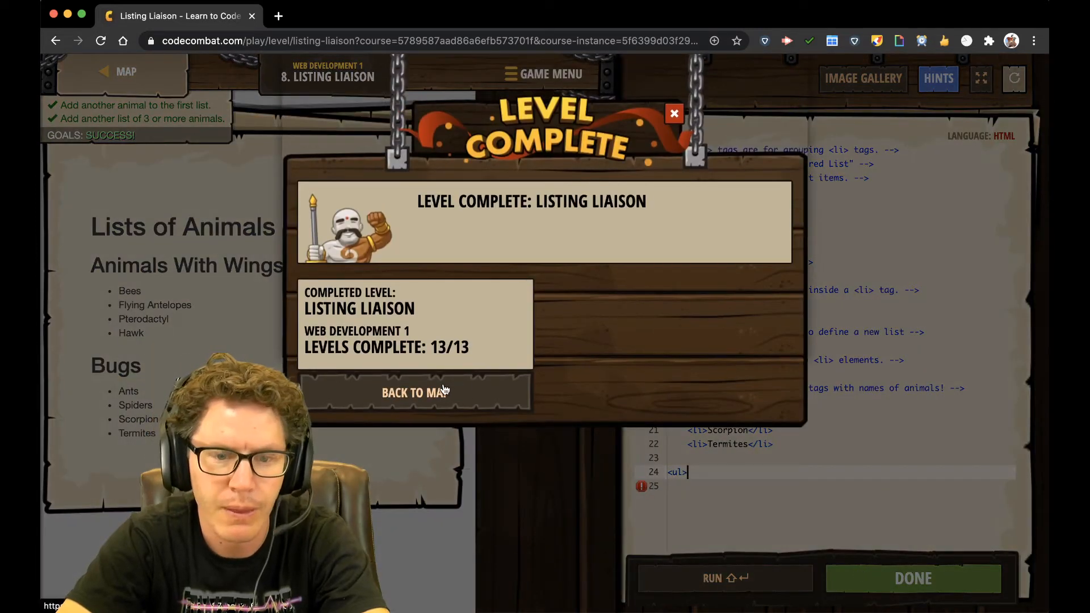
left_click(415, 391)
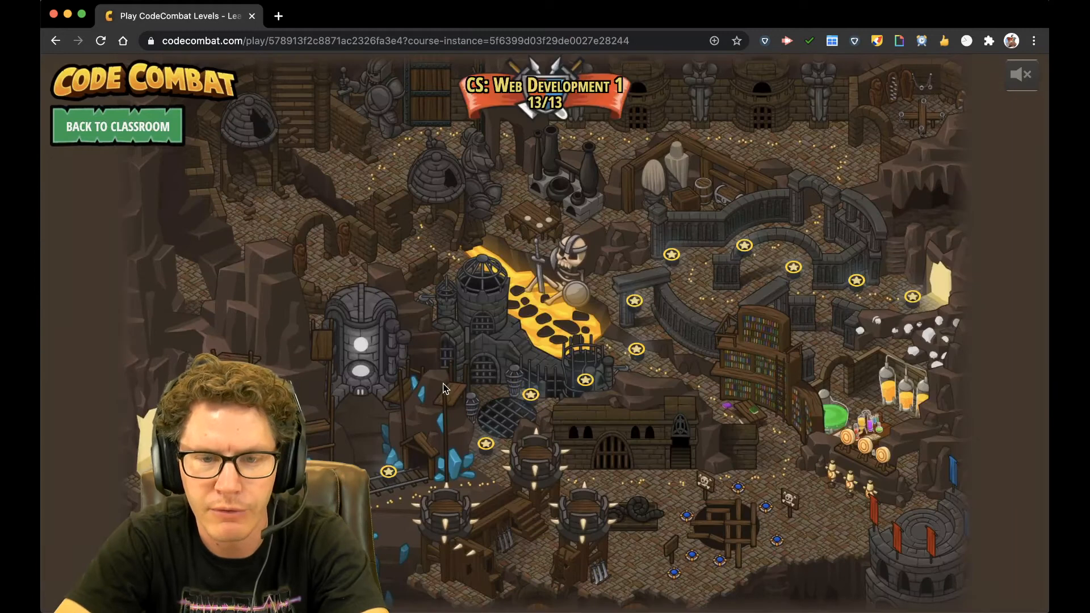
mouse_move(671, 252)
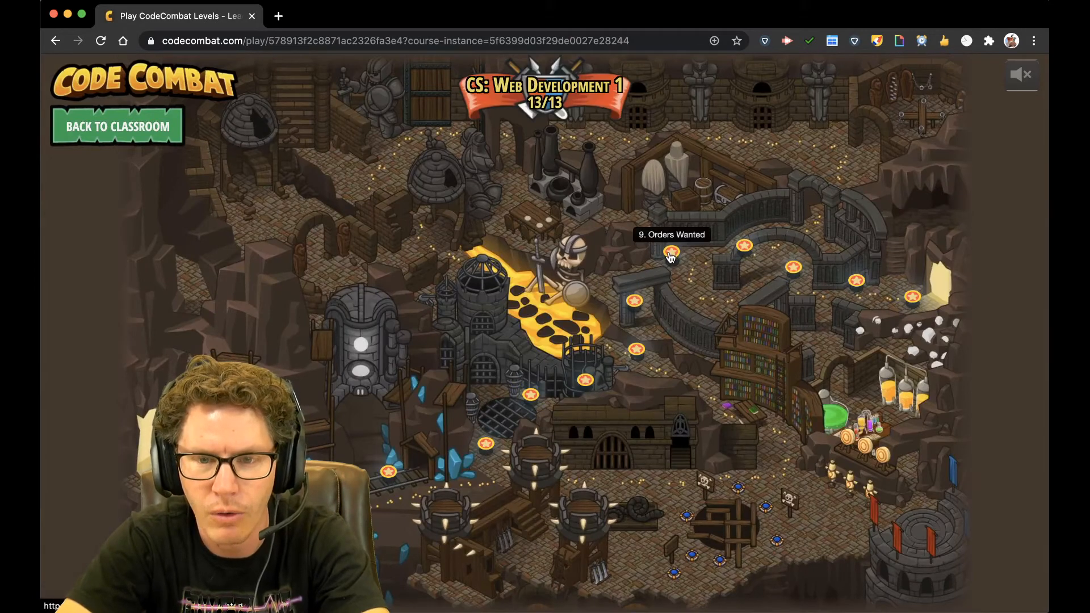
left_click(672, 252)
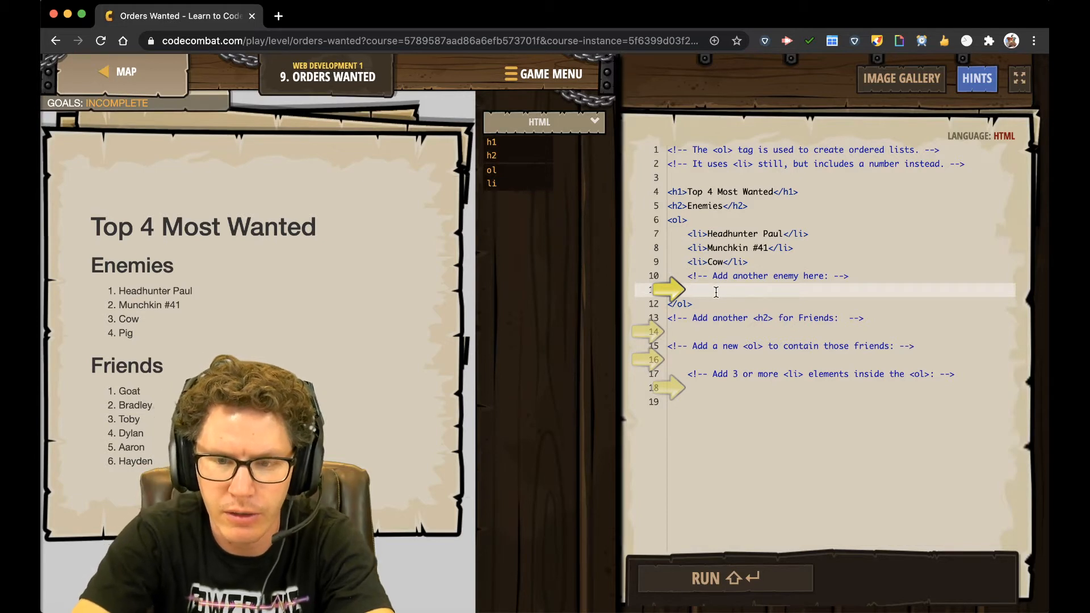
Add Pig as a fourth li in the Enemies list.
type("<li>")
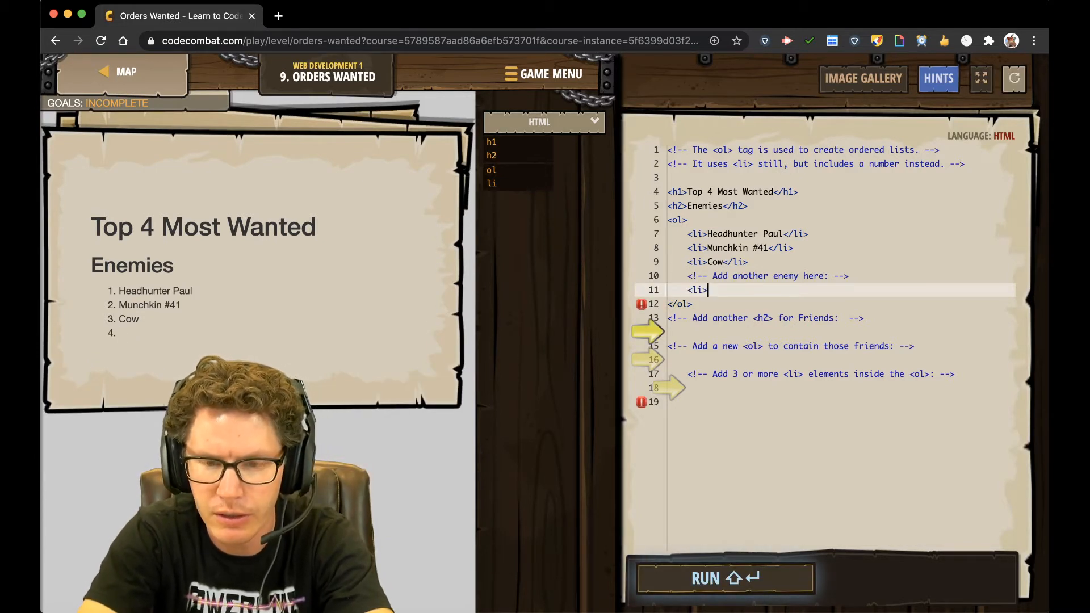
type("Pig")
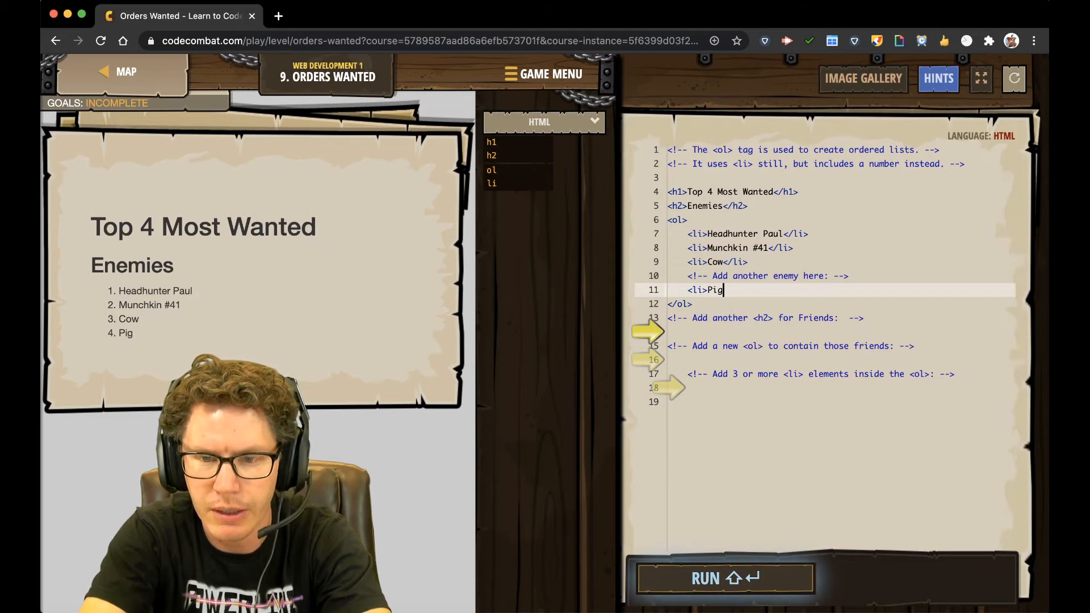
type("</li>")
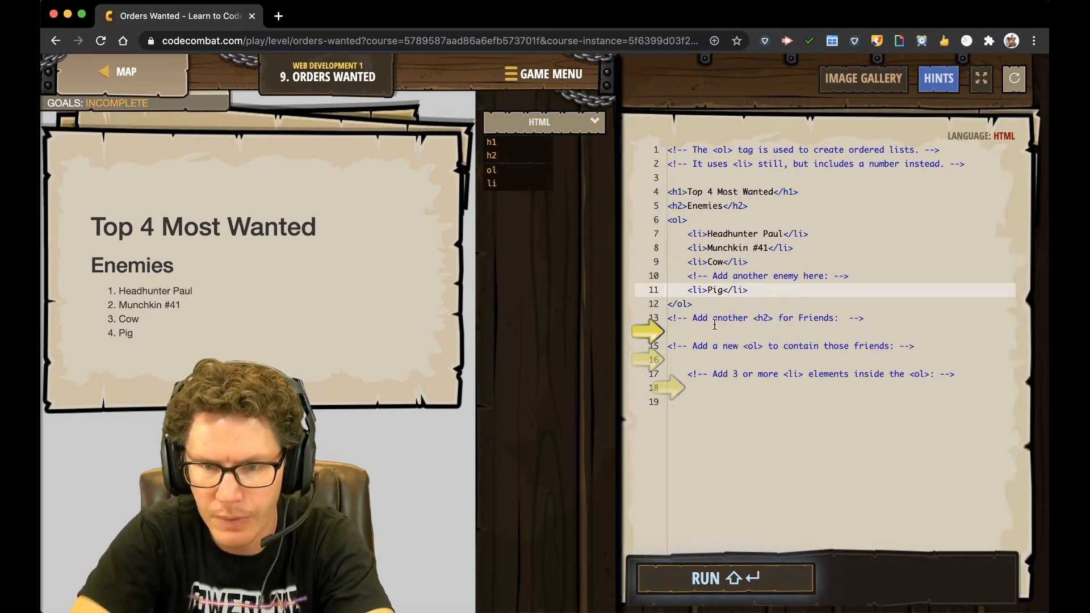
Add a Friends h2 subheading with an empty ordered list beneath it.
type("<h2>Frie")
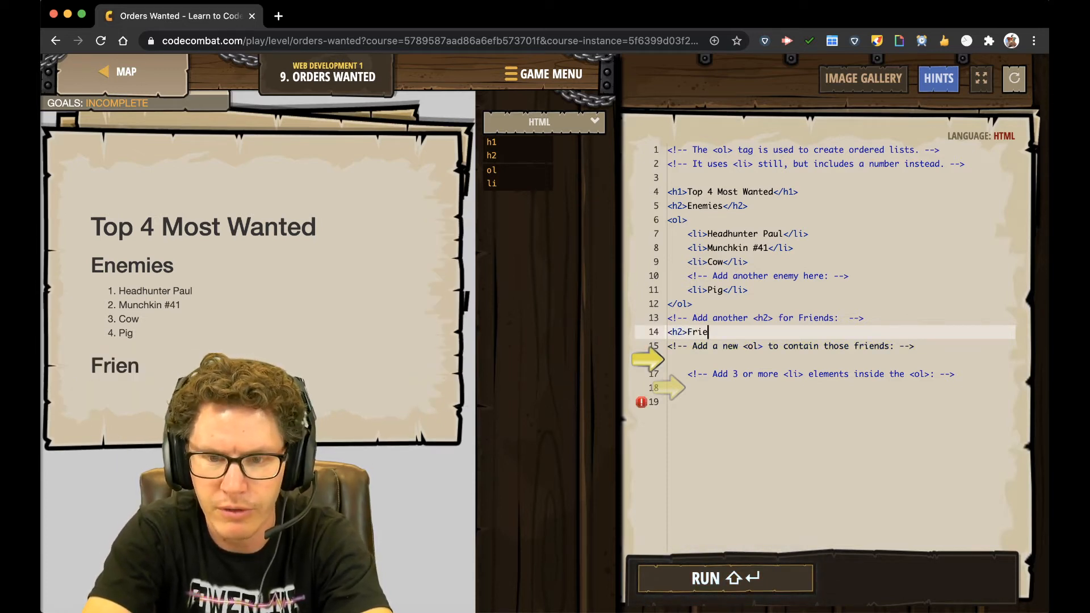
type("nds<")
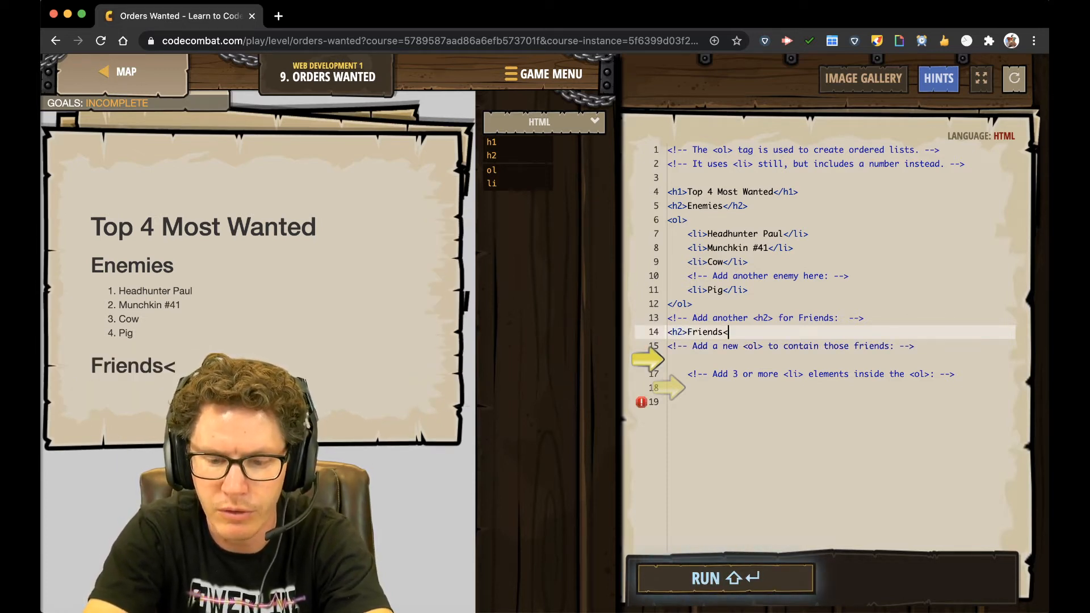
type("h2")
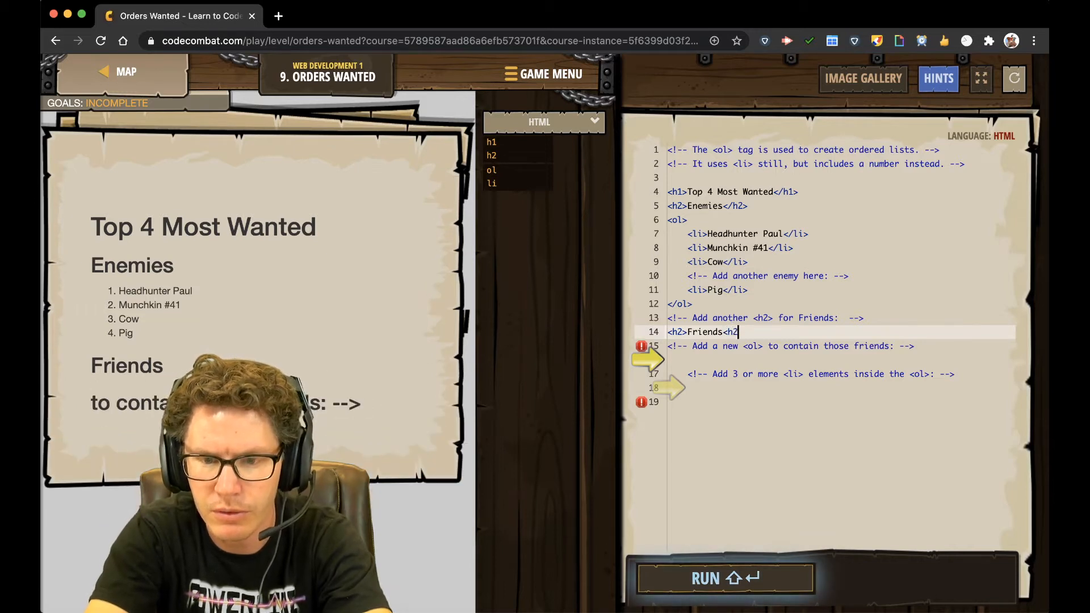
type("/h2>")
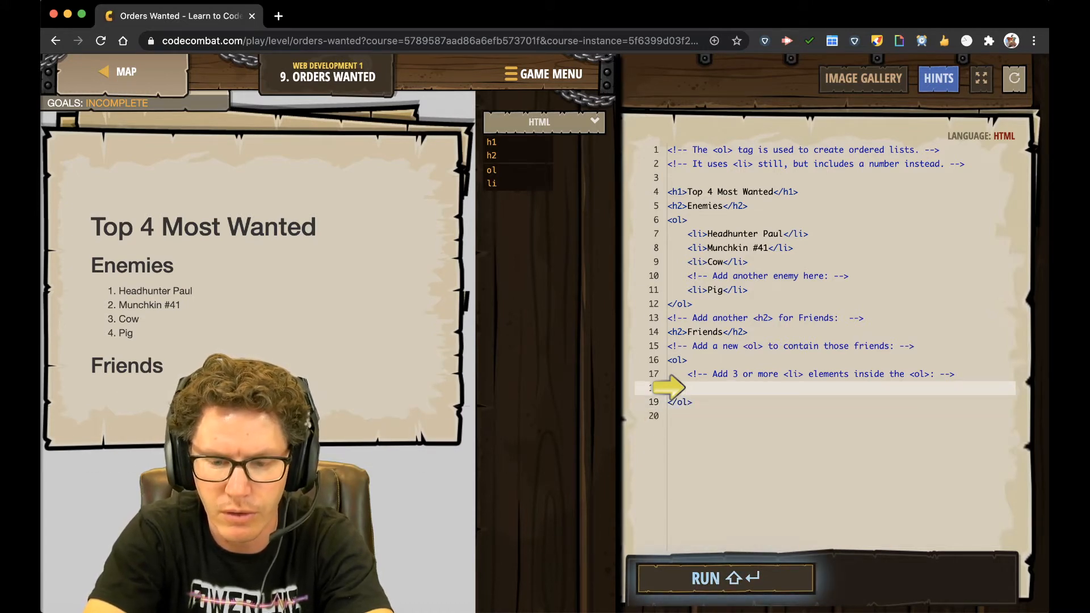
Add John as the first Friends li and duplicate the line for the other entries.
type("<li")
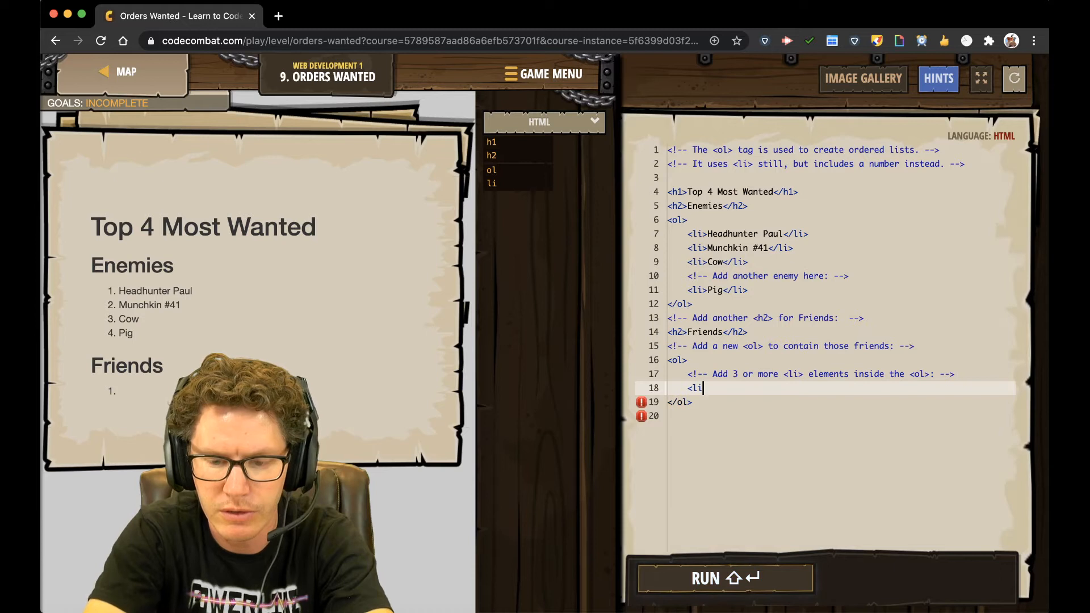
type(">")
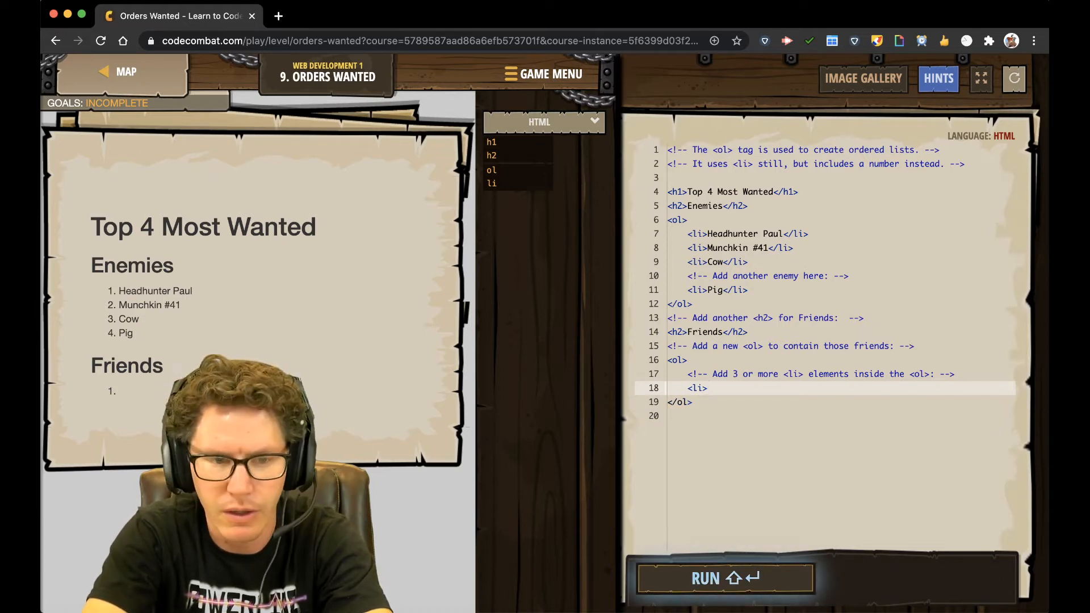
type("Jo")
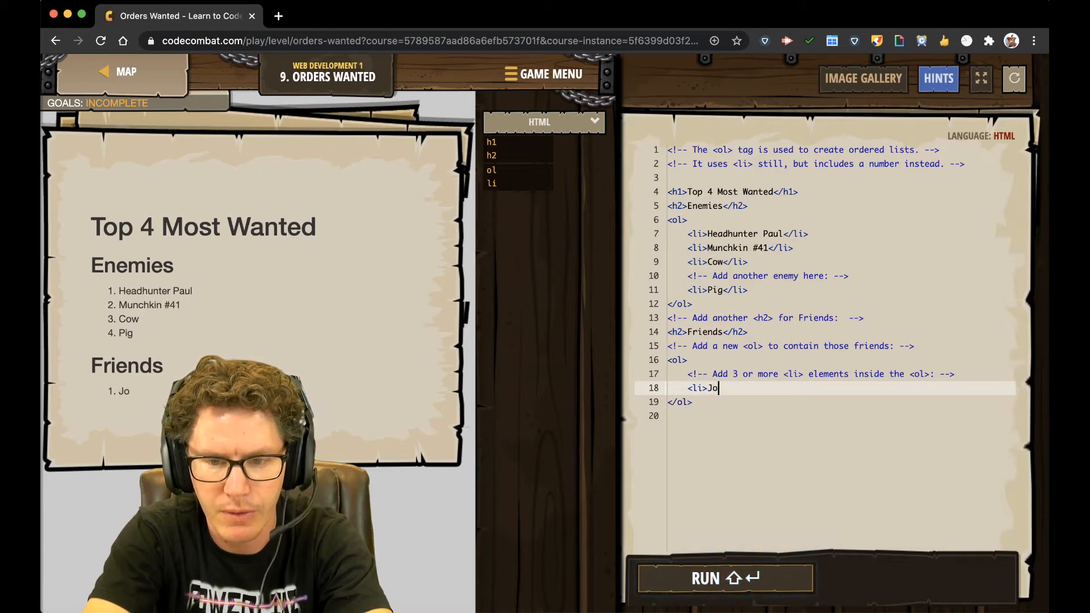
type("hn</li>")
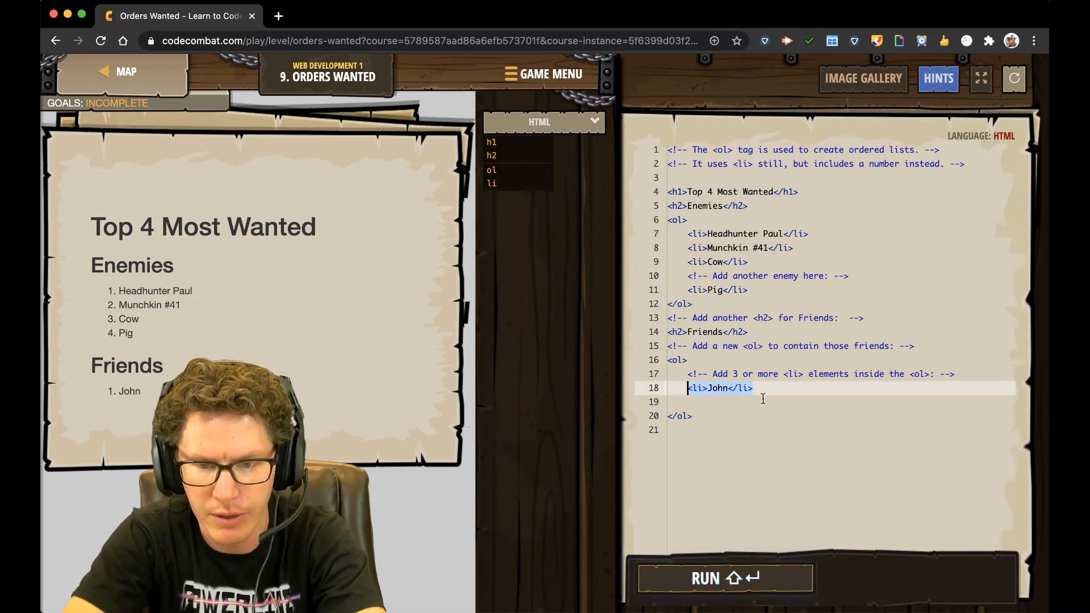
type("<li>John</li>")
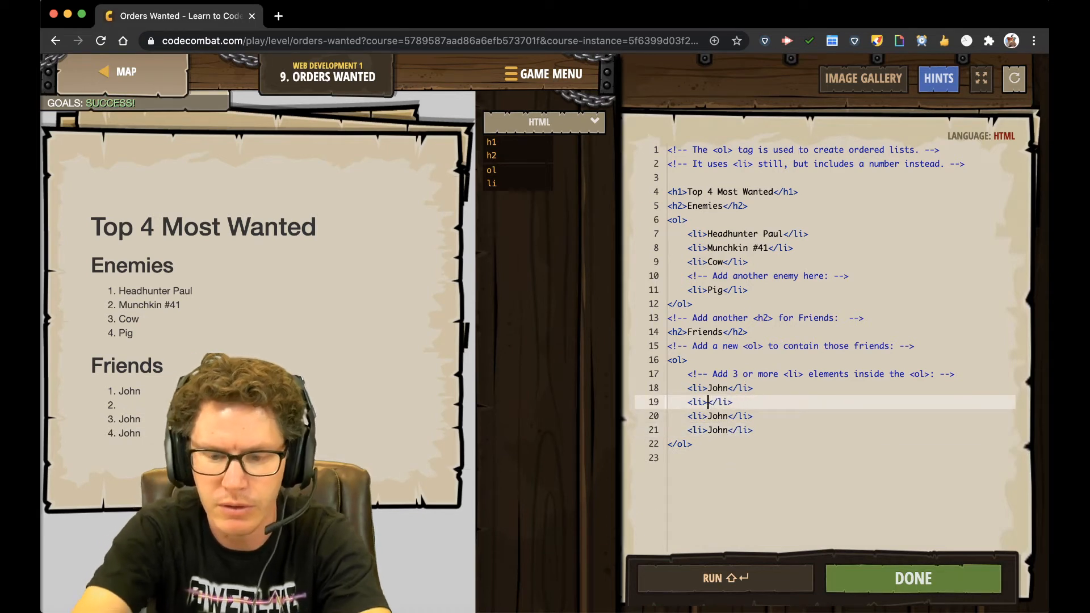
Rename the duplicated entries to Pete, Sean and William.
type("Pete")
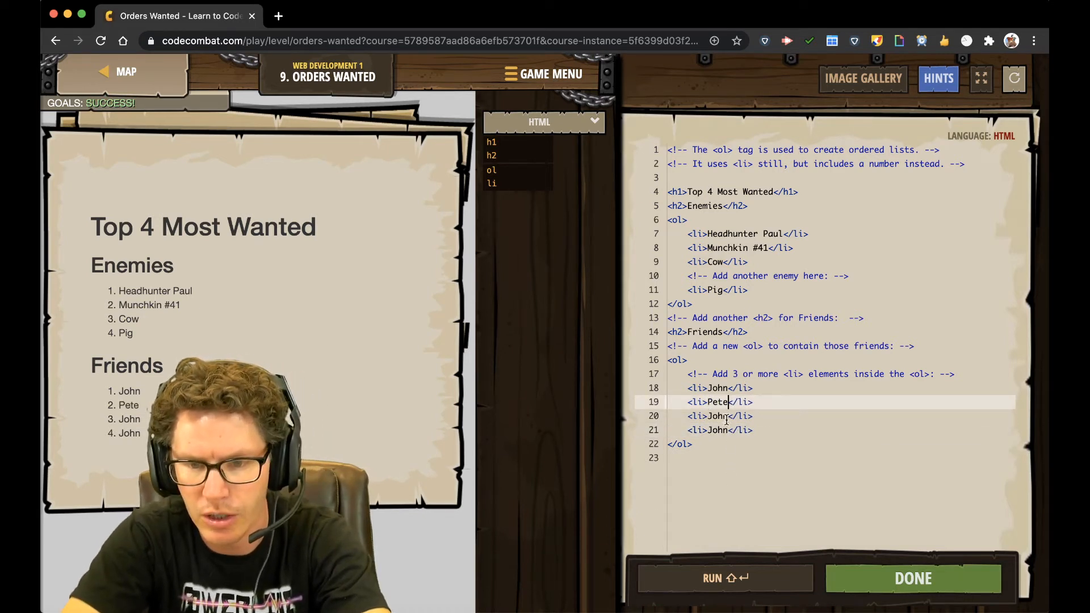
key("Backspace")
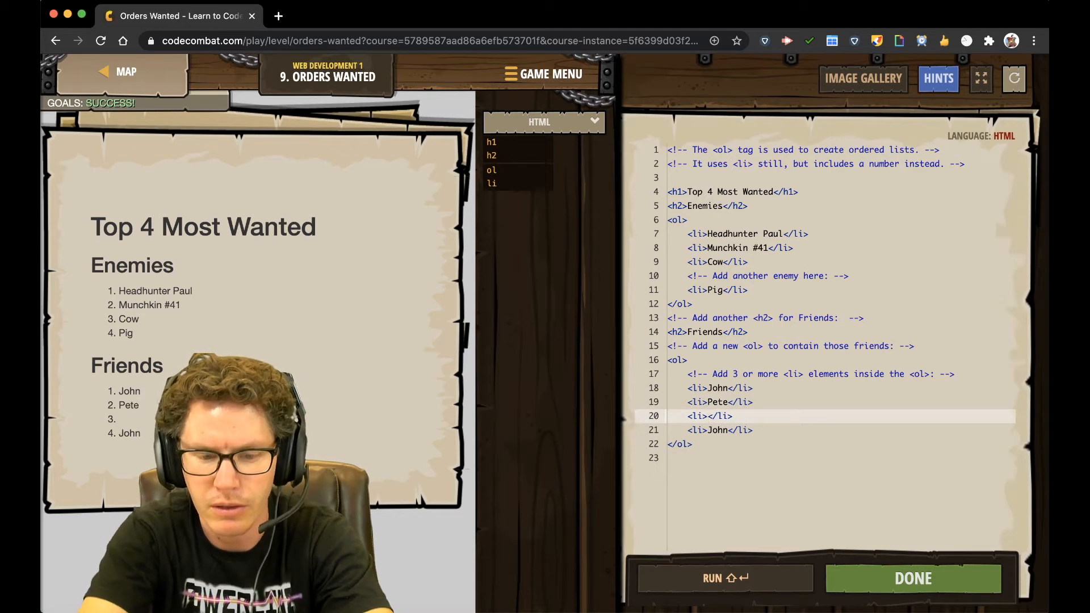
type("Sean")
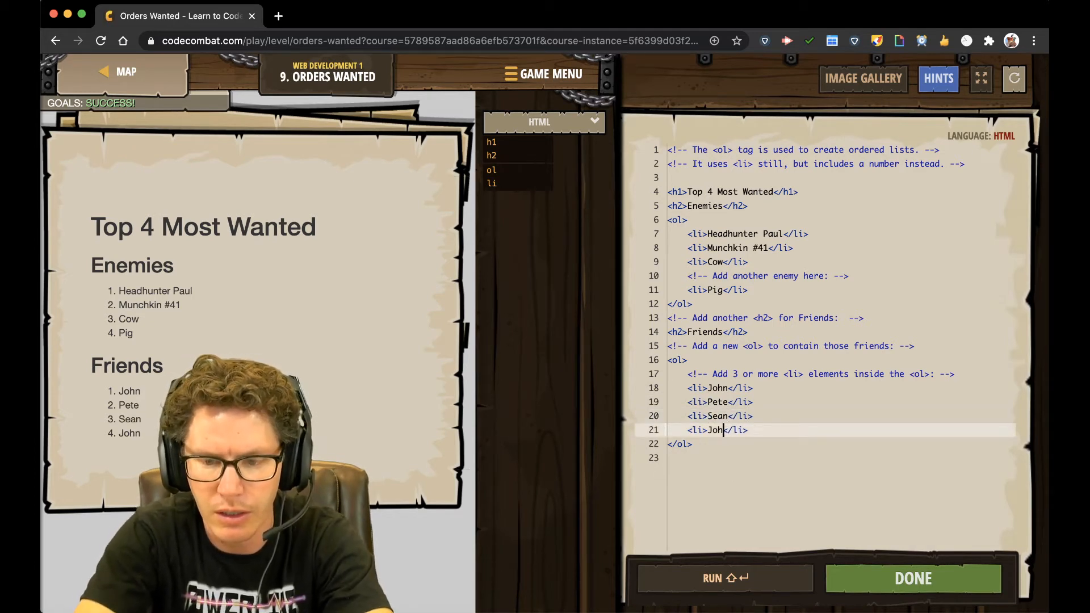
type("William")
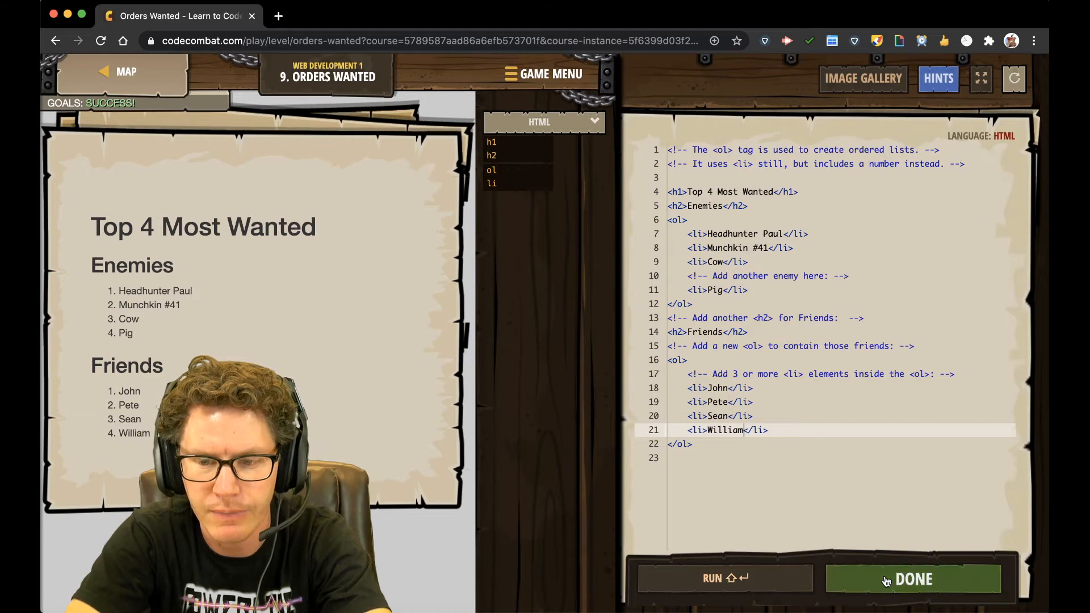
Submit Orders Wanted, then launch the Stylish Intent level from the map.
left_click(914, 578)
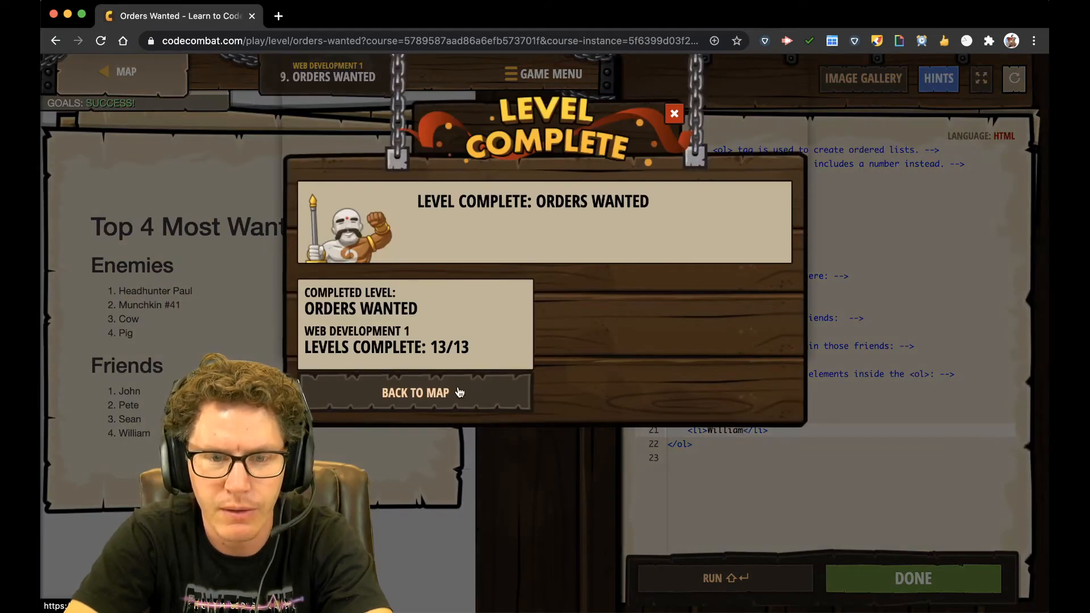
left_click(416, 392)
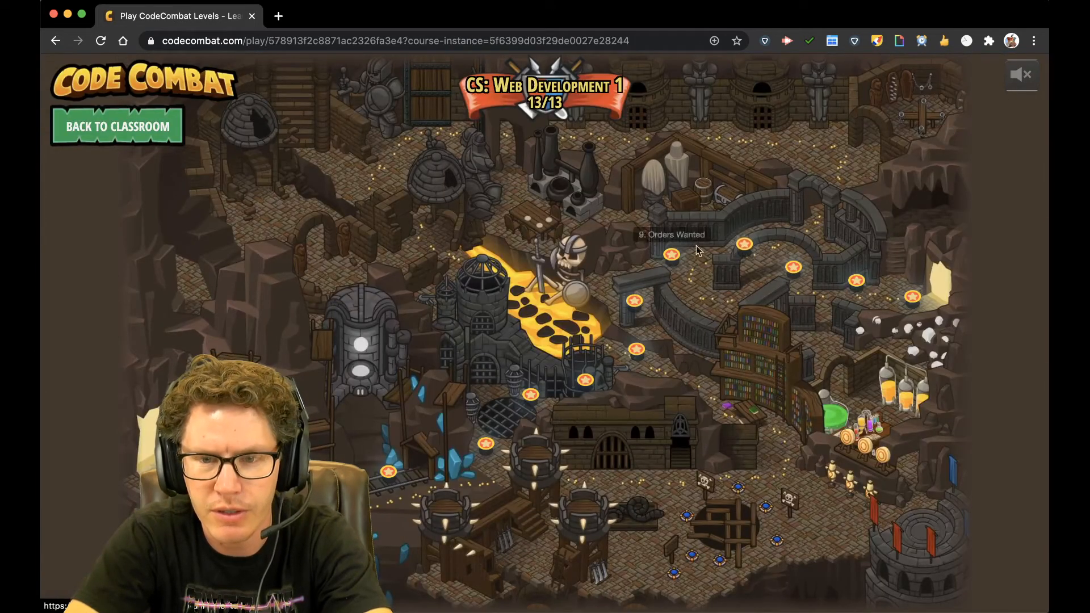
left_click(745, 243)
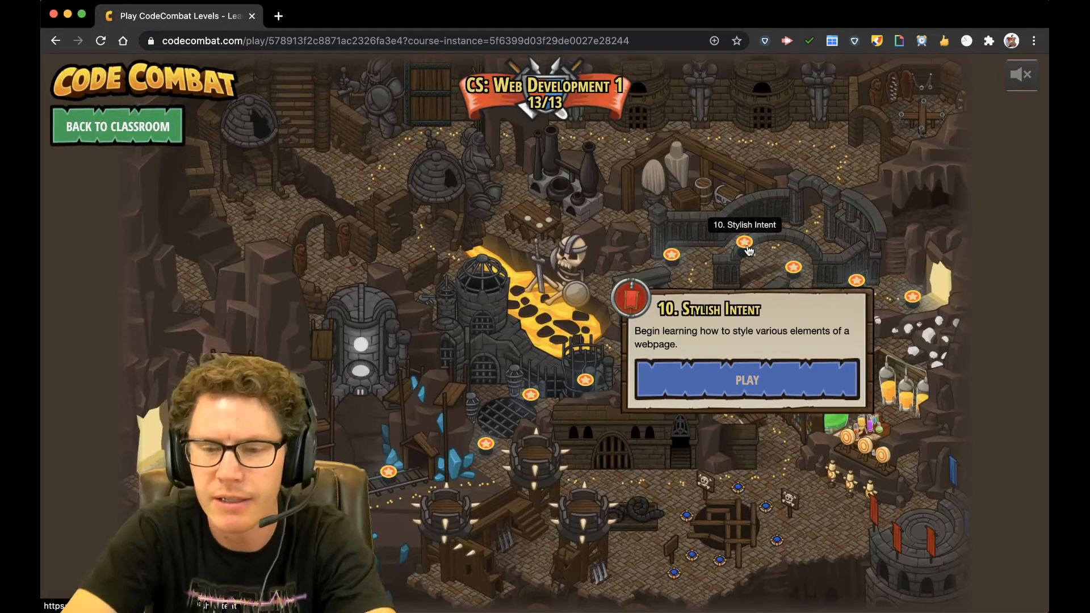
left_click(748, 380)
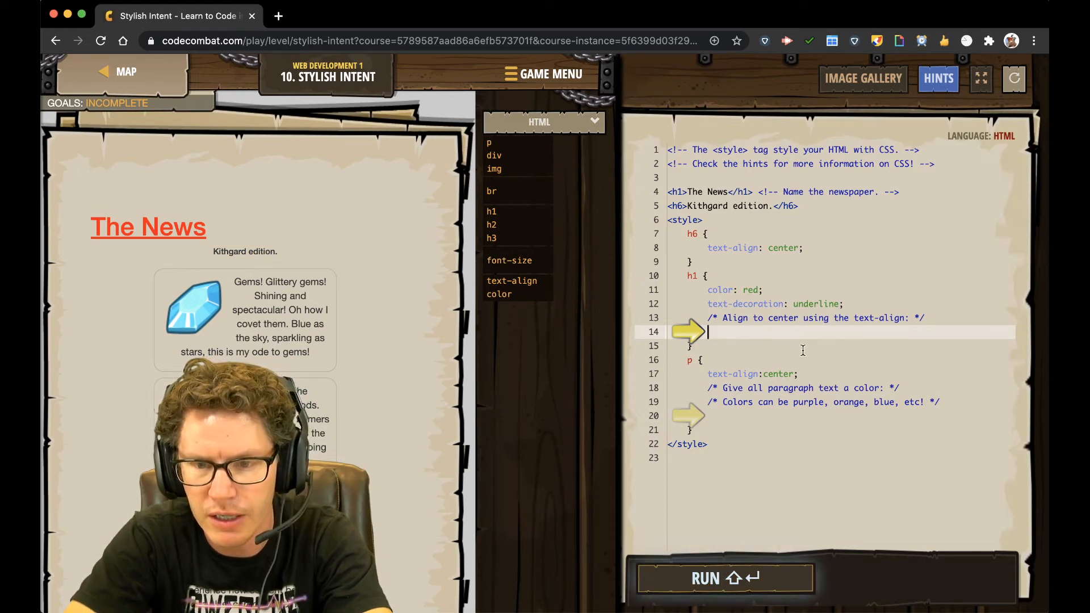
Add text-align: center to the h1 rule, trying right briefly before settling on center.
type("text-")
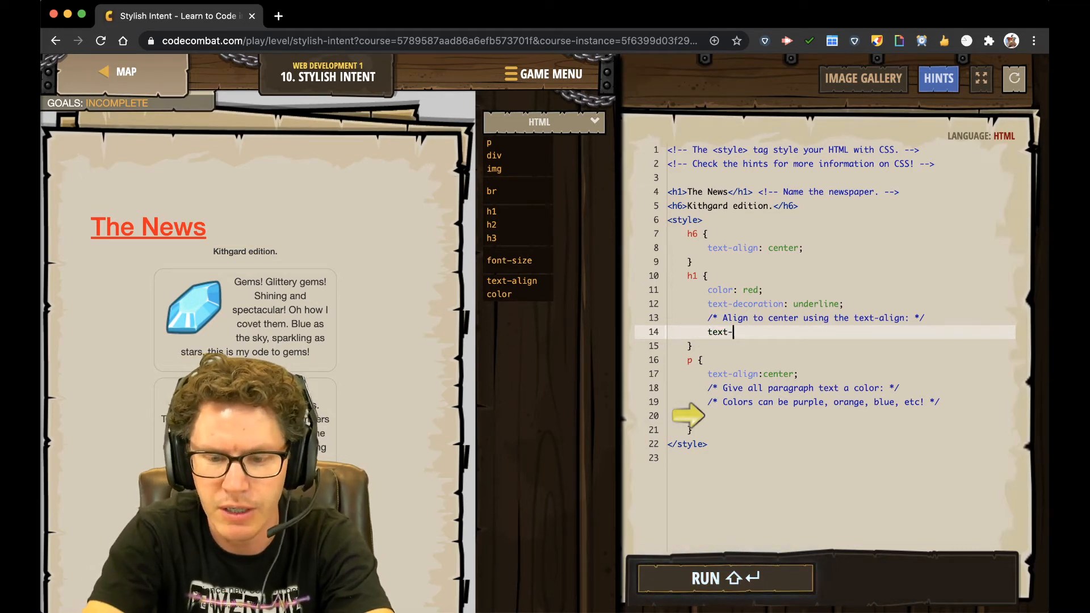
type("align:")
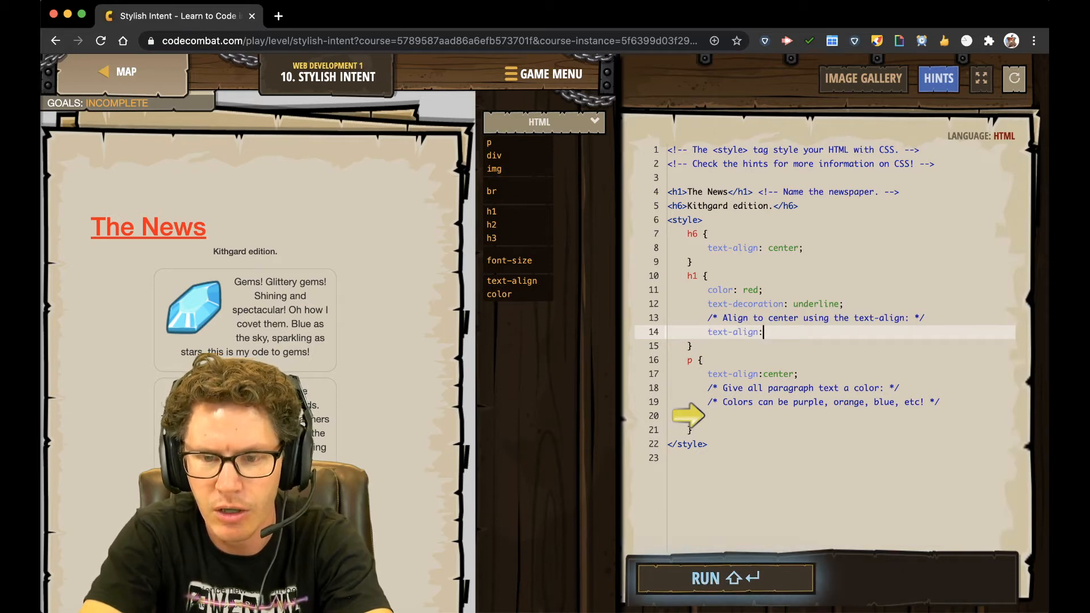
type("center")
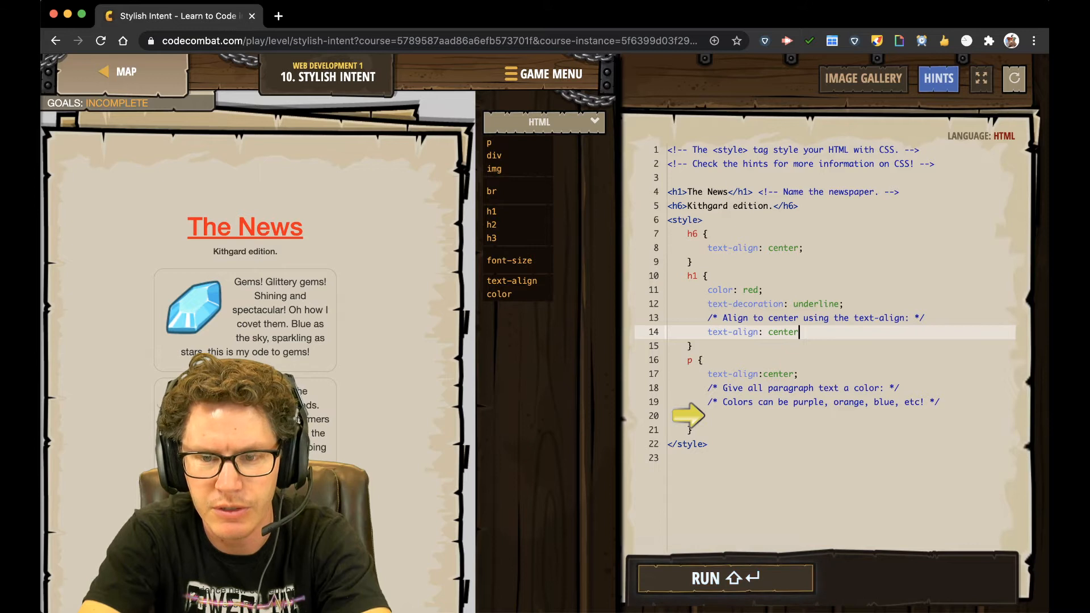
type("right")
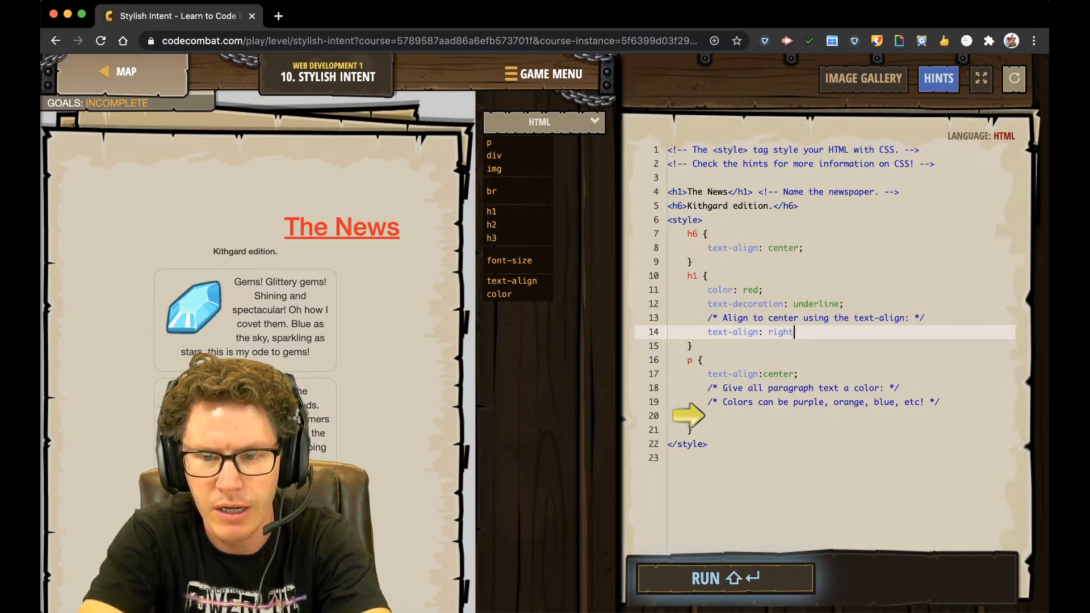
key("Backspace")
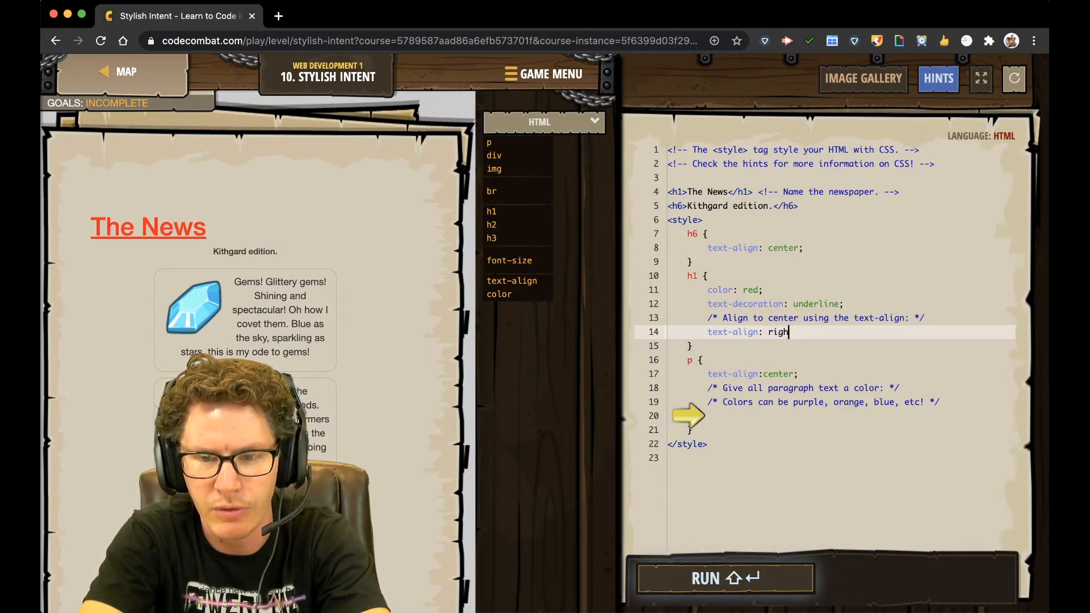
type("center")
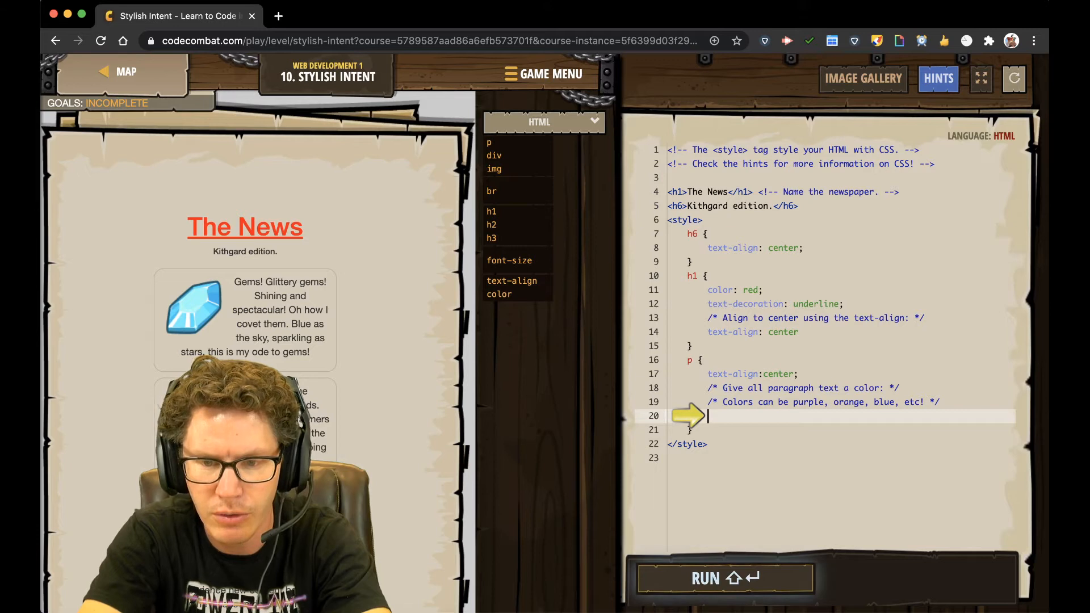
Give the p rule color: turquoise, after first trying purple.
type("color:")
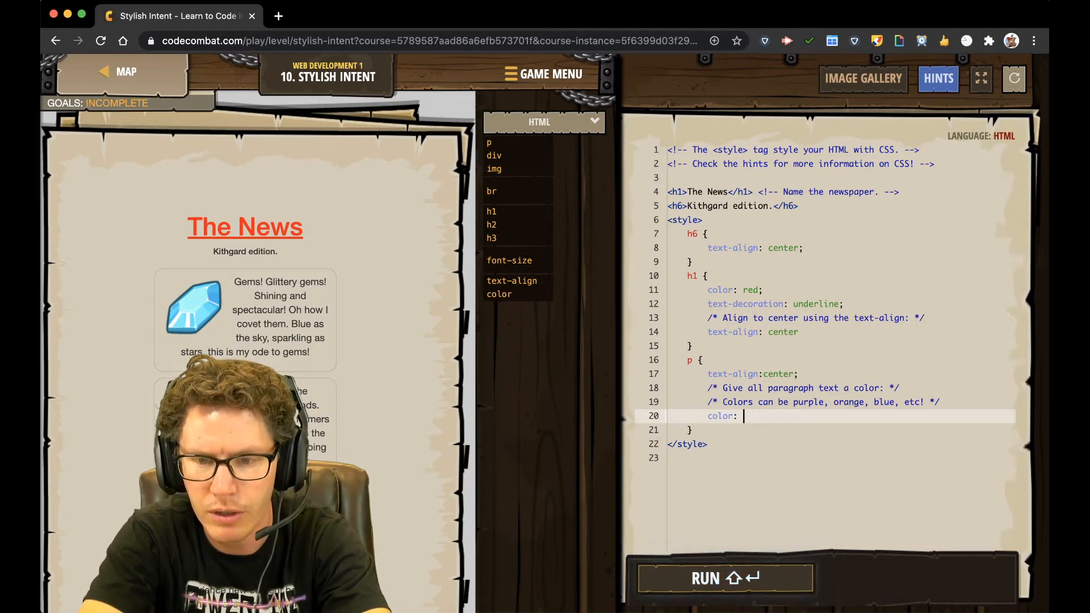
type("or")
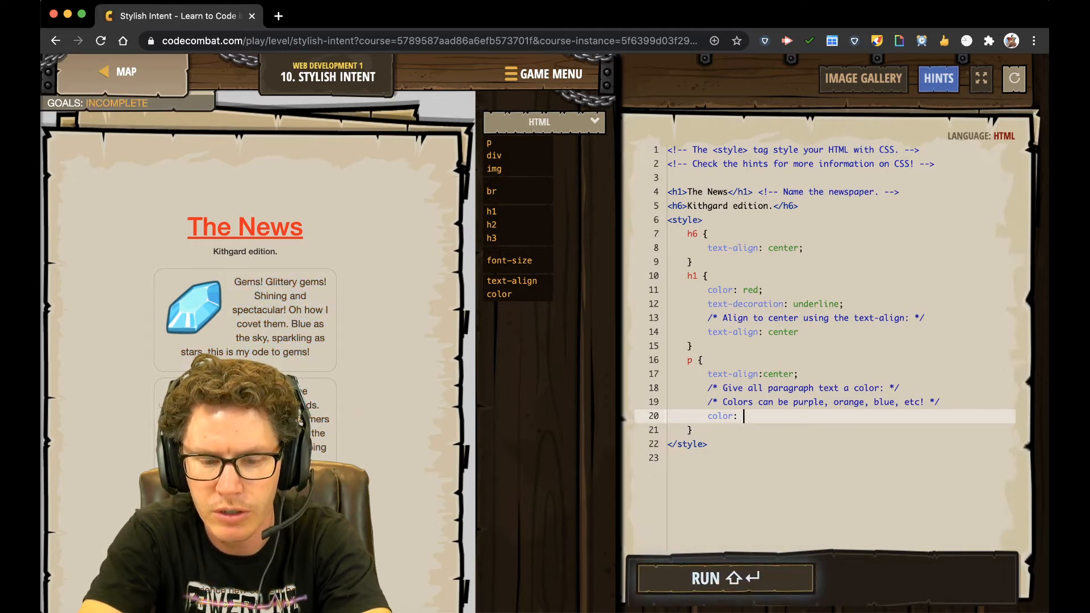
type("purple")
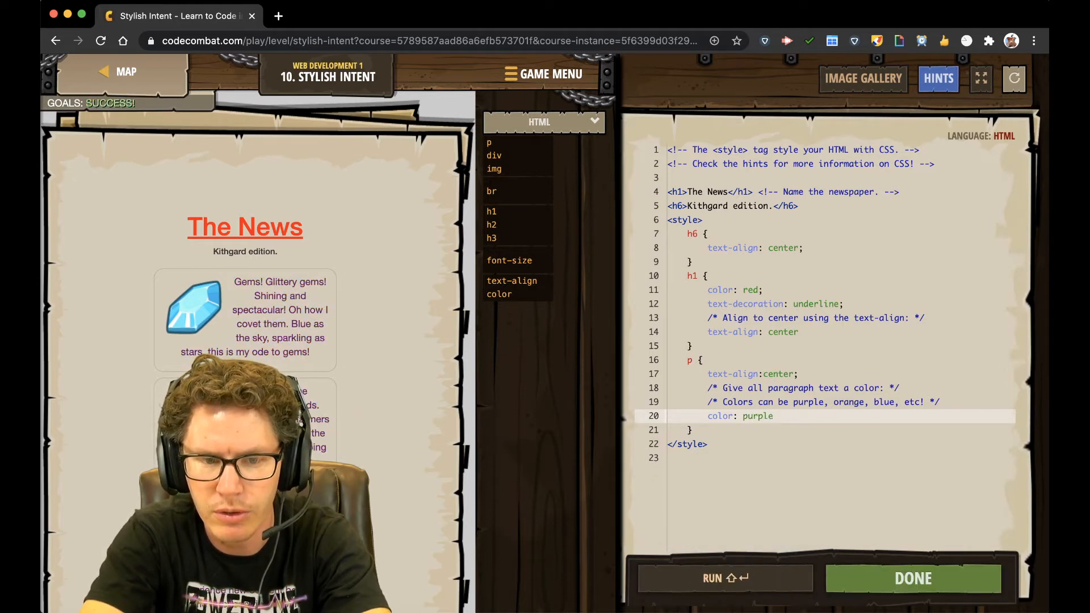
type("tur")
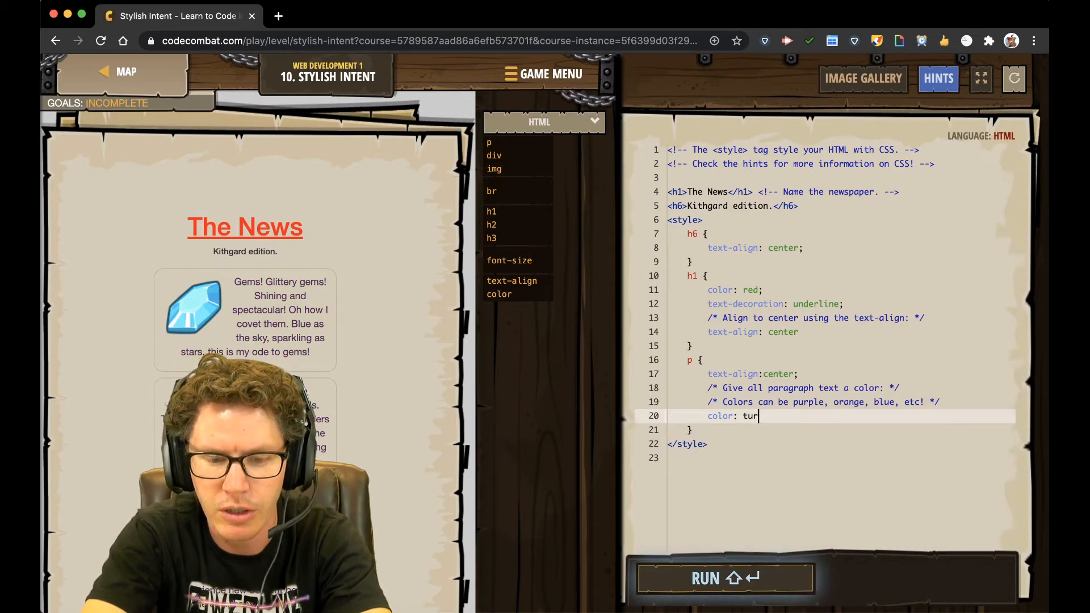
type("quois")
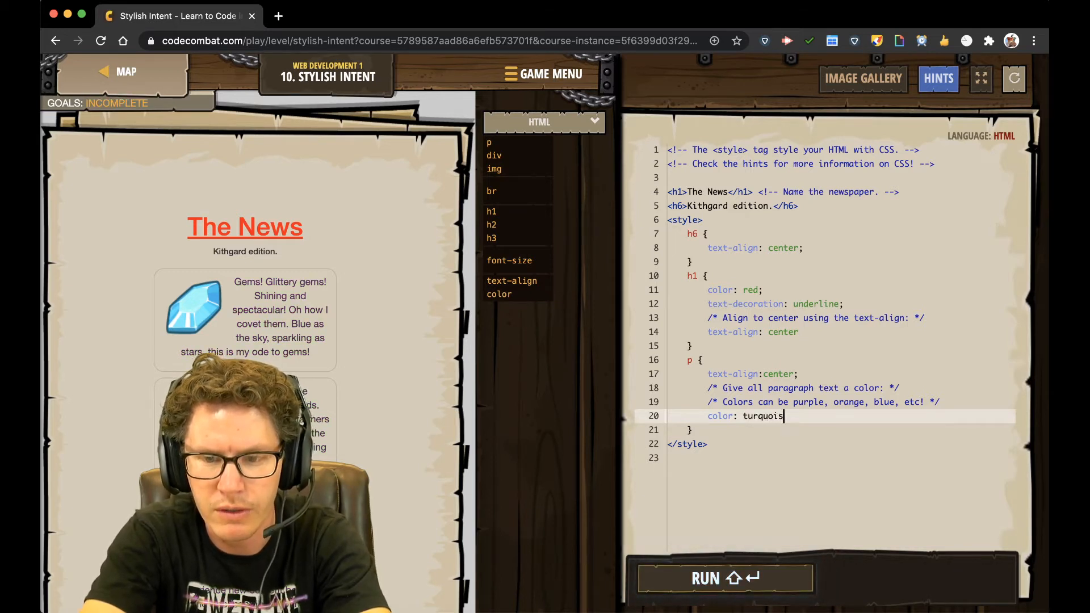
Run the code, submit Stylish Intent as complete and return to the level map.
left_click(726, 578)
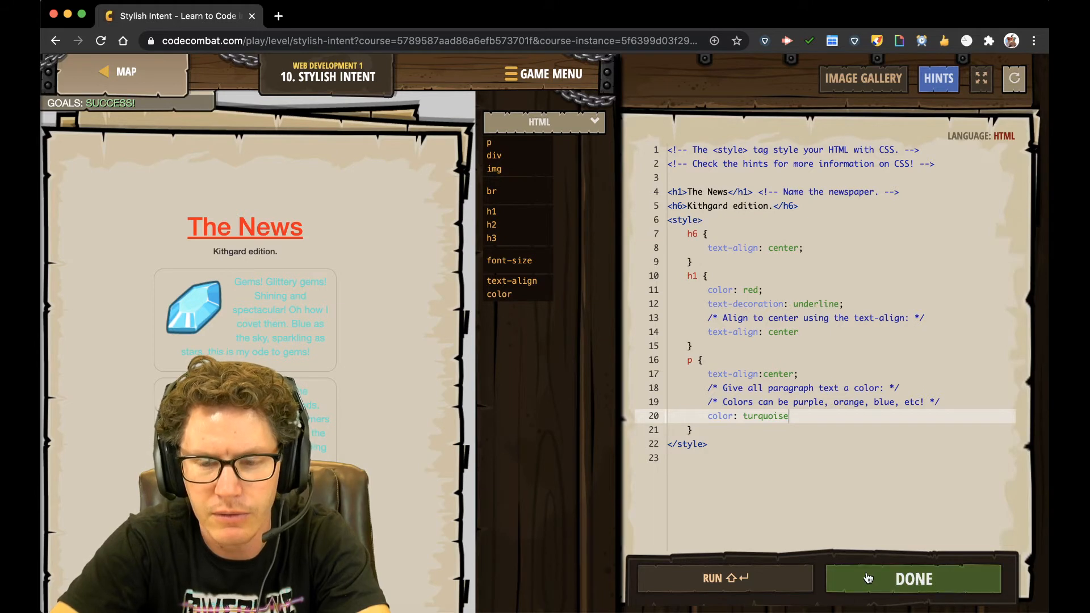
left_click(913, 578)
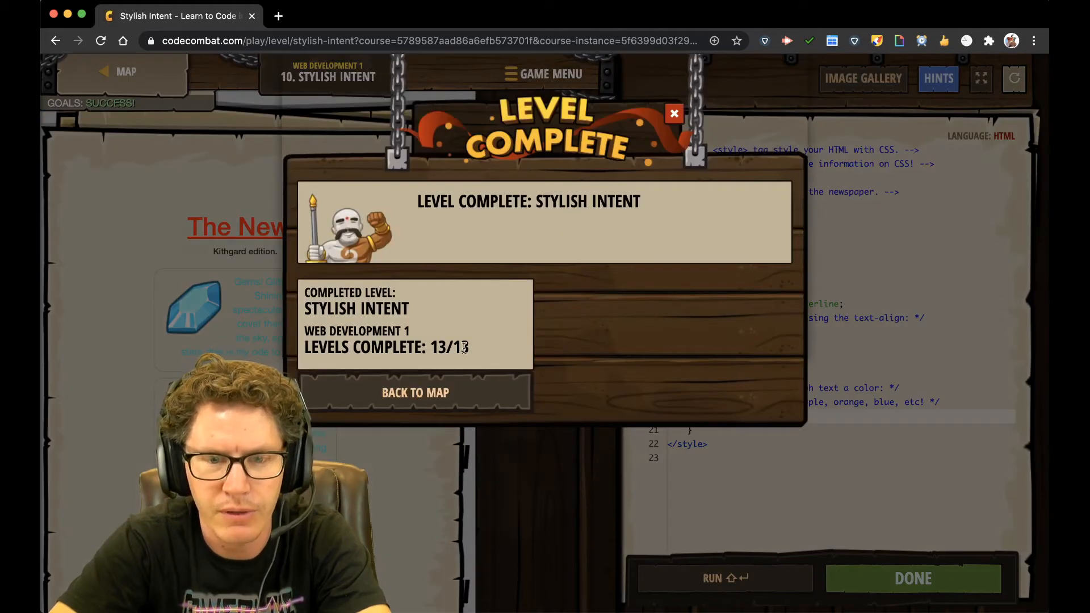
left_click(416, 393)
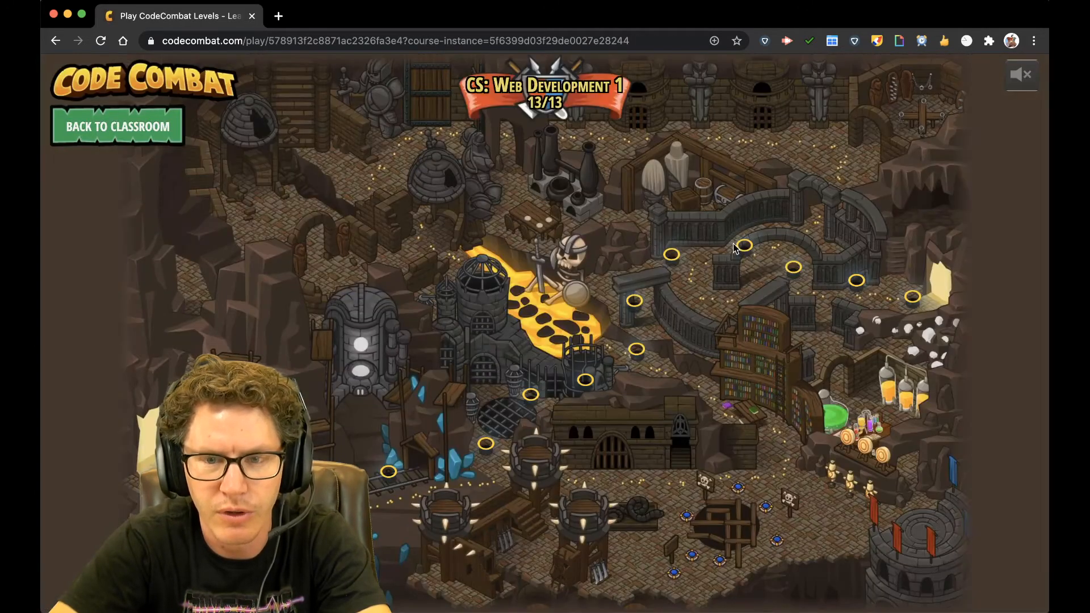
Launch the Classy level and reset its code with Reload All.
left_click(743, 245)
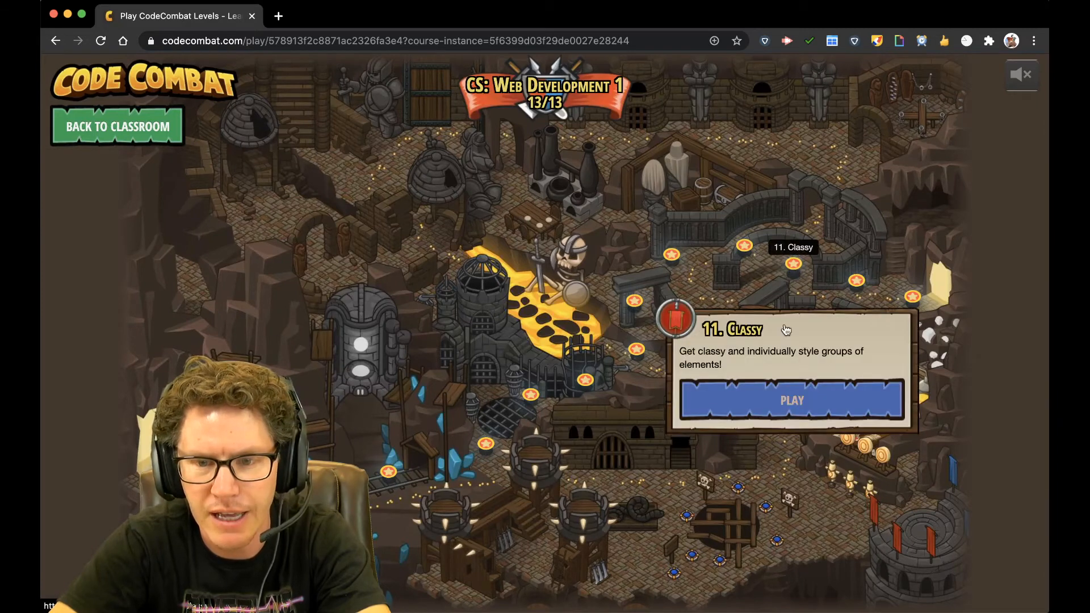
left_click(792, 400)
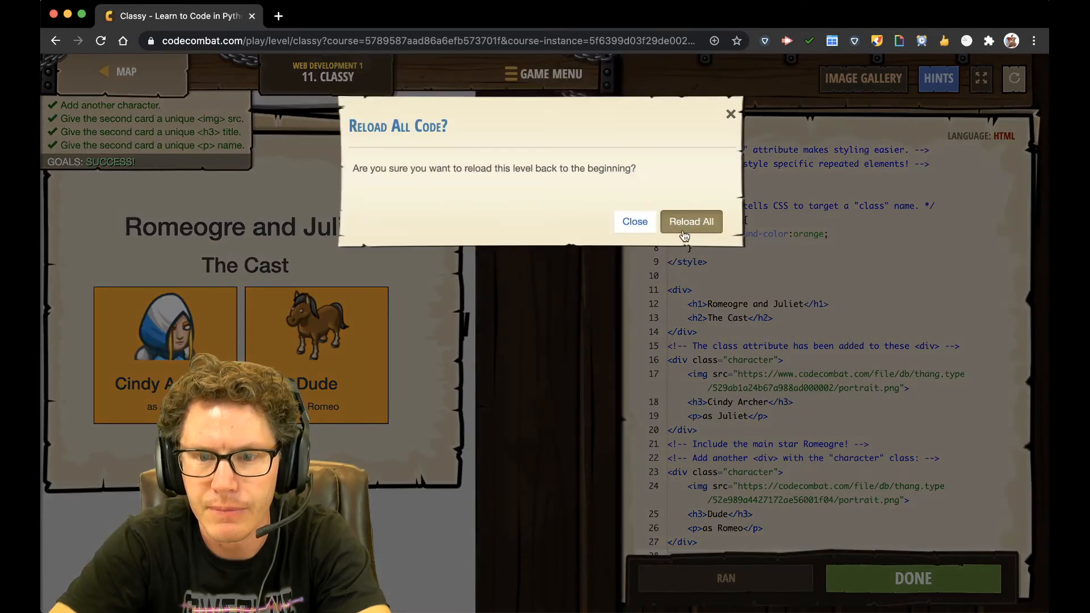
left_click(691, 221)
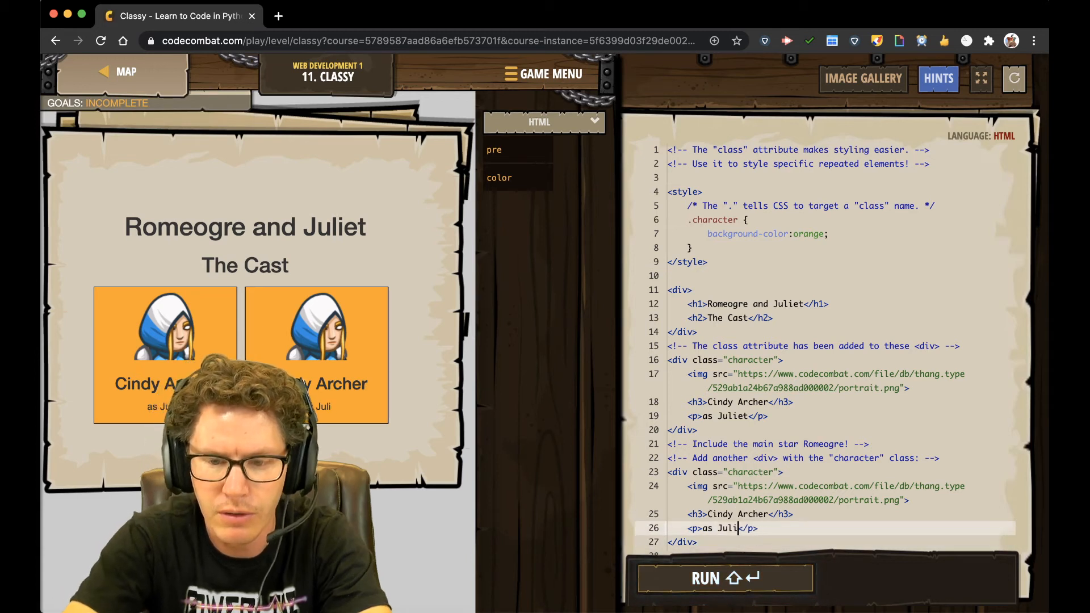
Change the second cast card's role to Romeogre and its name to Dude McDude.
key("Backspace")
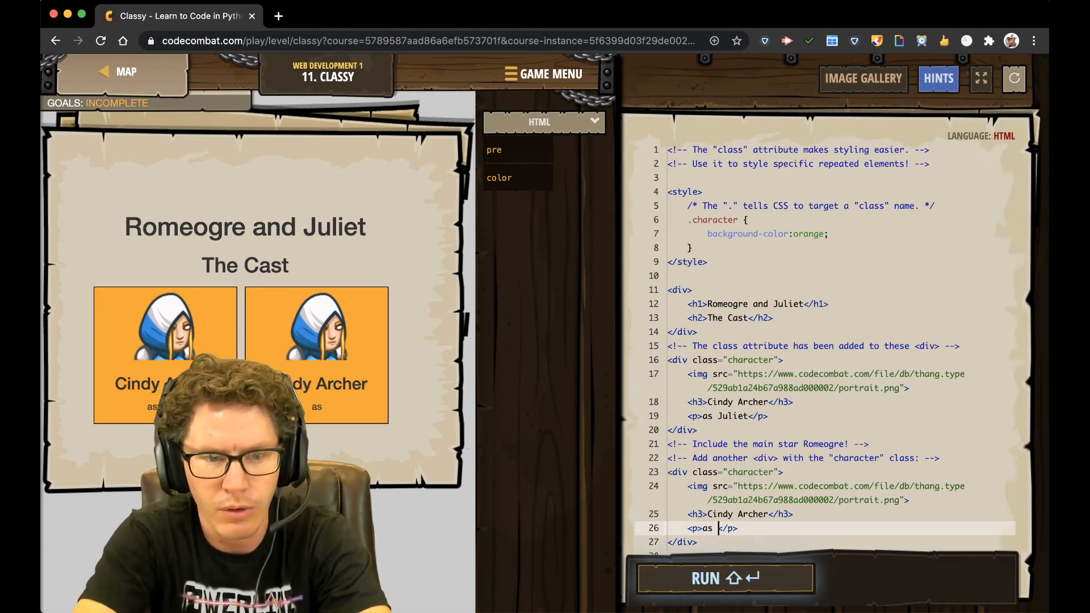
type("Rom")
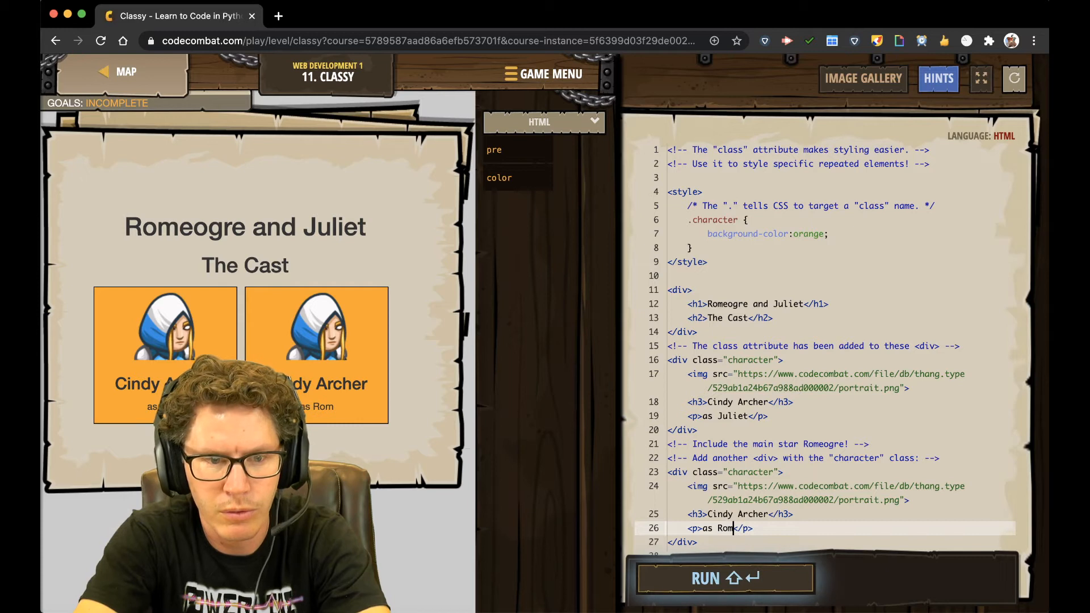
type("eogre")
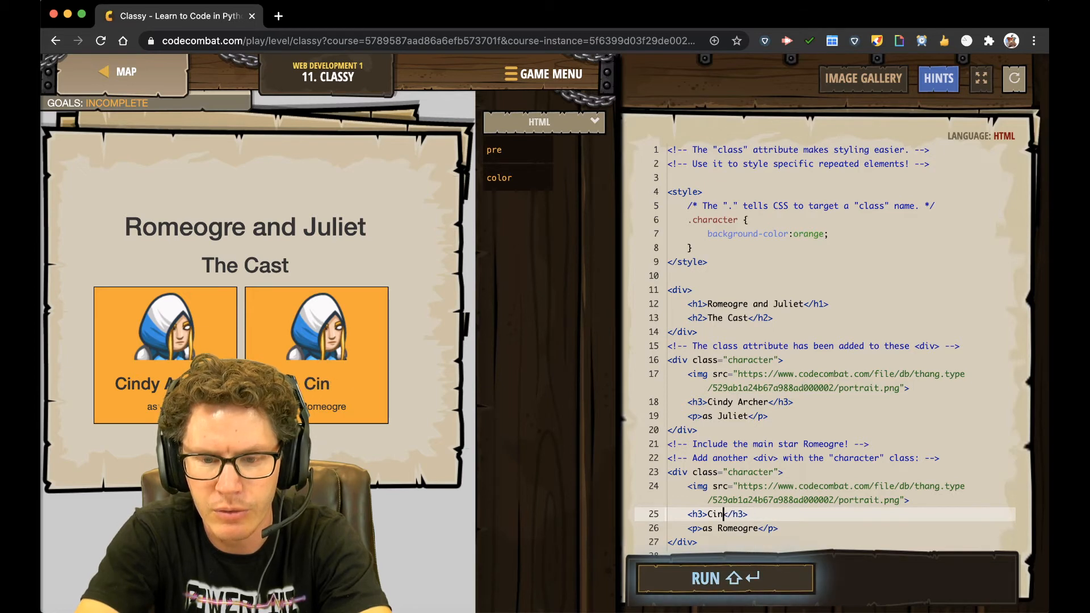
type("Dude")
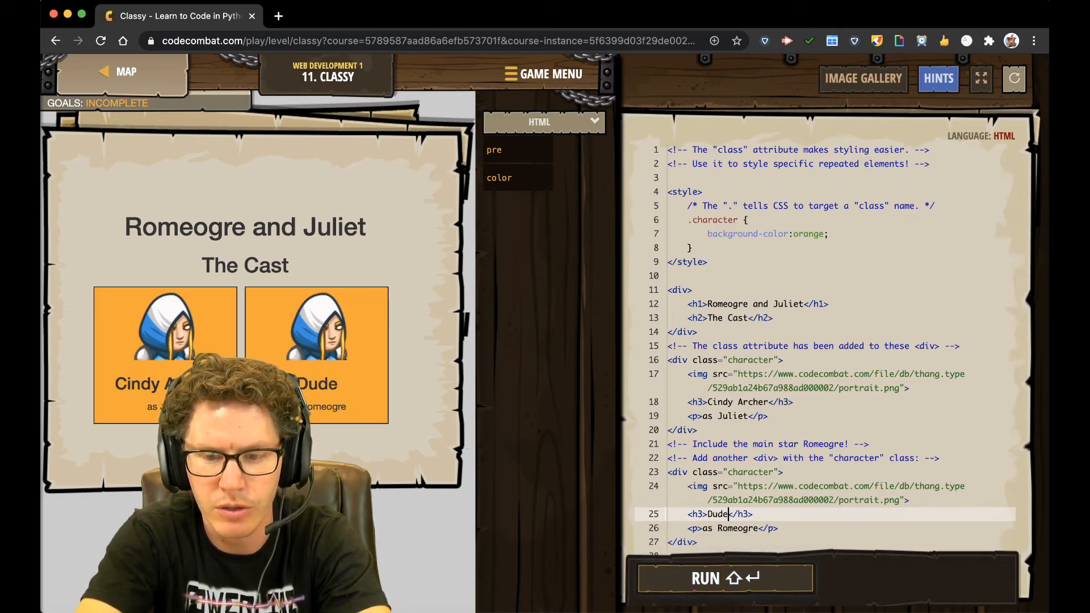
type("McDude")
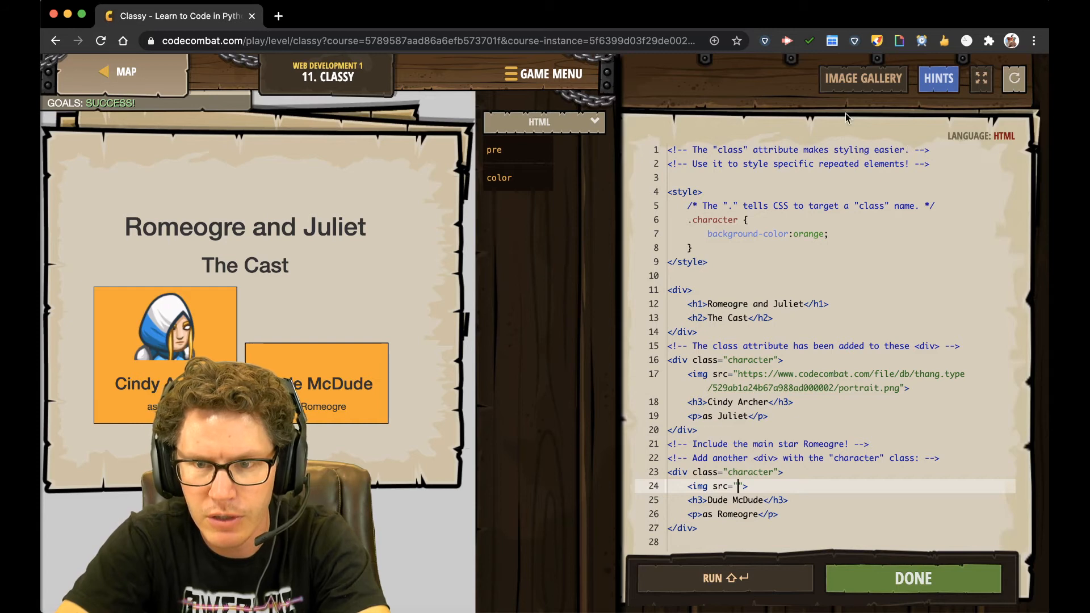
Copy the crowned blue-skinned portrait's URL from the Image Gallery and return to the code.
left_click(862, 78)
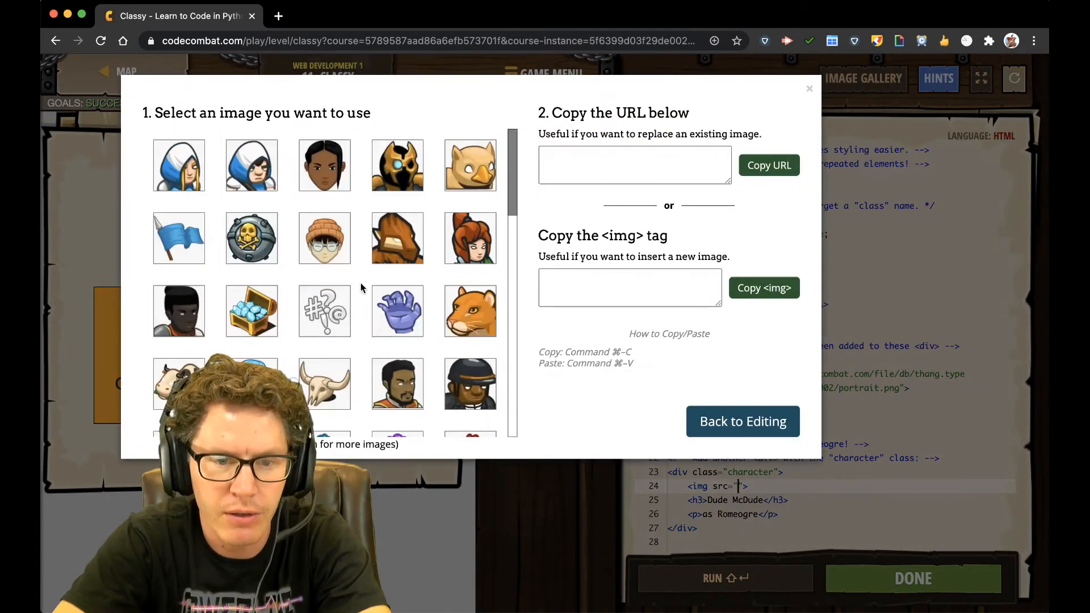
scroll("down", 3)
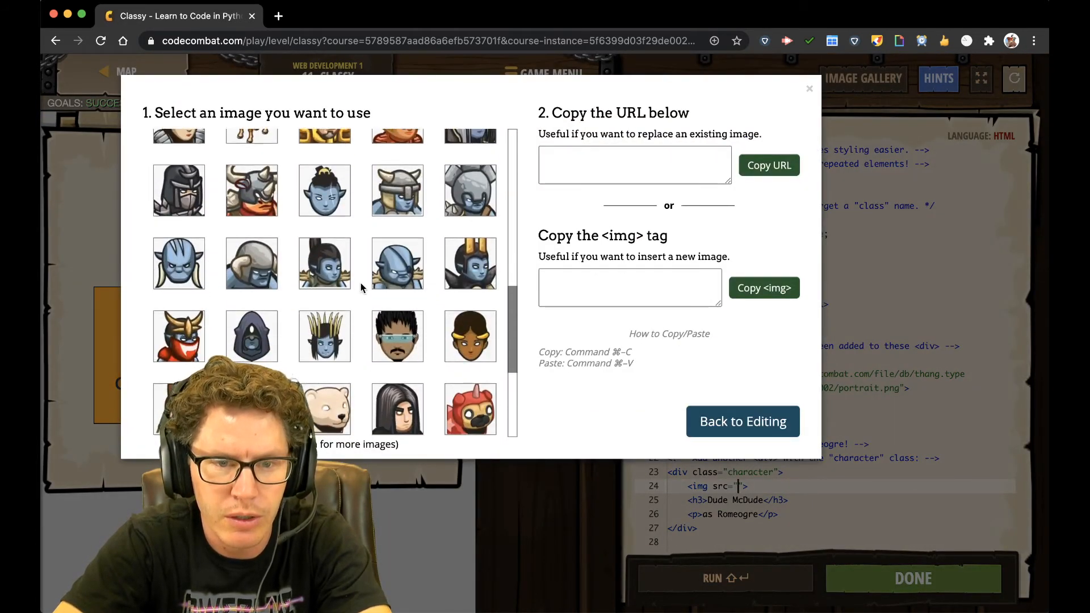
scroll("down", 3)
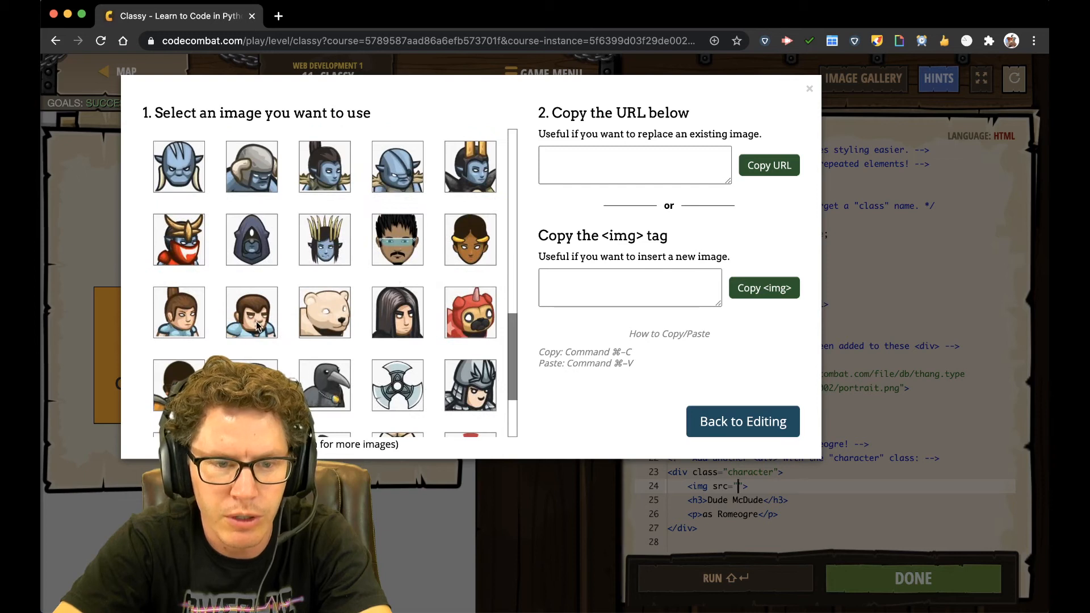
scroll("down", 3)
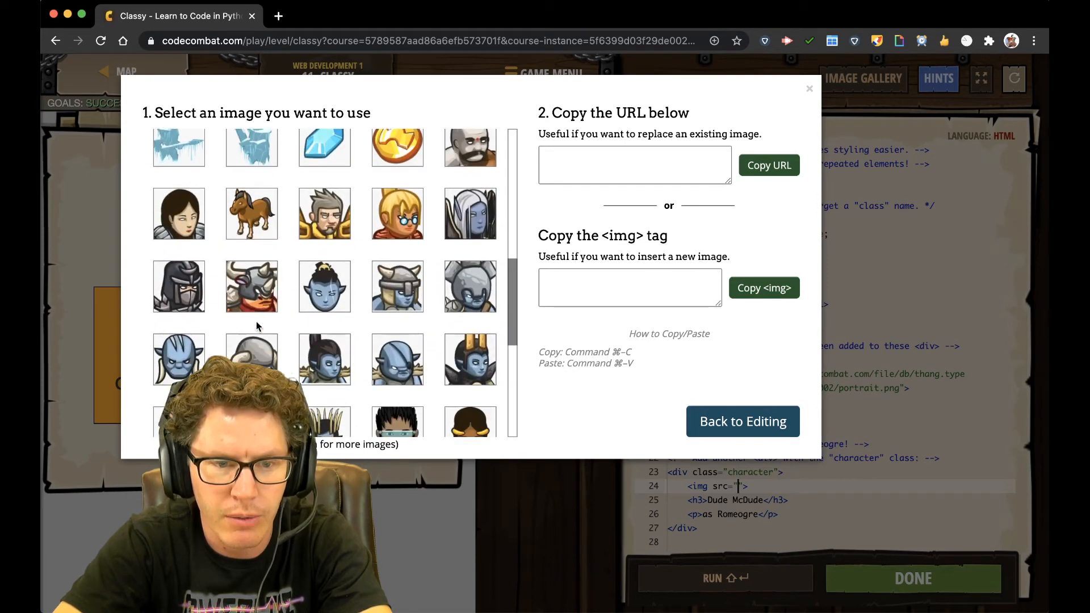
scroll("down", 3)
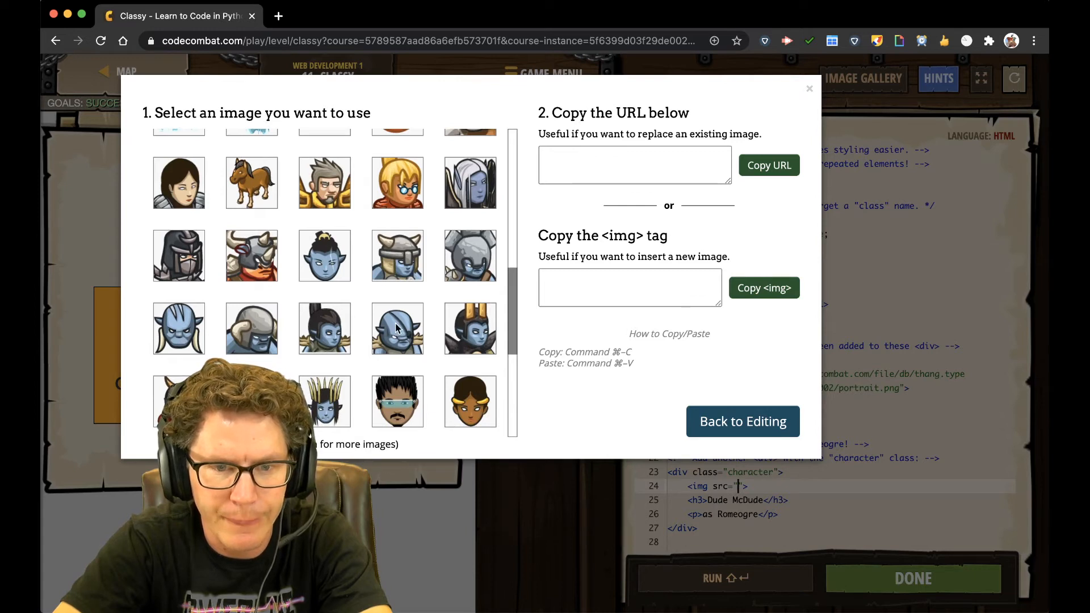
left_click(471, 328)
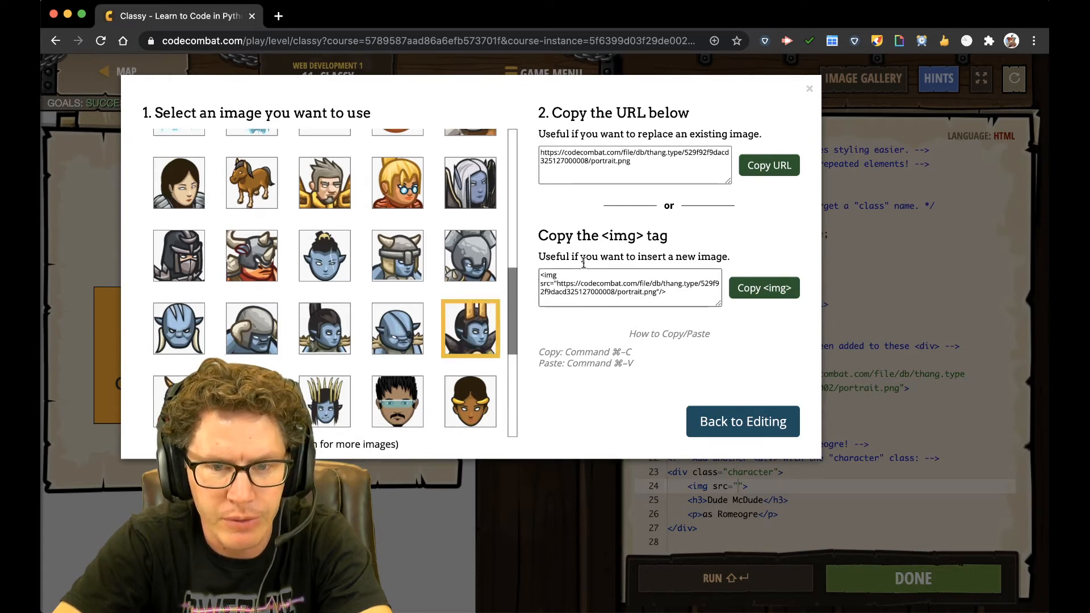
left_click(633, 164)
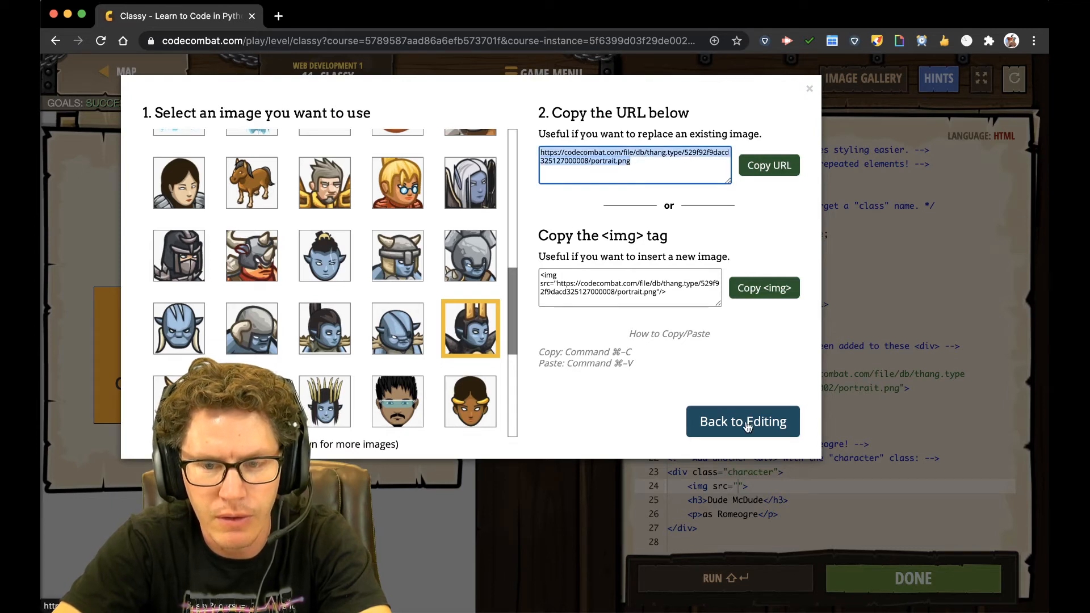
left_click(742, 421)
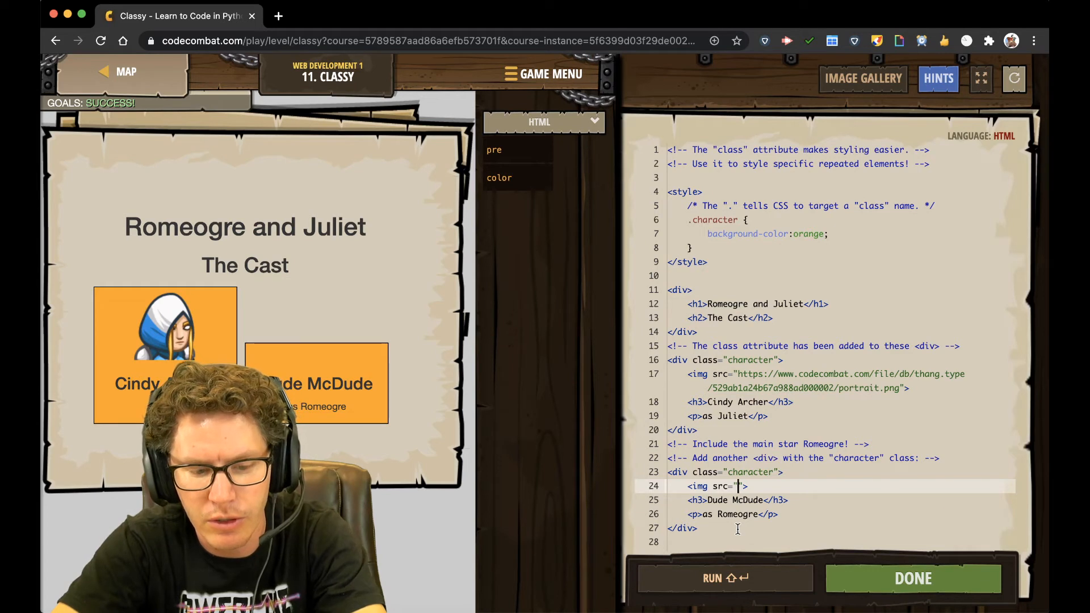
Paste the portrait URL into Dude McDude's img src, submit Classy and start Identification, Please.
type("https://codecombat.com/file/db/thang.type/529f92f9dacd325127000008/portrait.png")
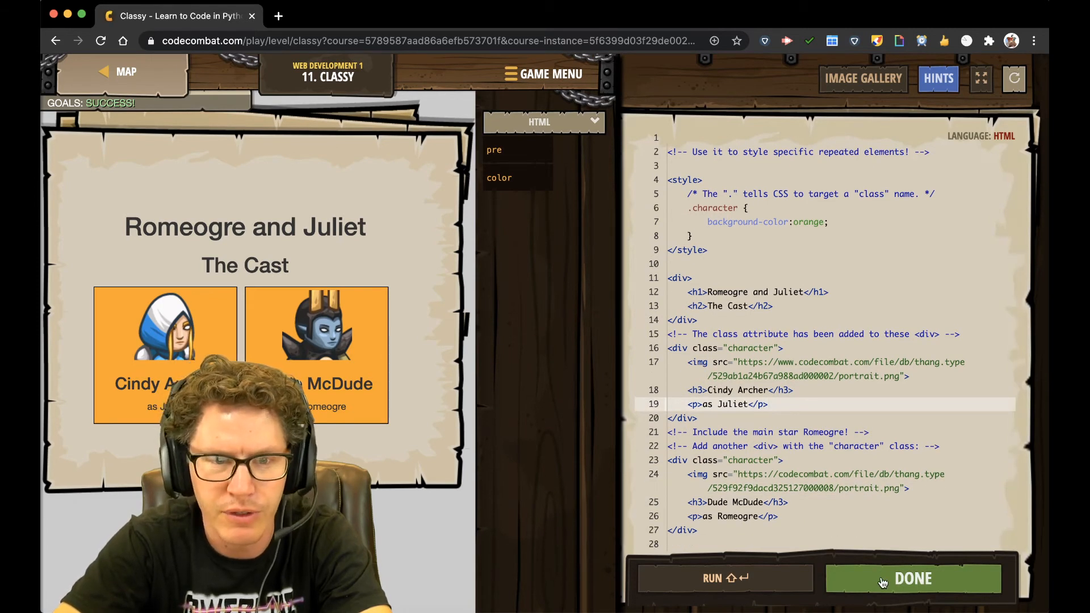
left_click(913, 578)
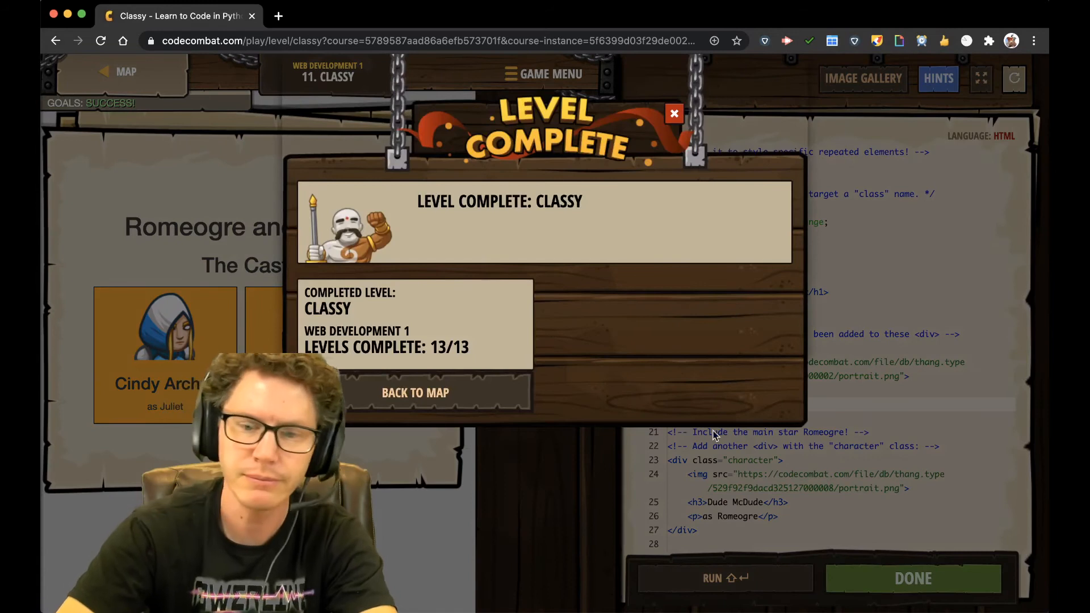
left_click(416, 392)
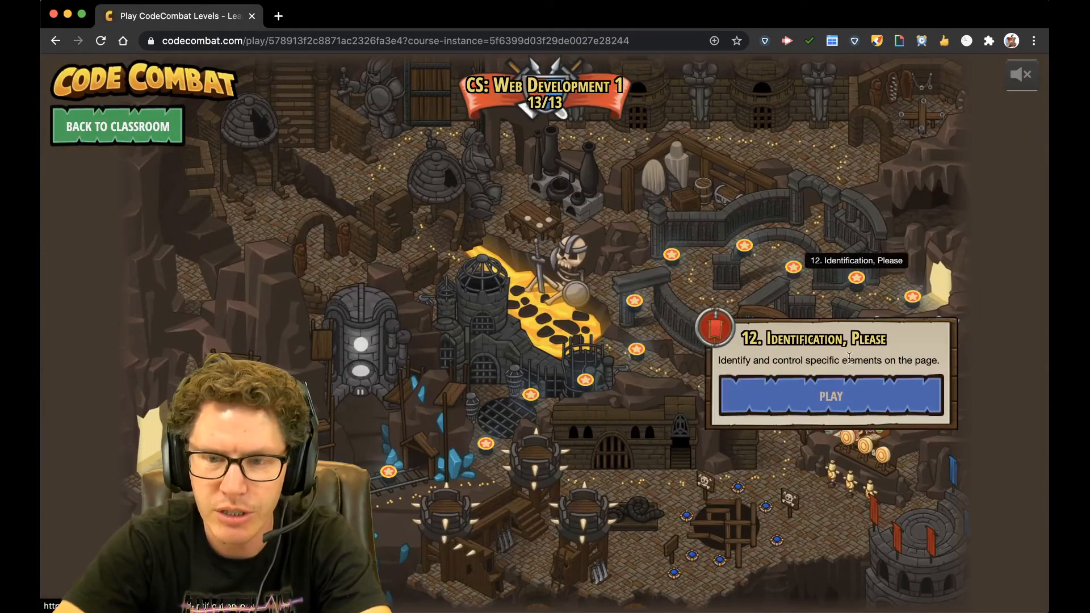
left_click(830, 395)
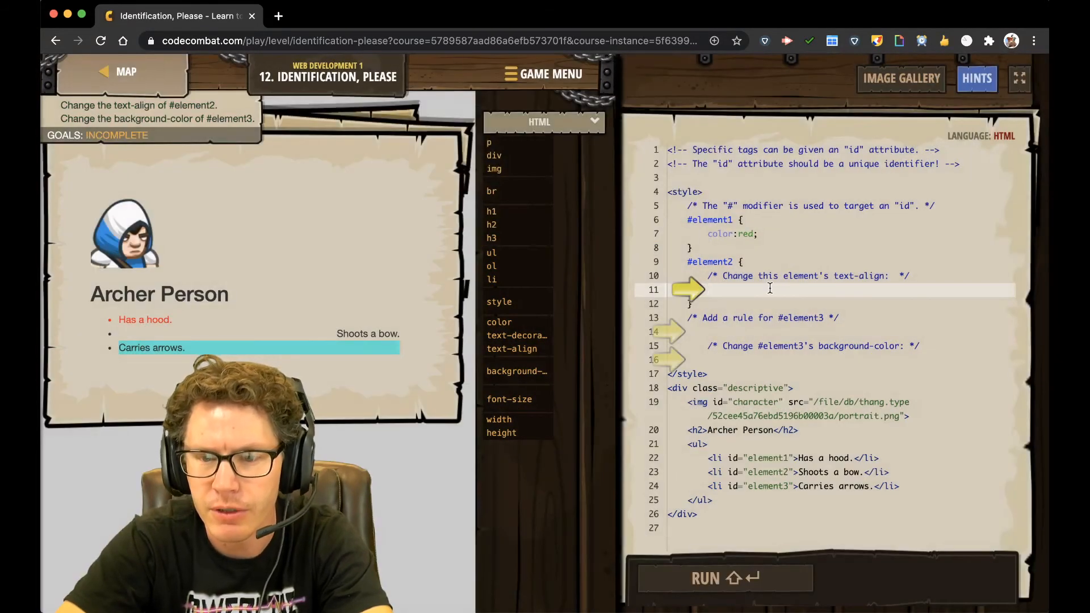
Add text-align: right to the #element2 rule.
type("text-ali")
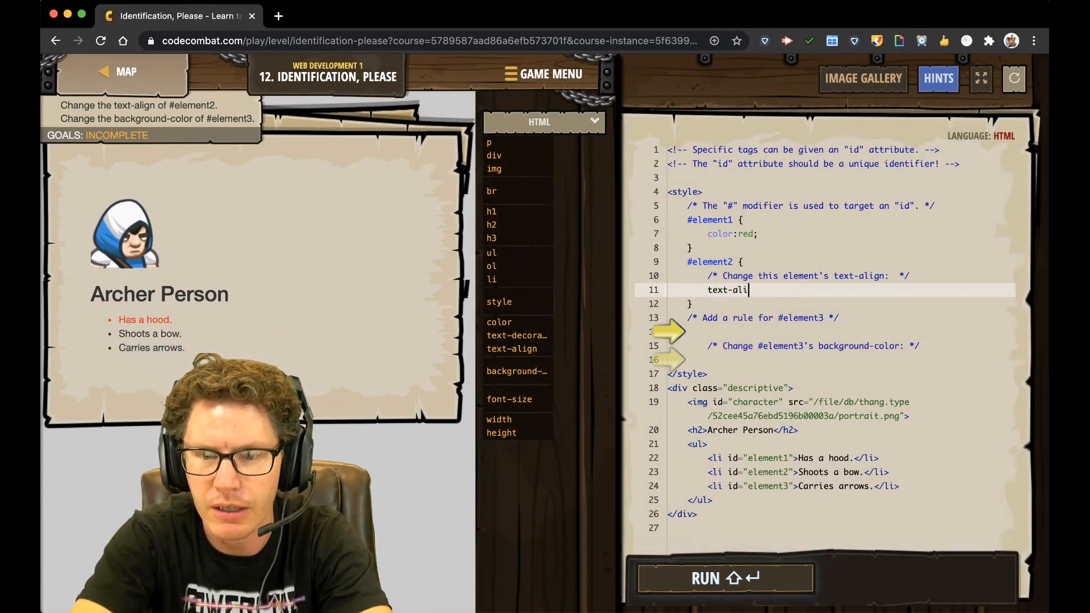
type("gn:")
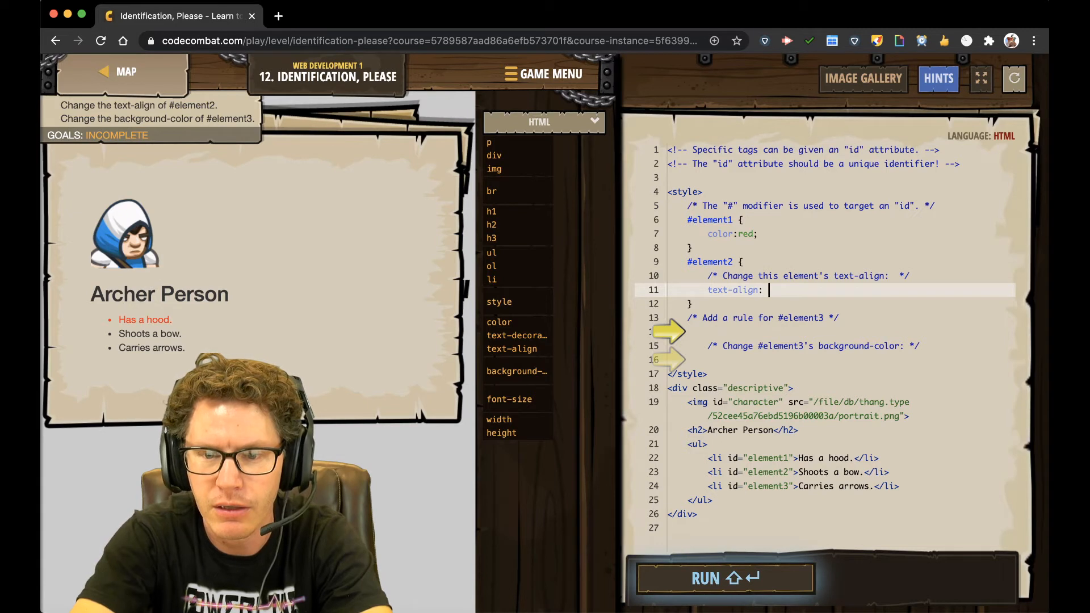
type("right")
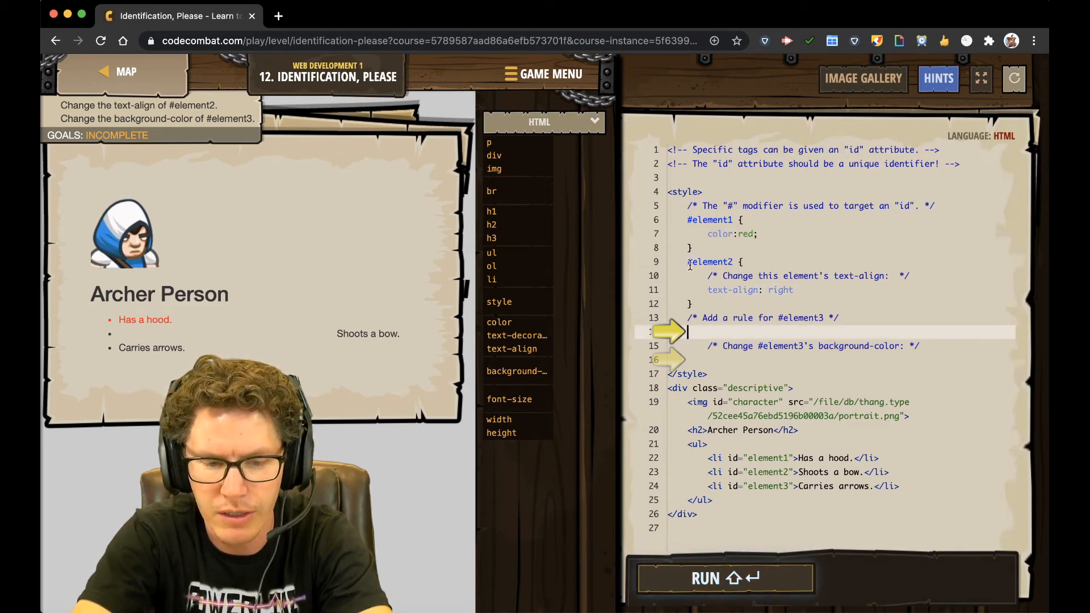
Add a #element3 rule with background-color: red, submit the level and return to the map.
type("#element")
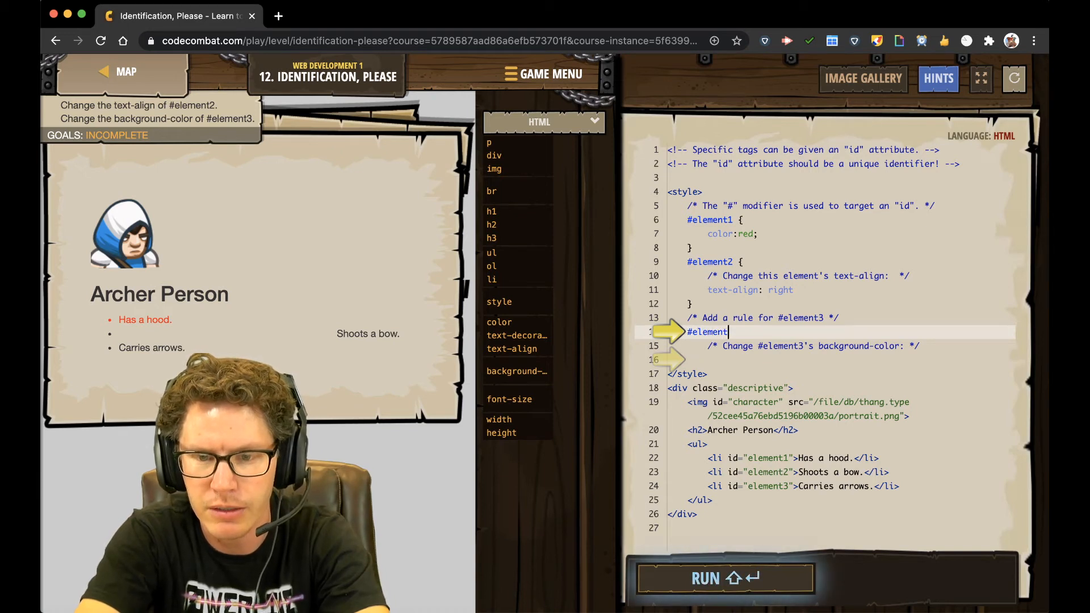
type("3")
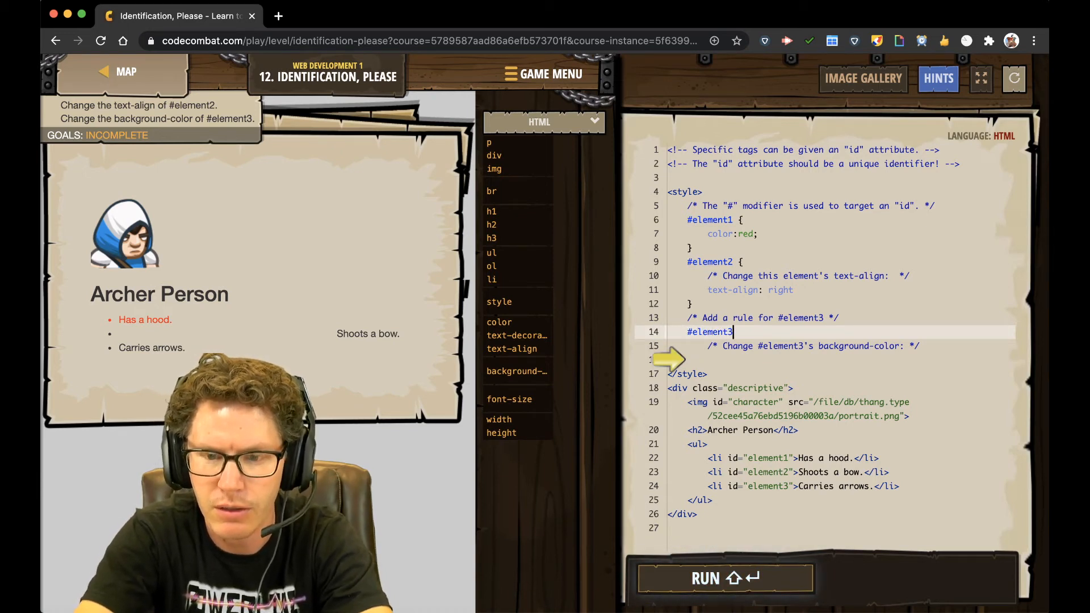
type("{")
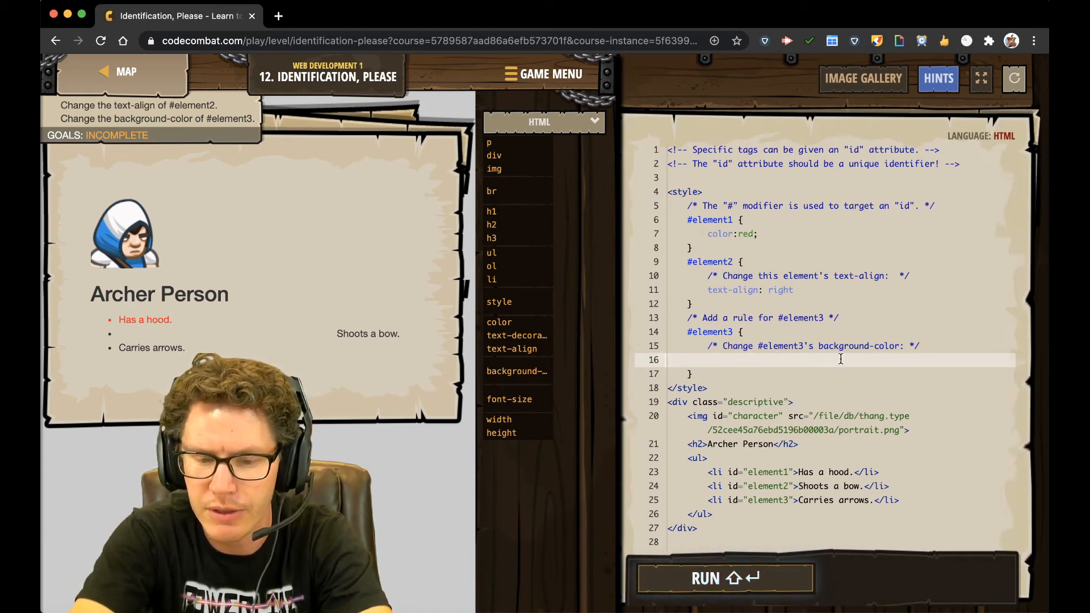
type("background")
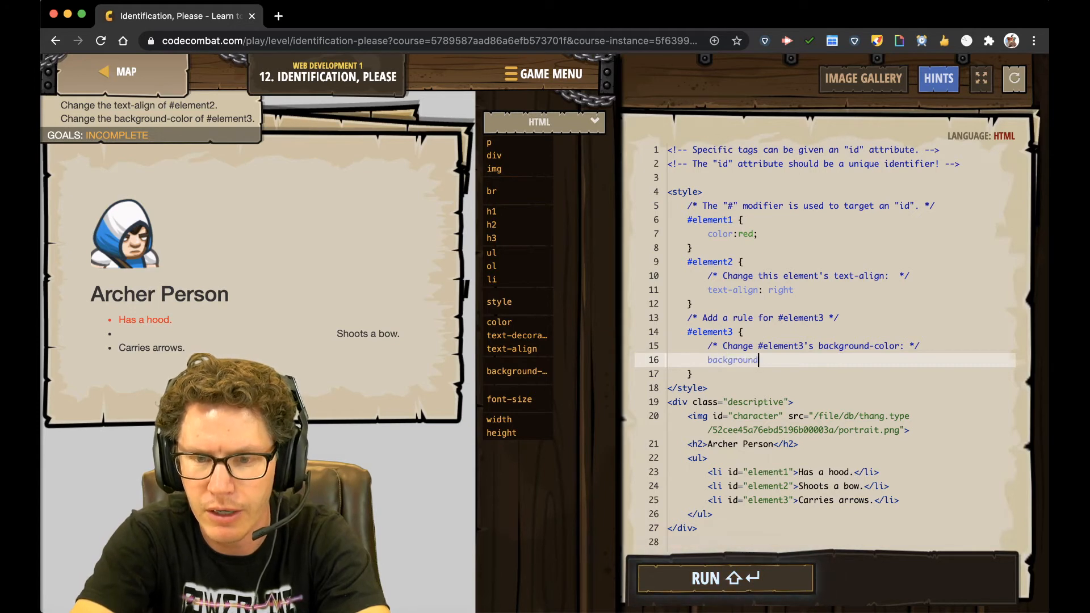
type("-color")
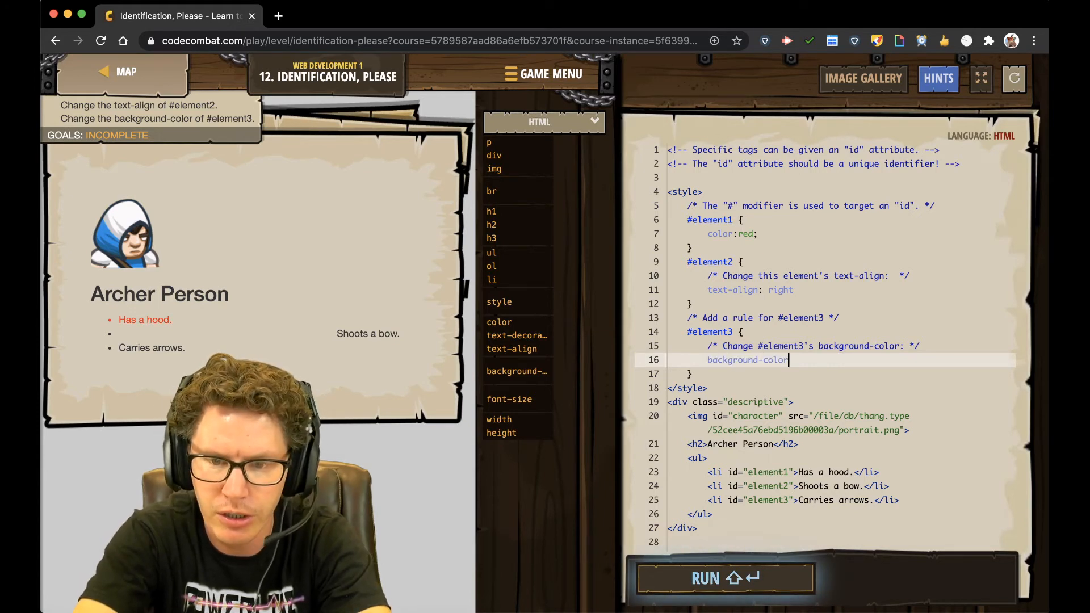
type(": red")
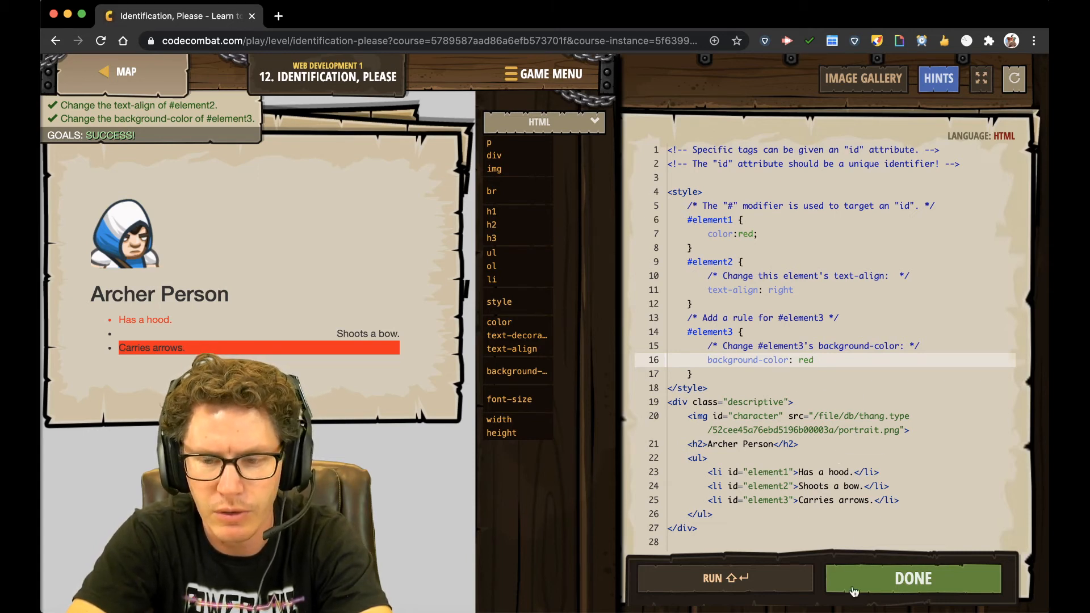
left_click(914, 578)
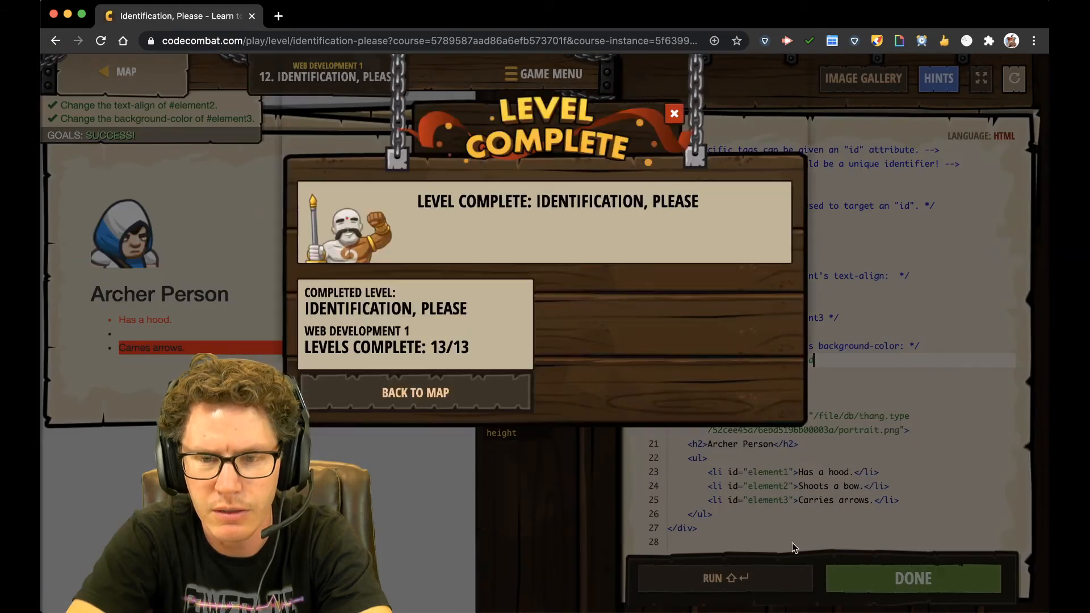
left_click(416, 392)
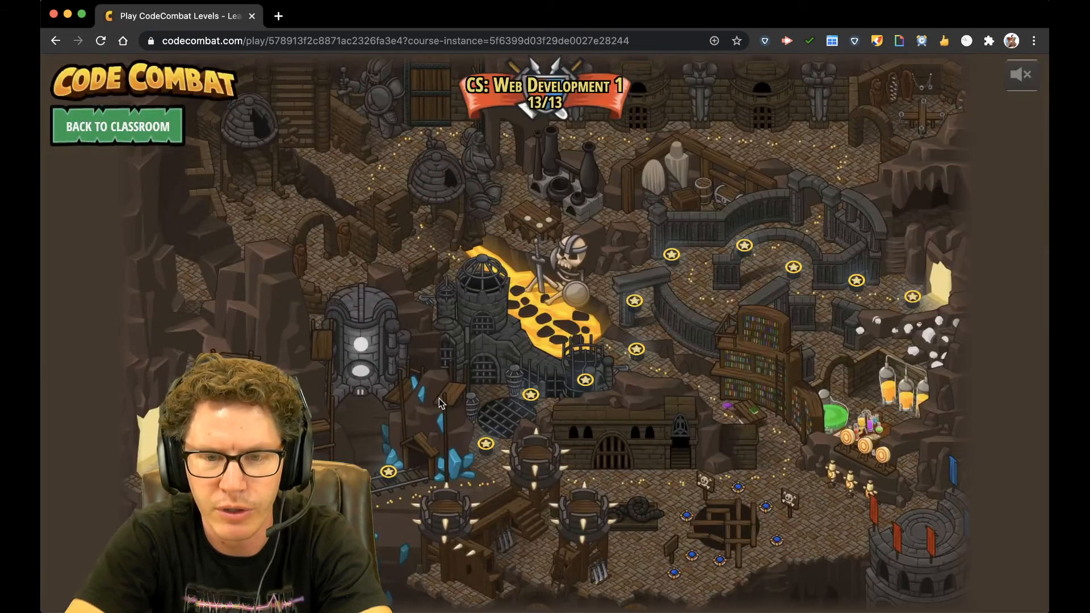
mouse_move(913, 297)
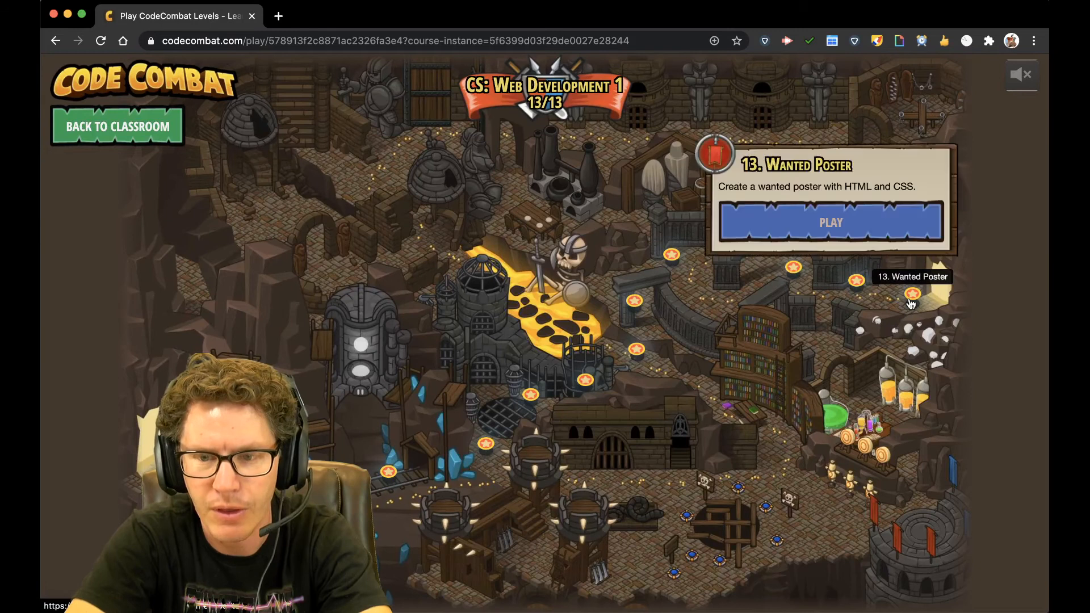
Start the Wanted Poster level from the map.
left_click(830, 223)
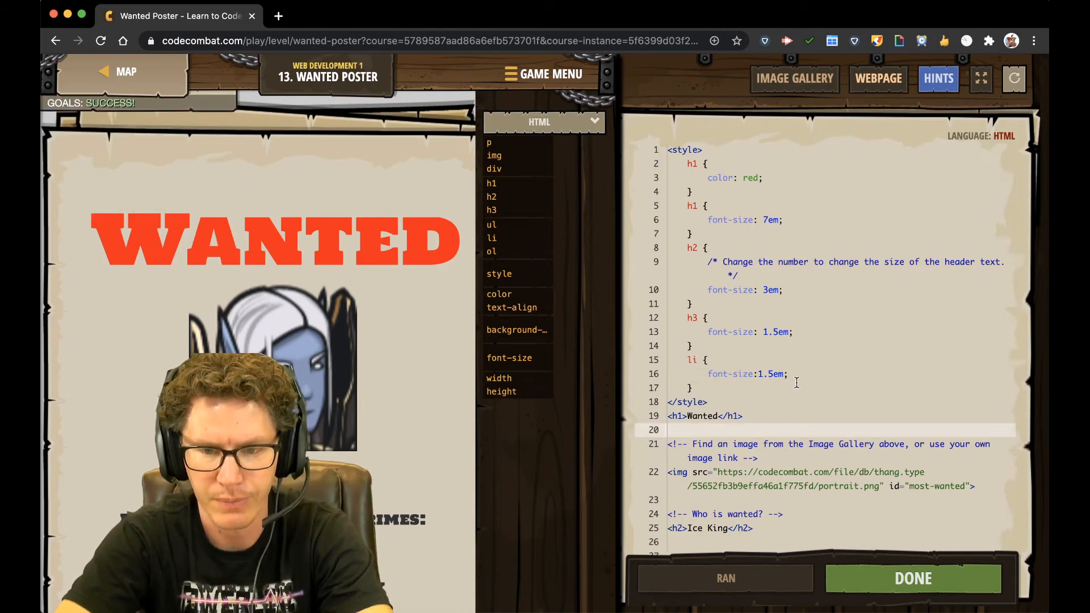
Name the poster's accomplices Blech and Schlee Simpkins in the starter code.
left_click(1015, 79)
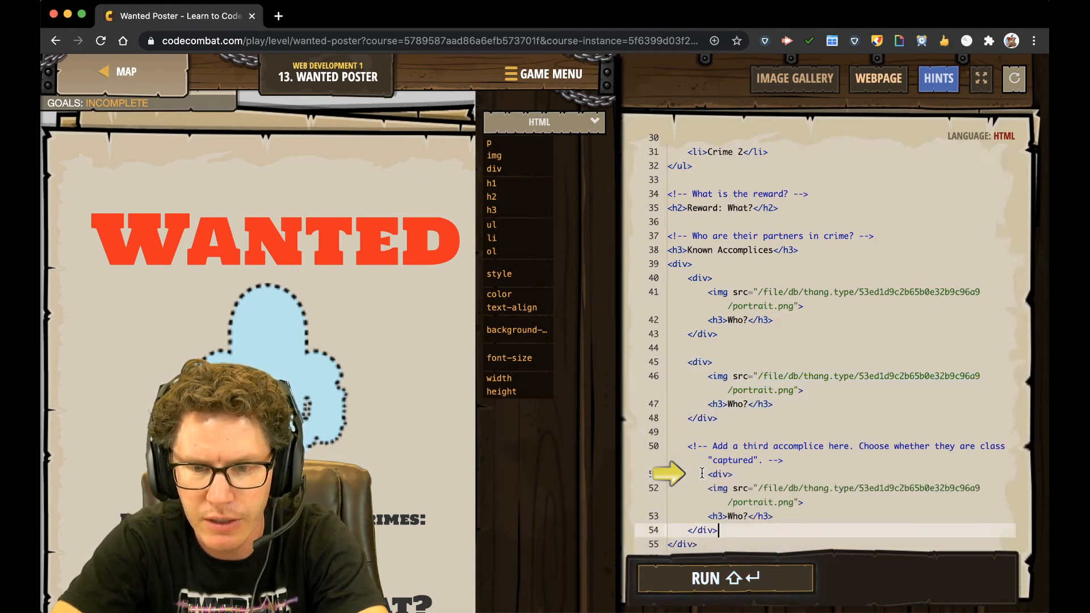
scroll("down", 3)
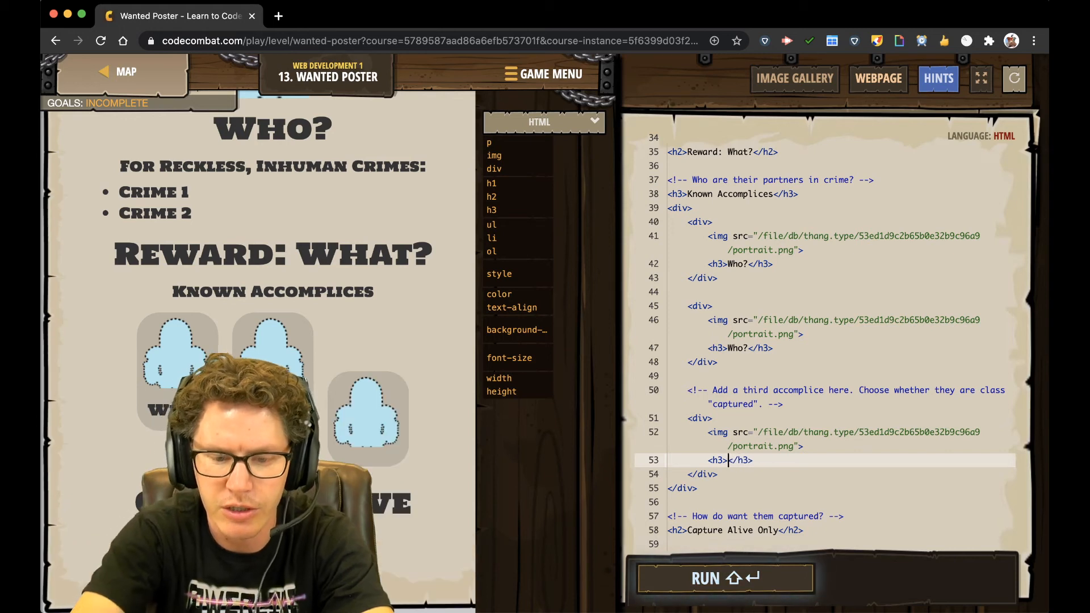
type("Blech")
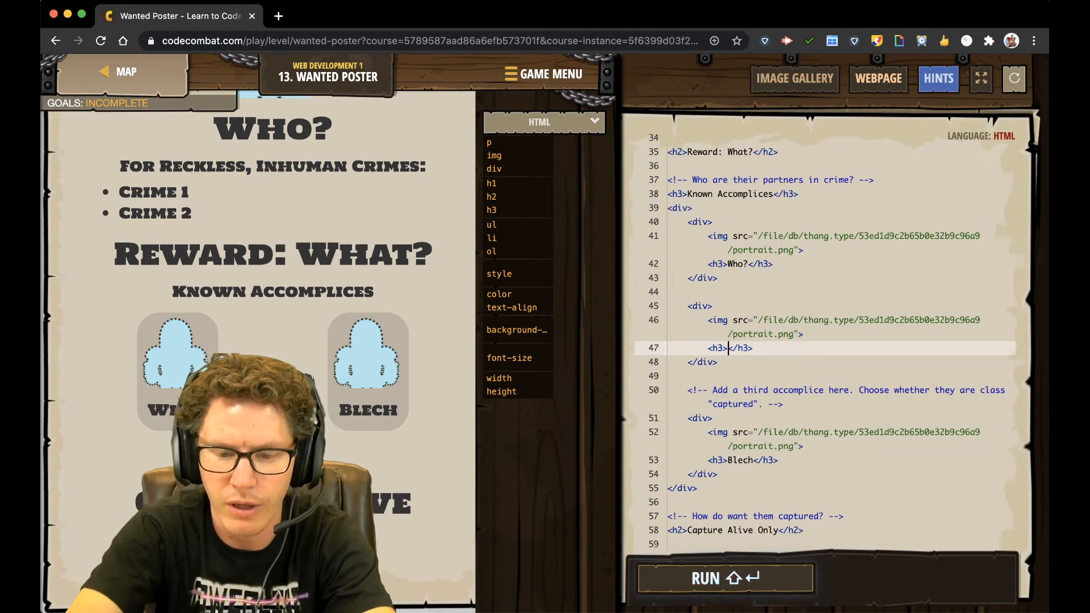
type("Schlee")
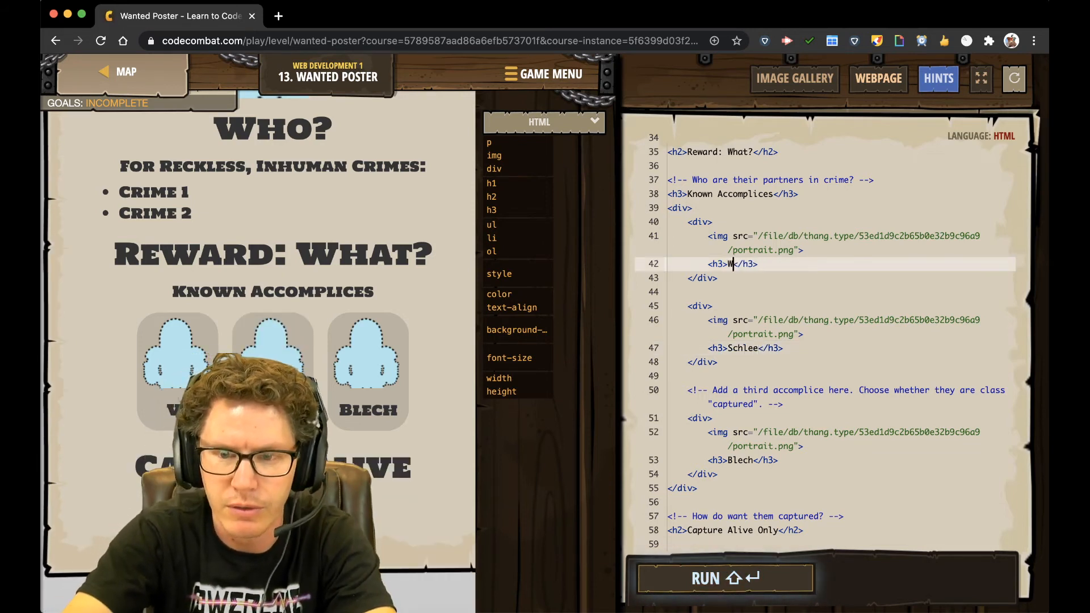
type("Simpkins")
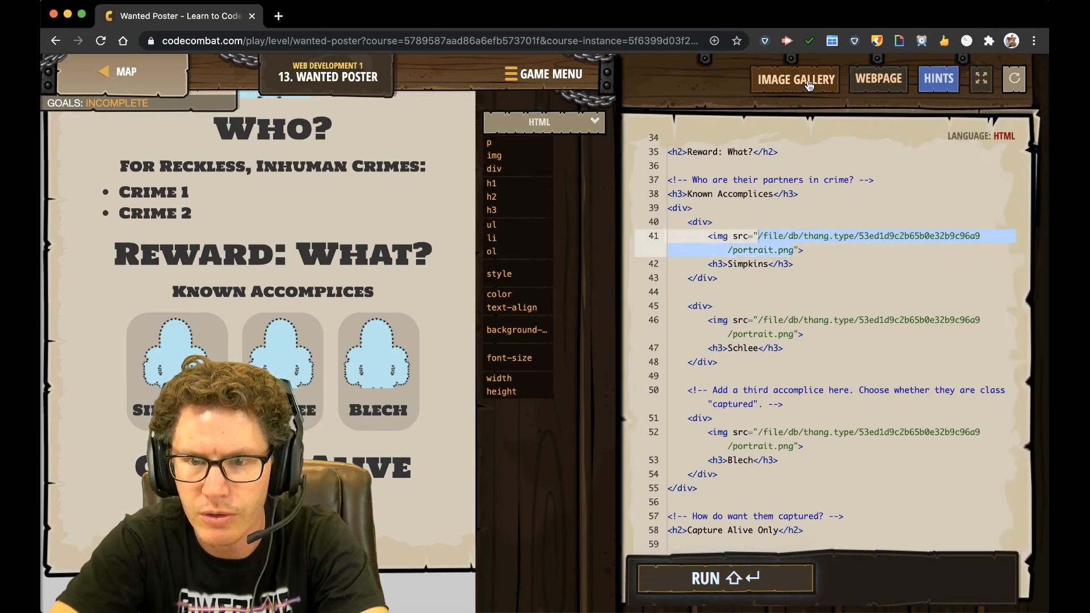
Replace Schlee's img src with the gold-headdress portrait URL copied from the Image Gallery.
left_click(795, 78)
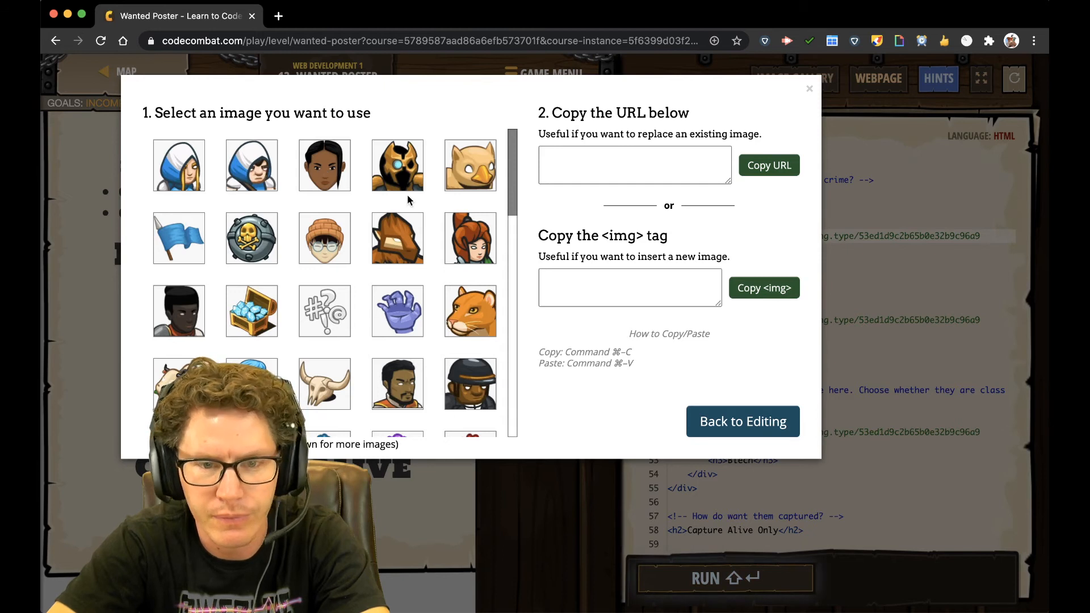
scroll("down", 3)
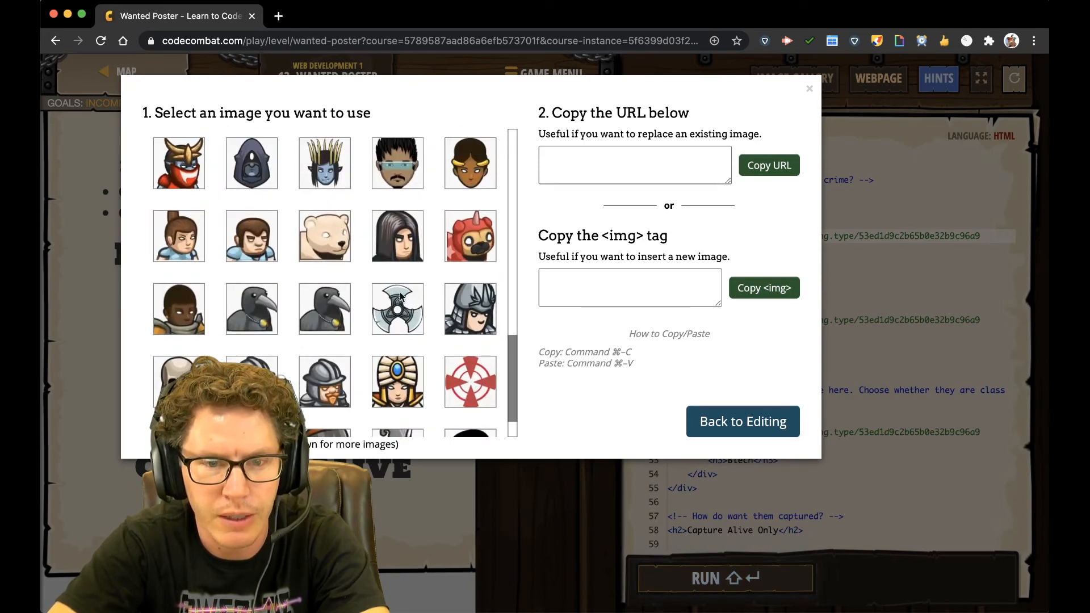
left_click(398, 236)
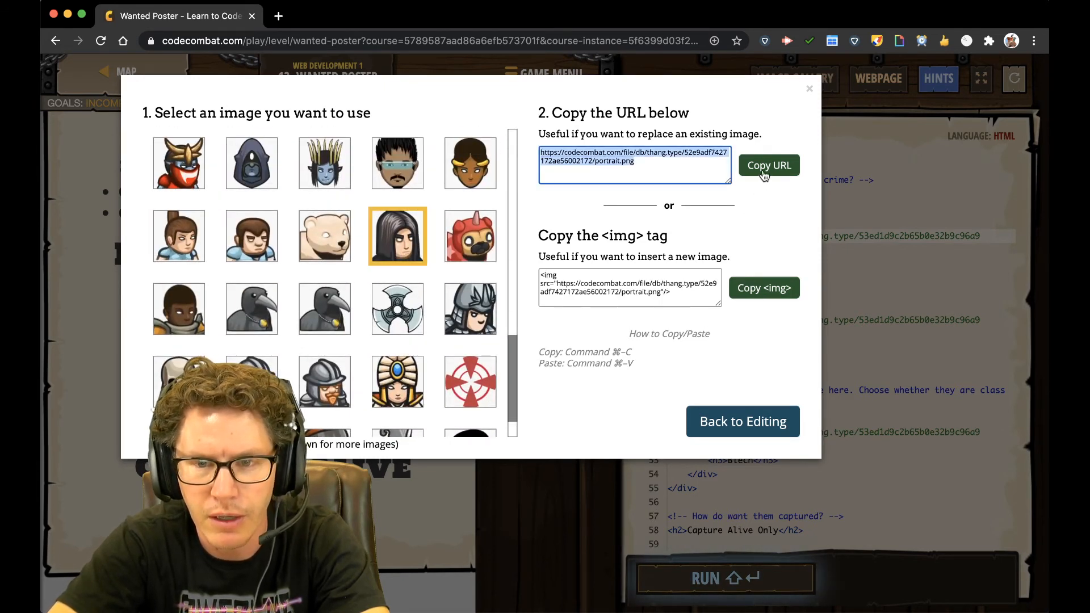
left_click(743, 421)
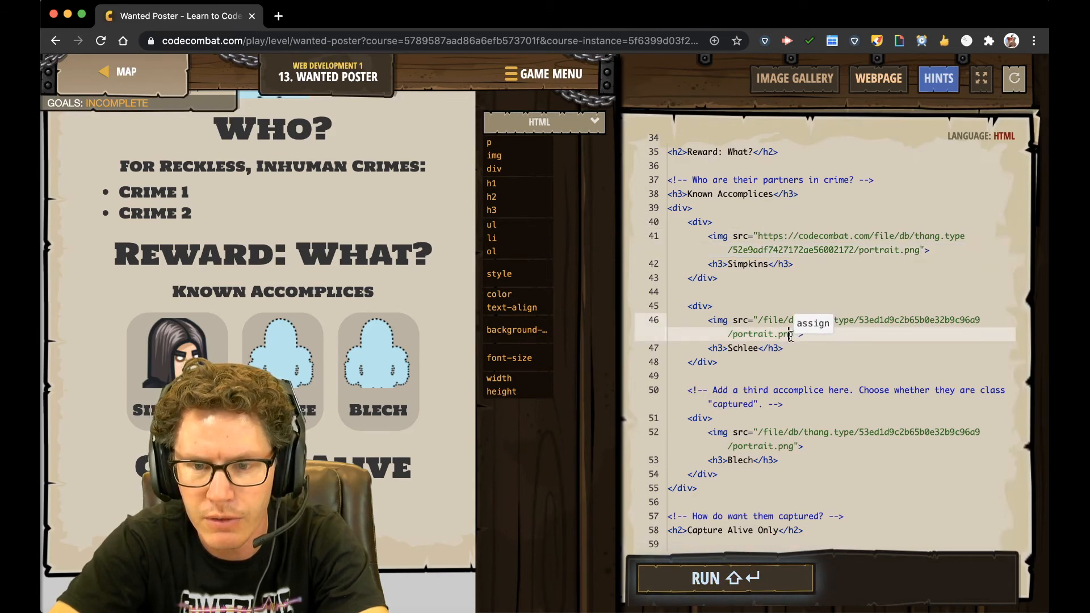
double_click(761, 320)
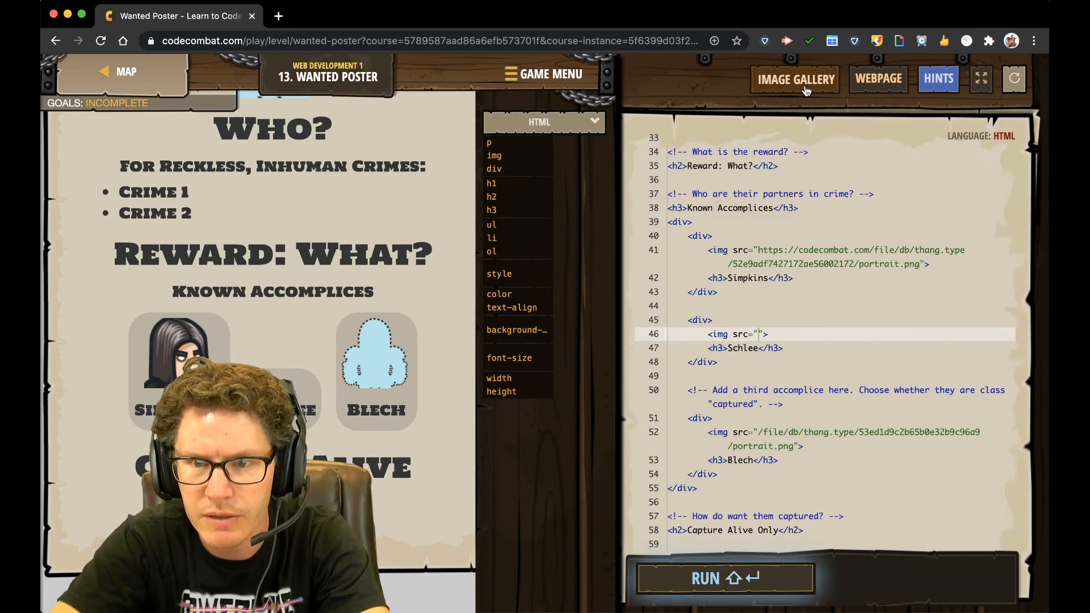
left_click(795, 79)
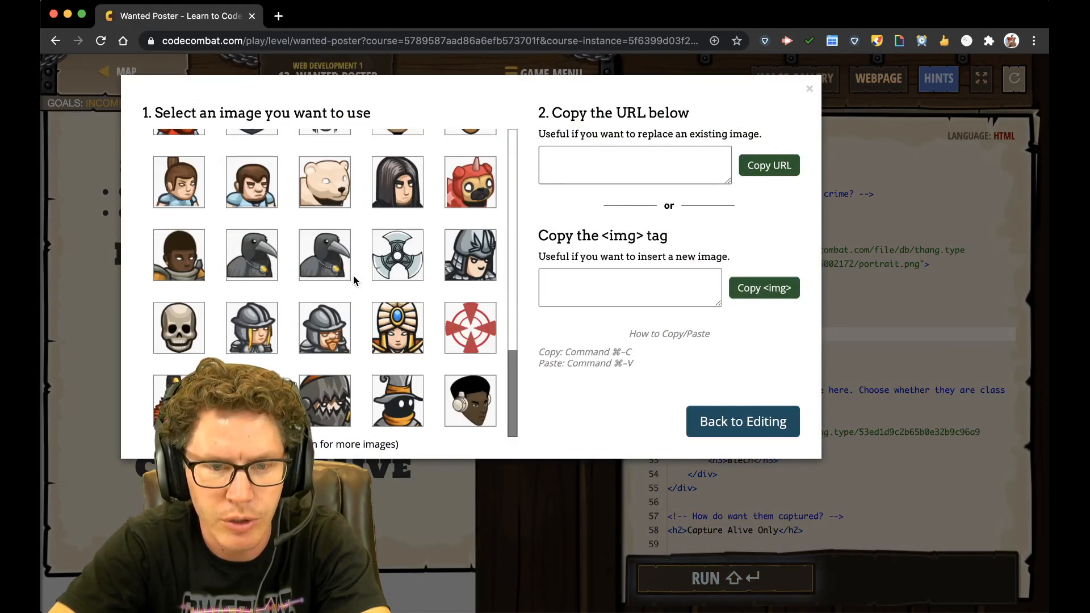
left_click(397, 327)
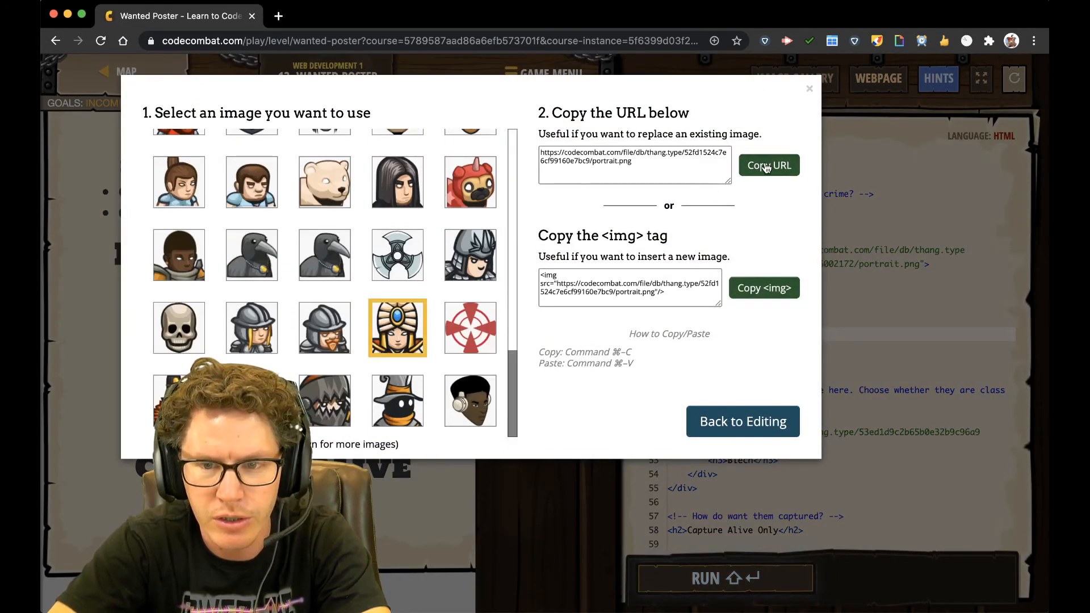
left_click(743, 421)
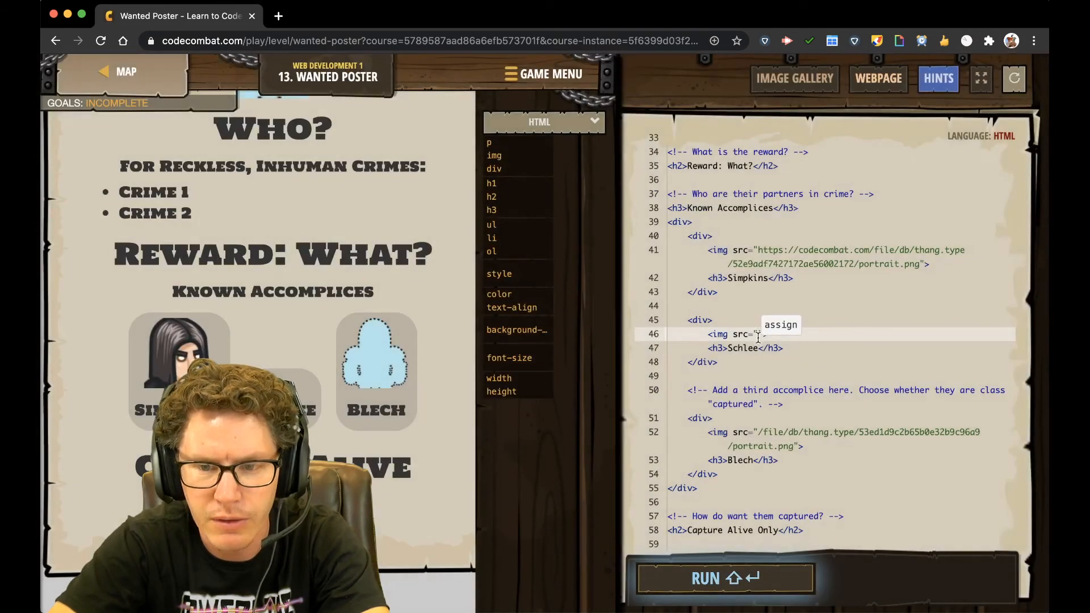
type("https://codecombat.com/file/db/thang.type/52fd1524c7e6cf99160e7bc9/portrait.png")
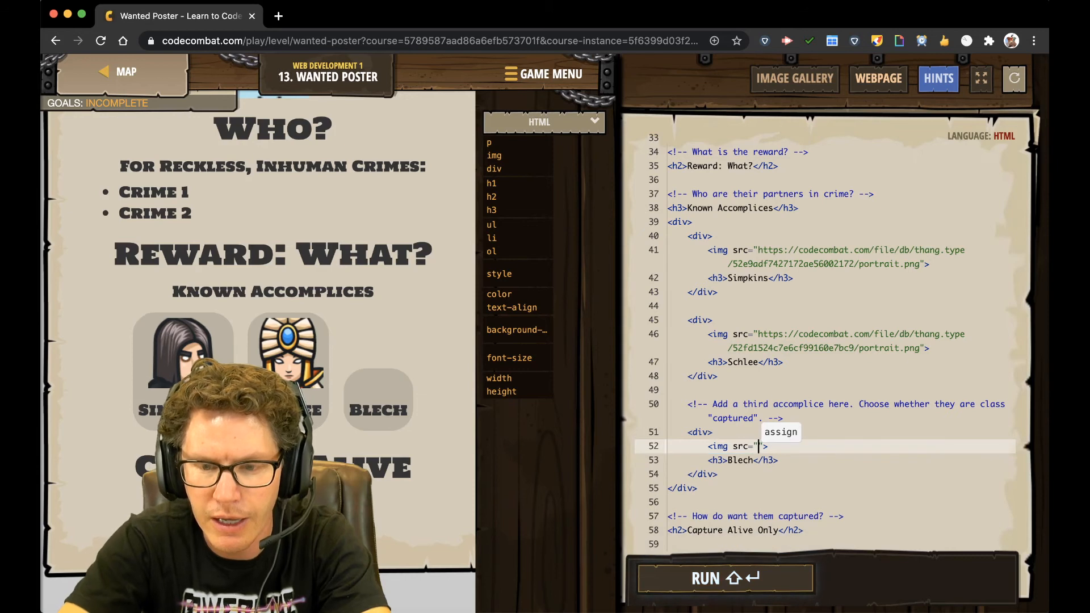
Copy the armored knight portrait's URL from the gallery for Blech and return to the code.
left_click(794, 78)
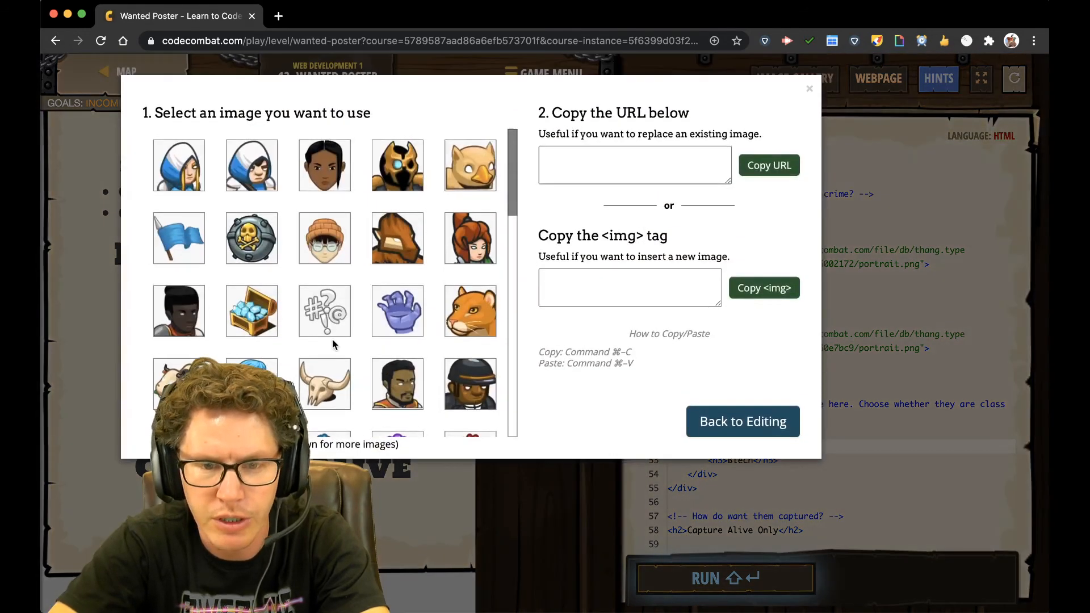
scroll("down", 3)
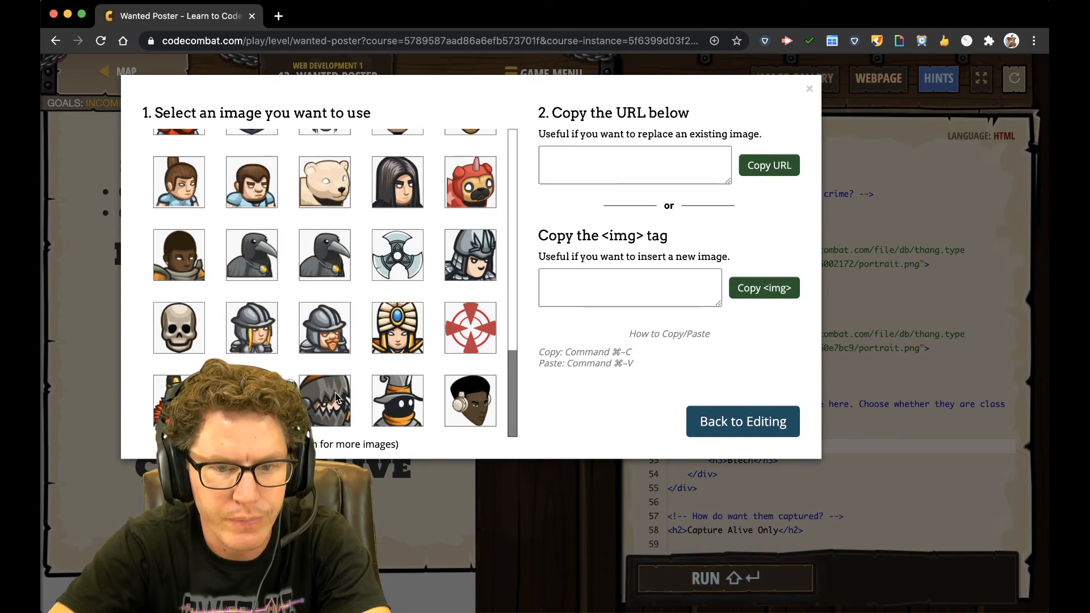
left_click(470, 401)
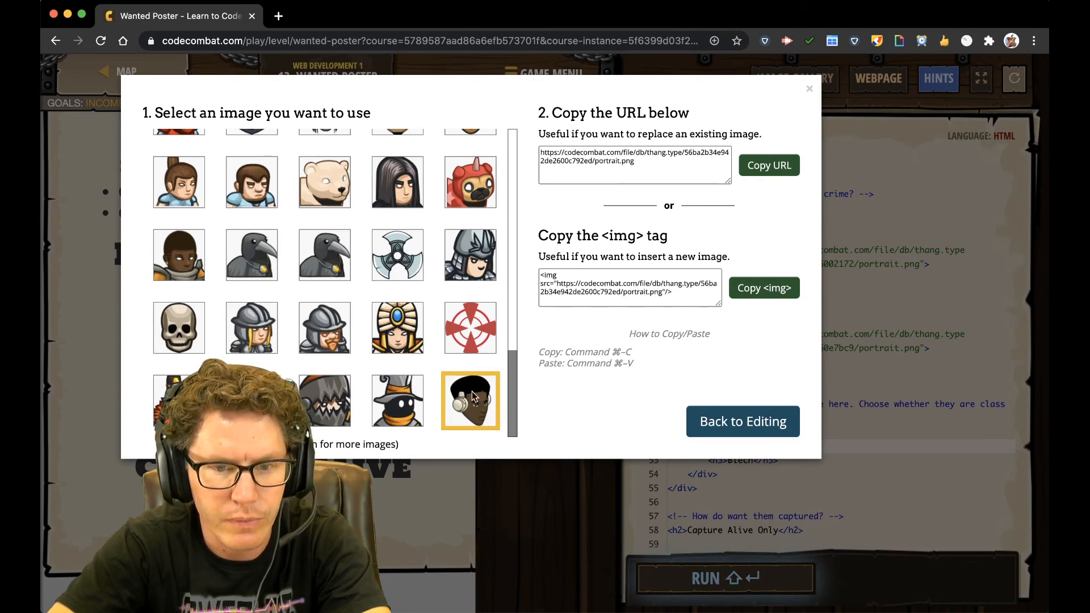
left_click(470, 255)
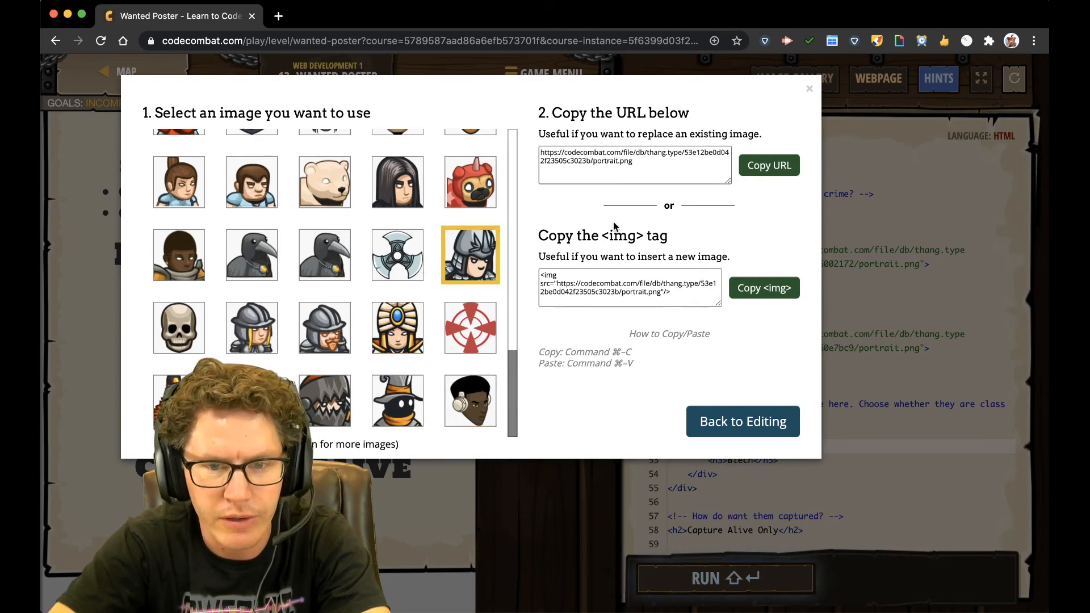
left_click(769, 165)
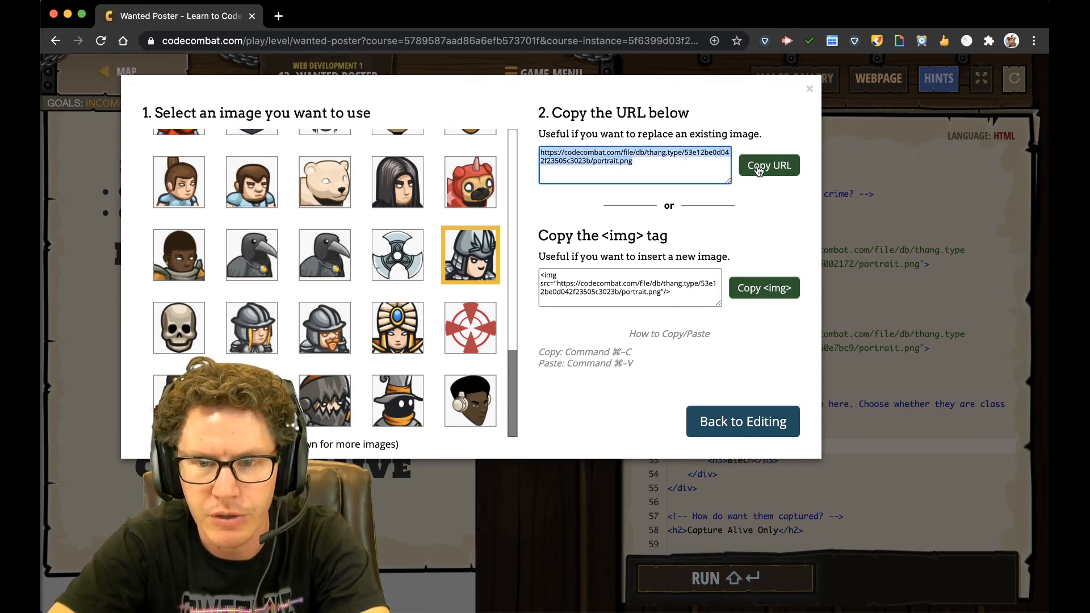
left_click(742, 421)
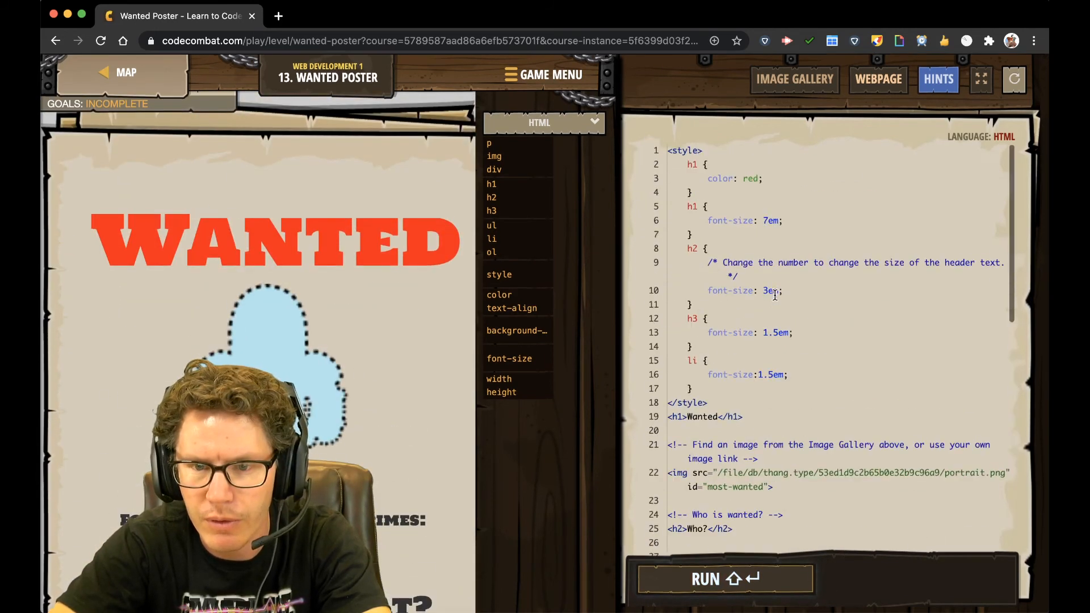
Choose the golden masked figure from the Image Gallery and copy its URL for the main portrait.
scroll("down", 3)
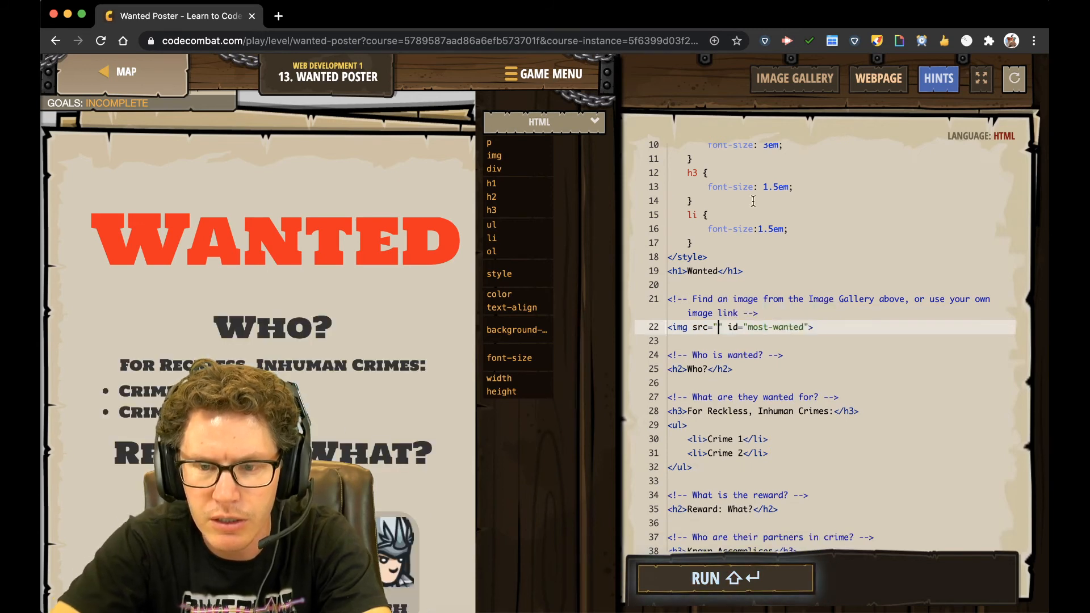
left_click(793, 78)
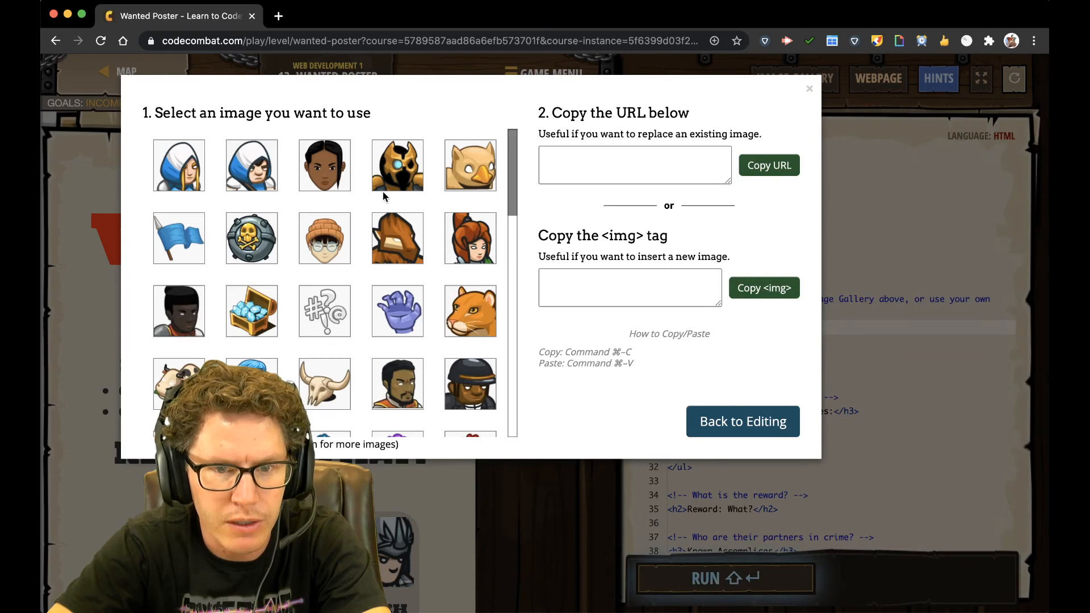
left_click(398, 165)
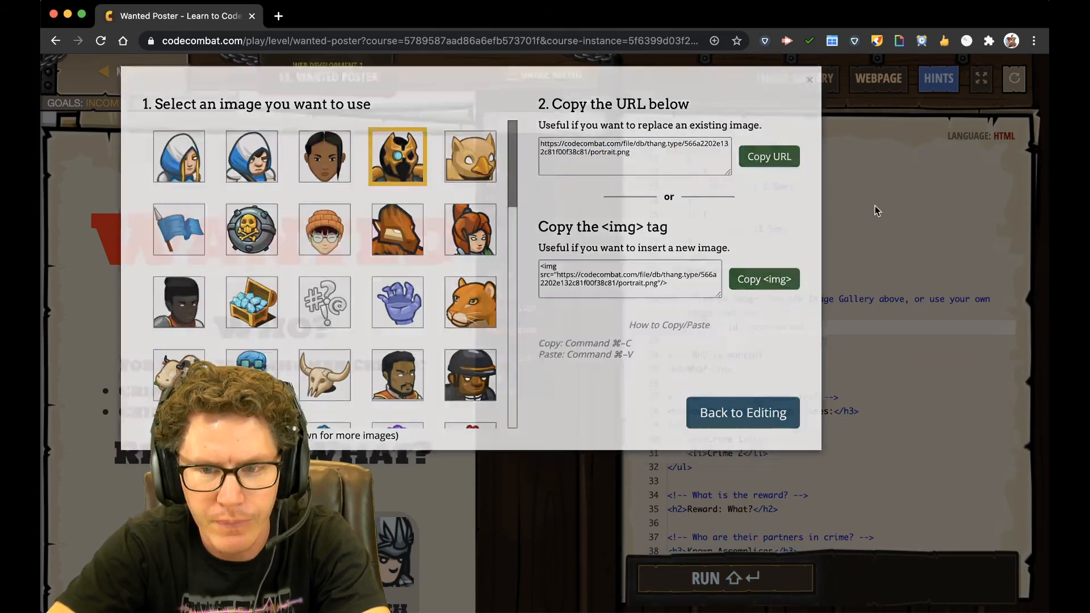
left_click(742, 412)
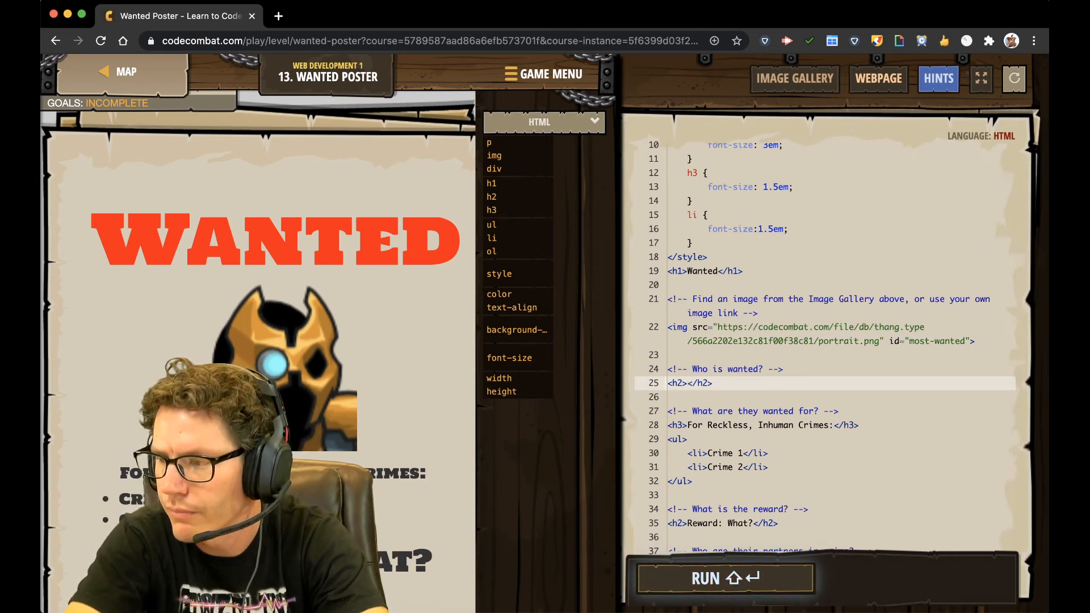
Name the wanted person 'Mr. Kelly' and list the first crime, 'playing too loud'.
type("M")
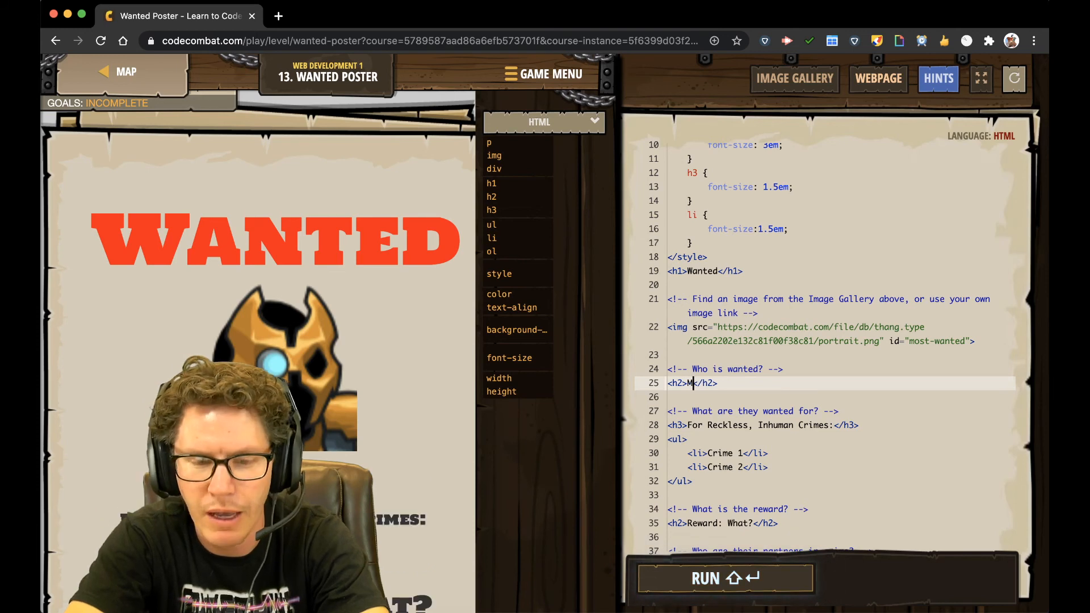
type("r. Kelly")
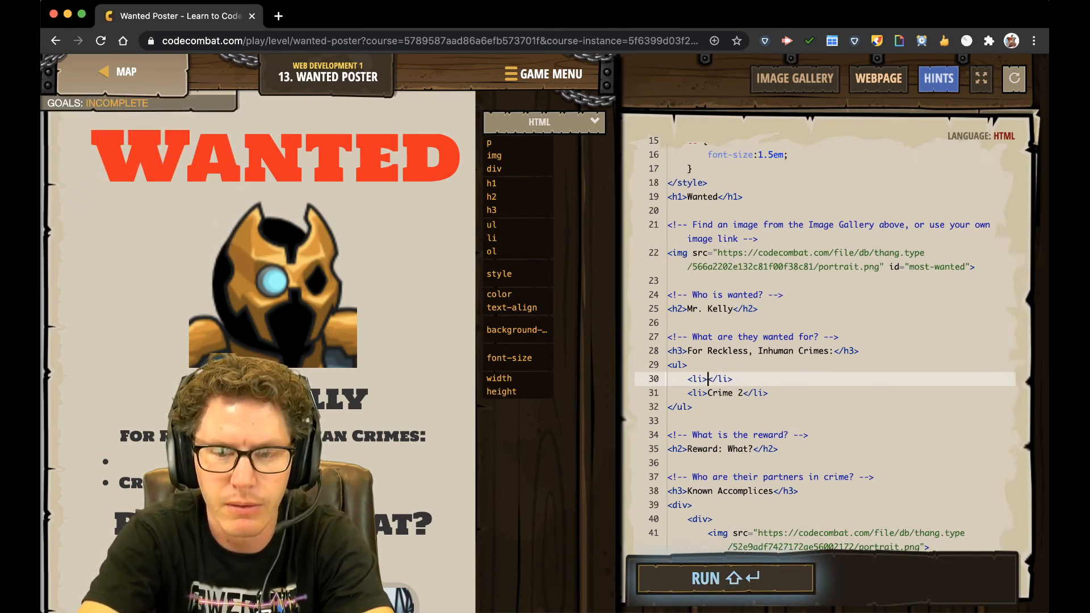
type("playing too loud")
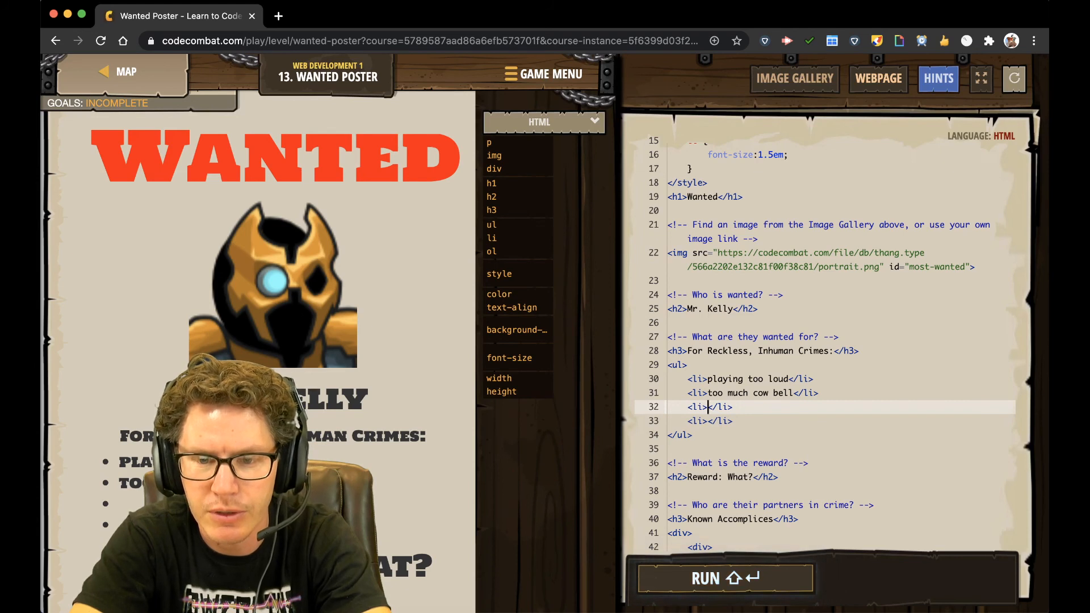
Add the remaining crimes, including 'too much brass' and 'not enough percussion'.
type("p")
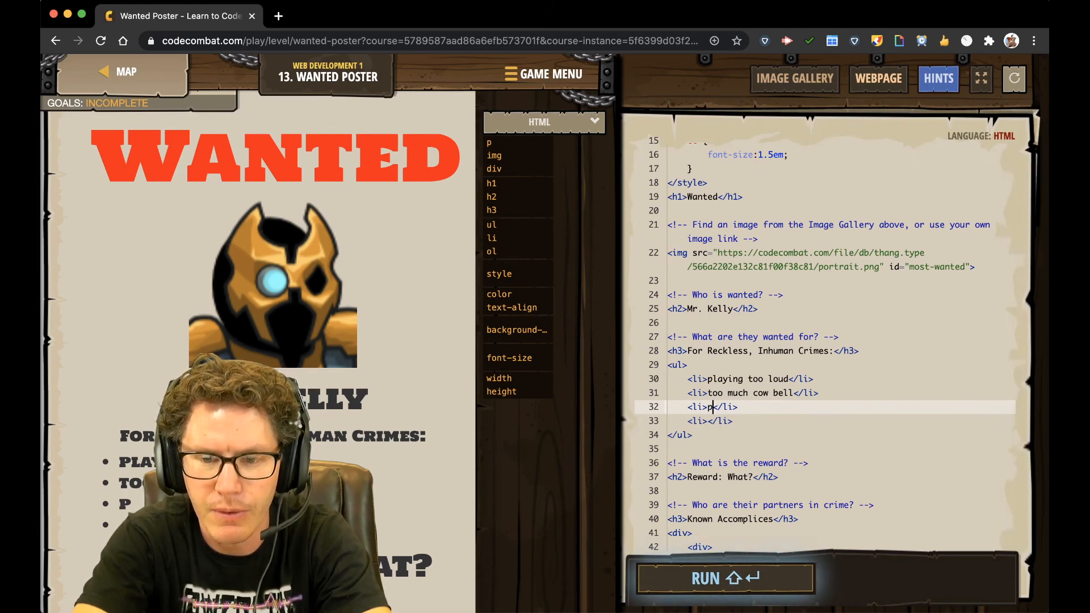
key("Backspace")
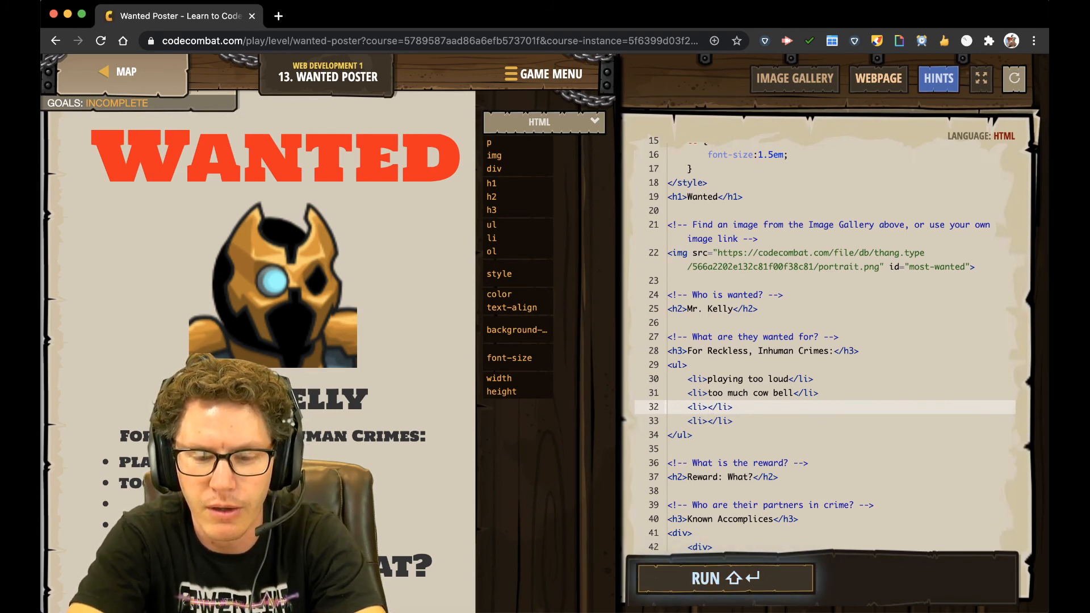
type("too much b")
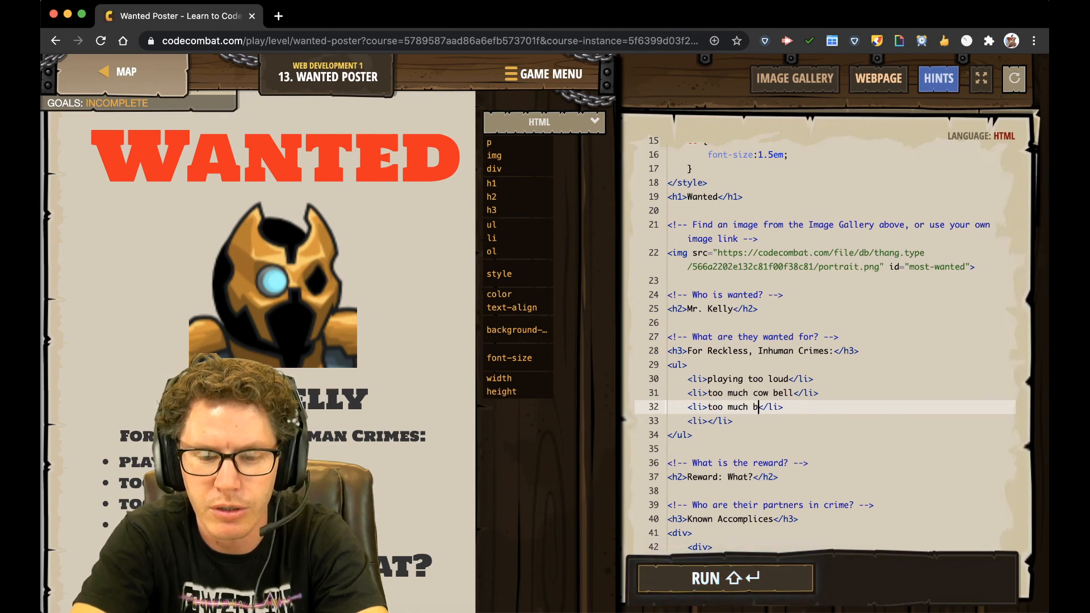
type("rass")
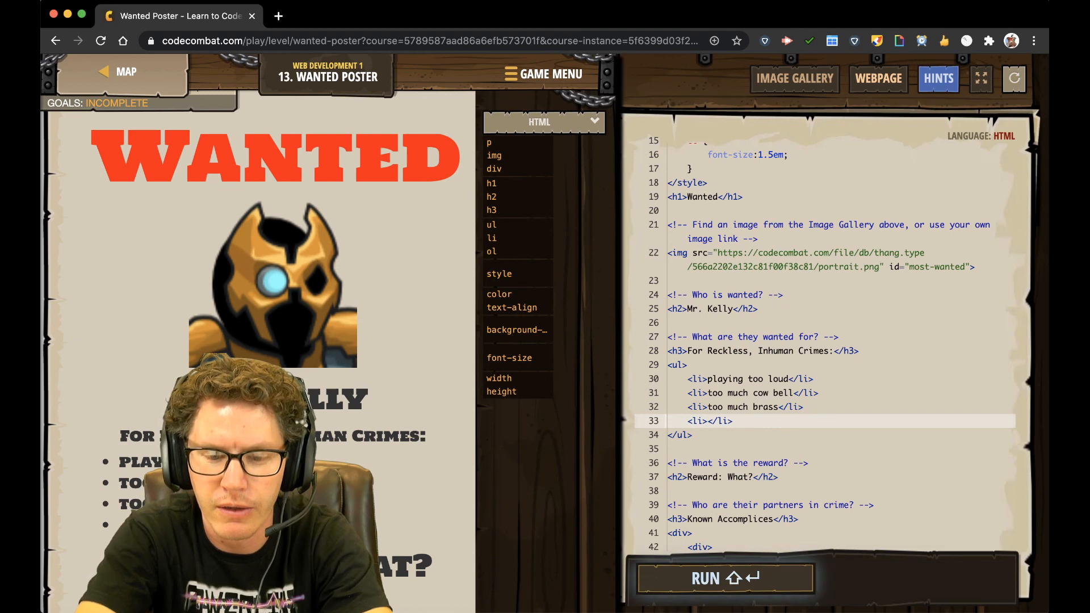
type("not enough")
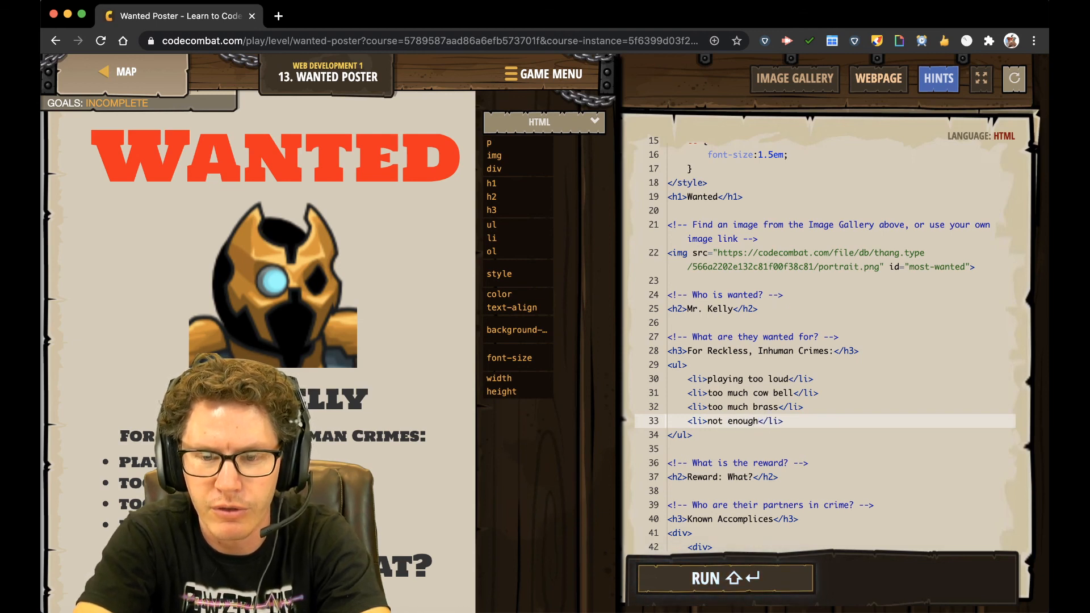
type("percussion")
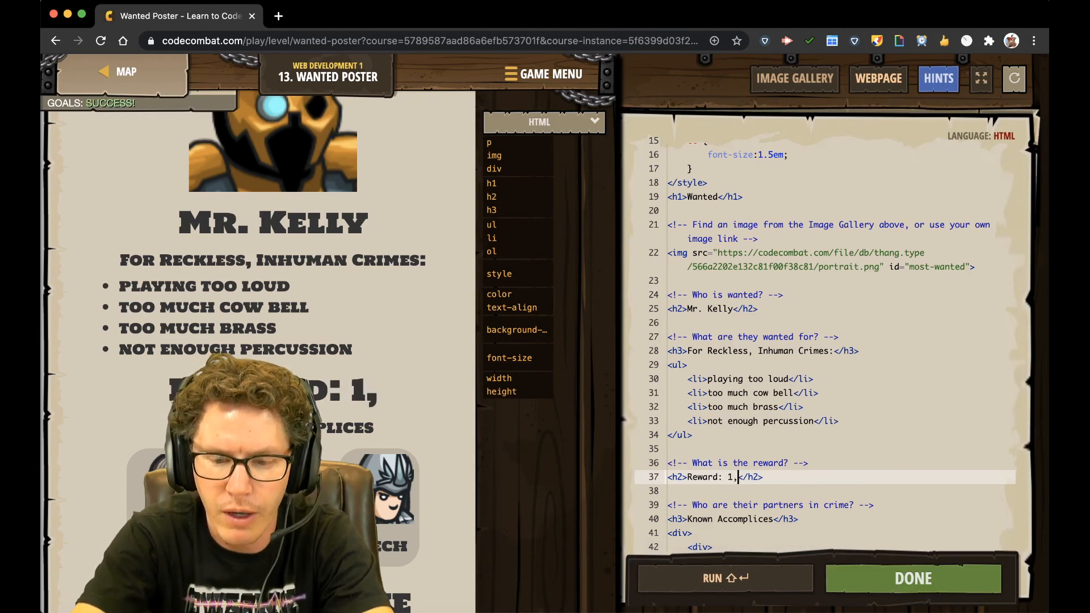
Make the Reward heading read '1,000,000 PopTarts'.
type("000,00")
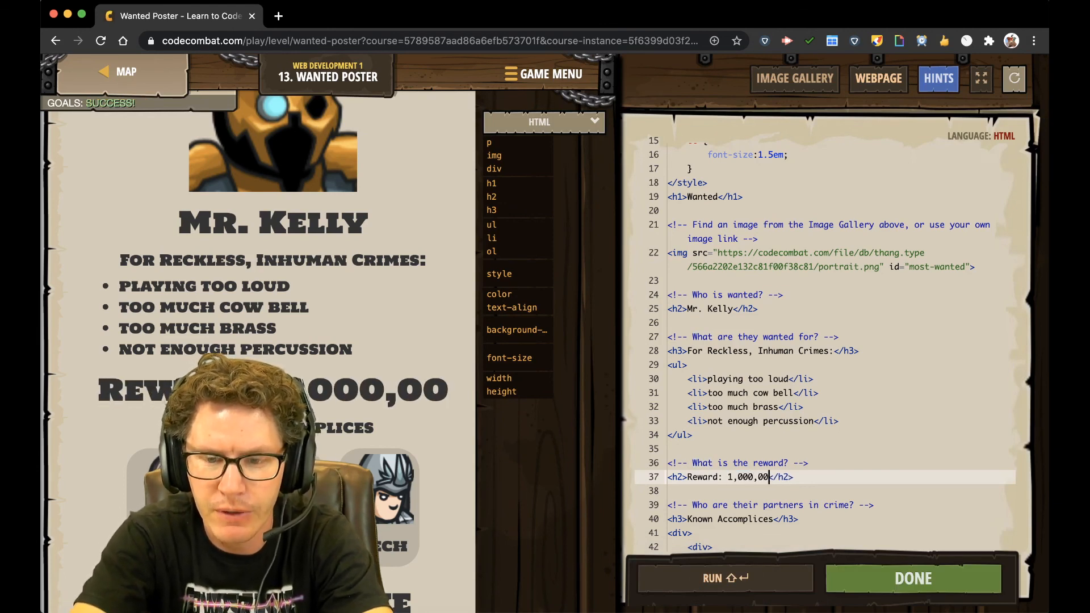
type("Pop")
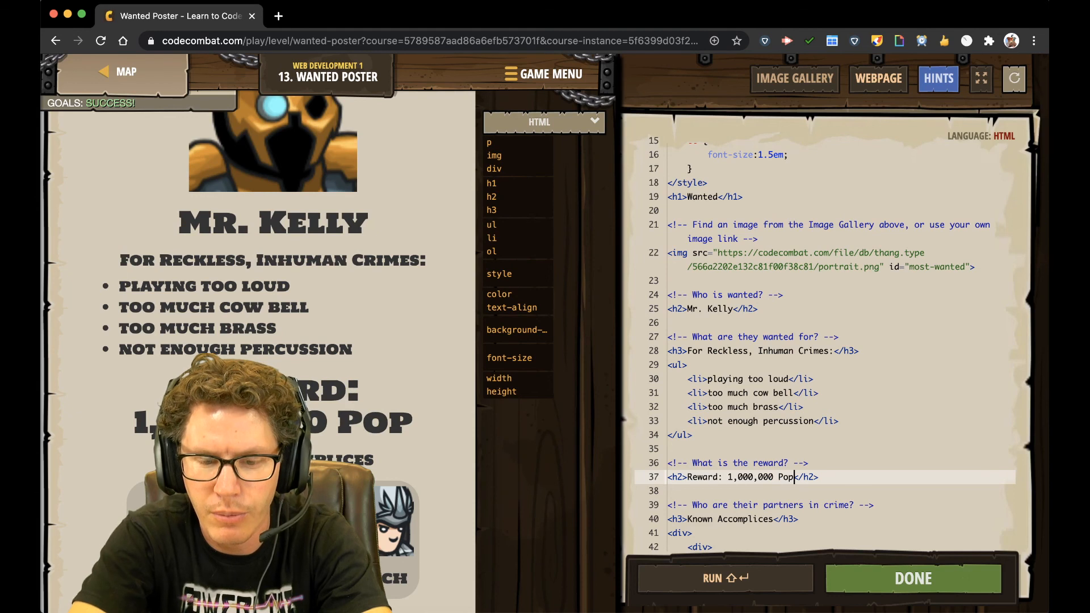
type("Tarts")
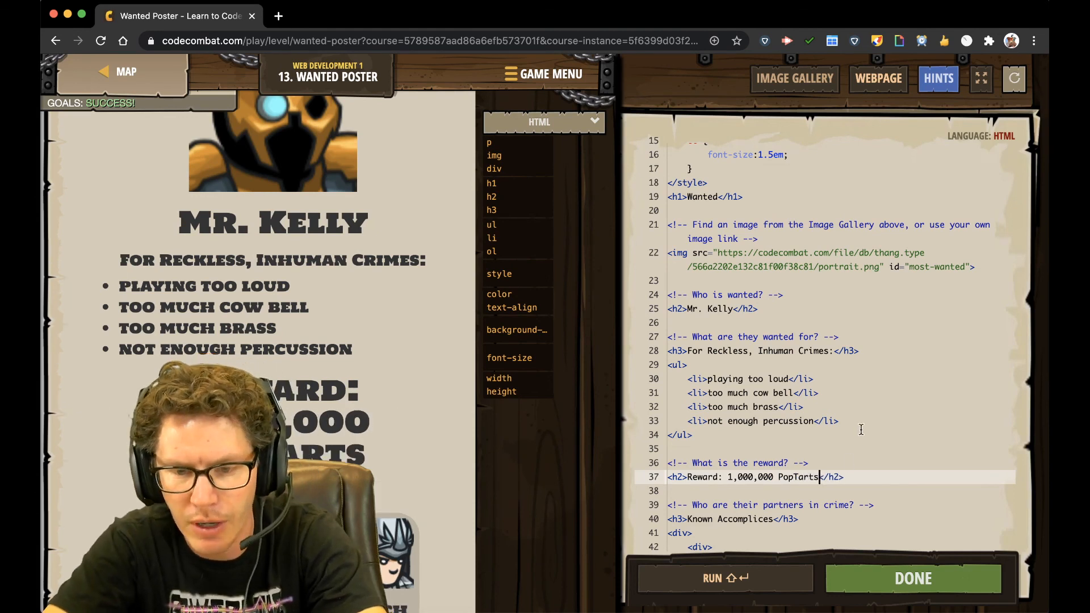
scroll("down", 3)
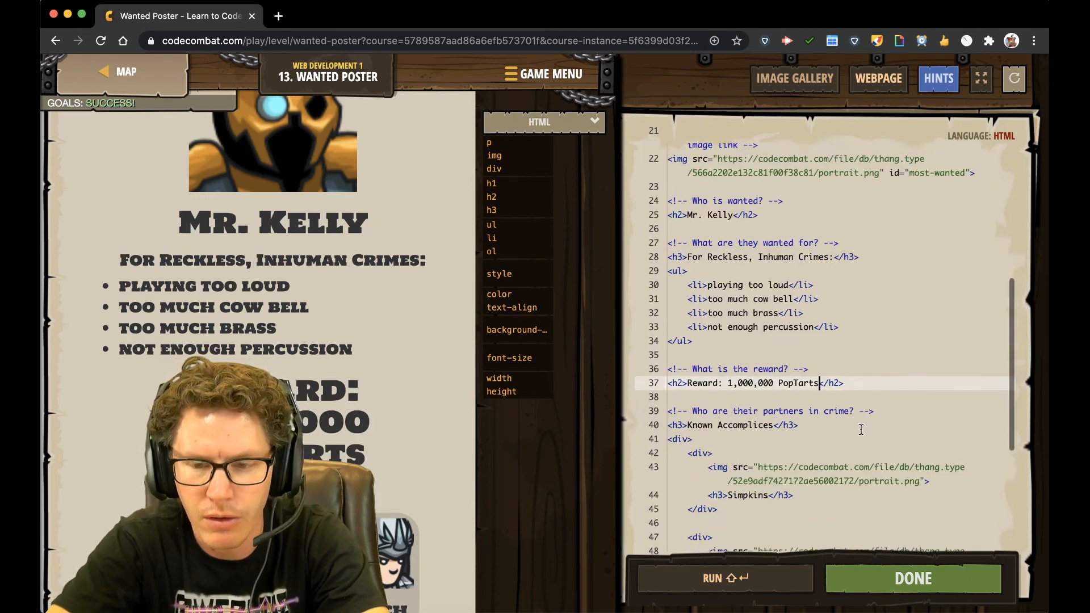
scroll("down", 3)
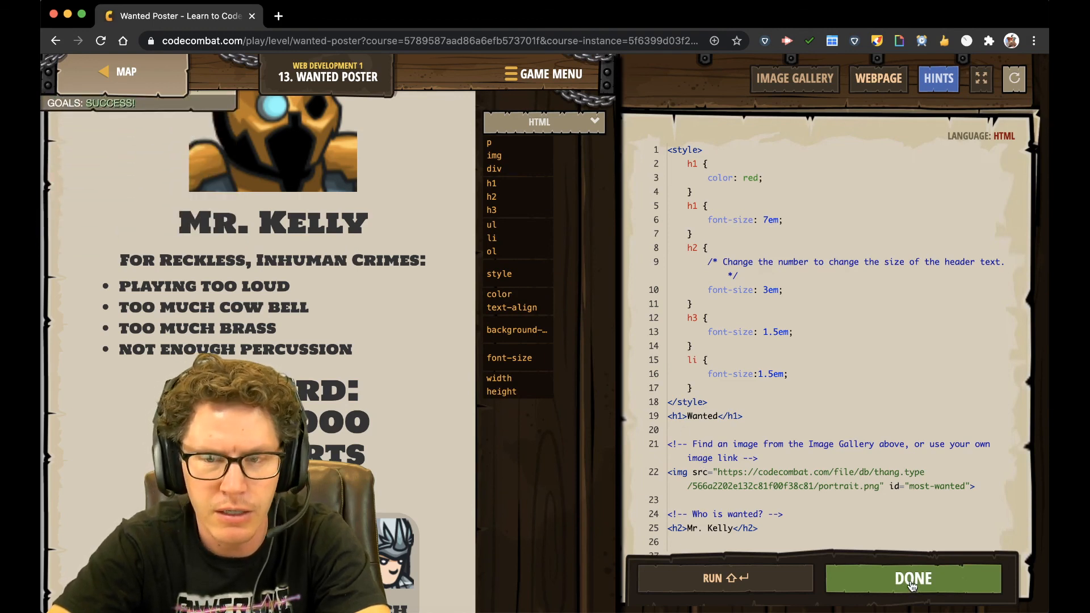
Mark the project DONE and view the class's published Wanted Poster gallery.
left_click(912, 578)
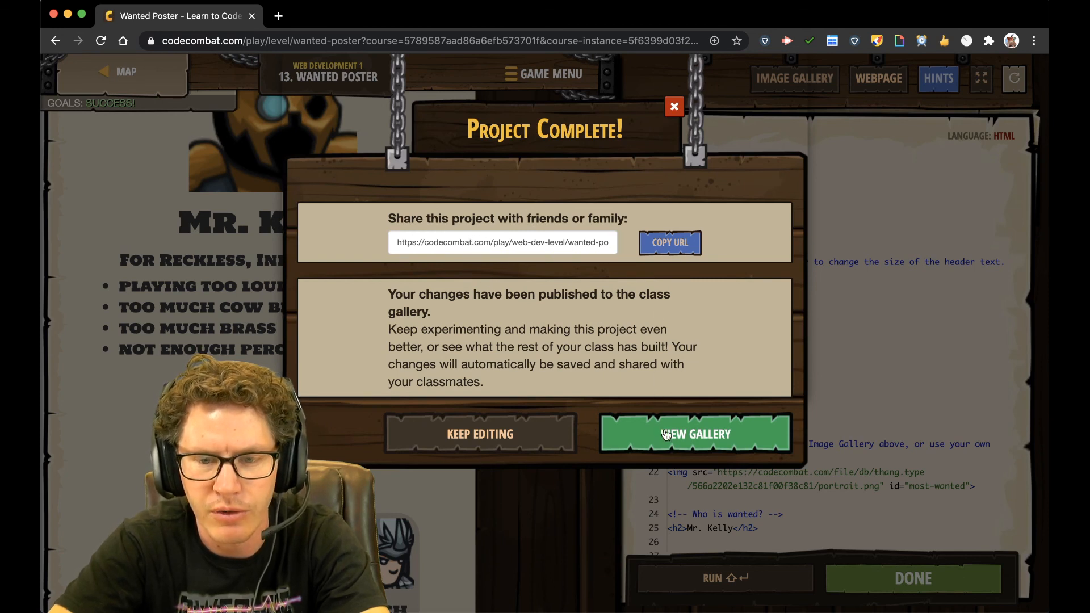
left_click(695, 433)
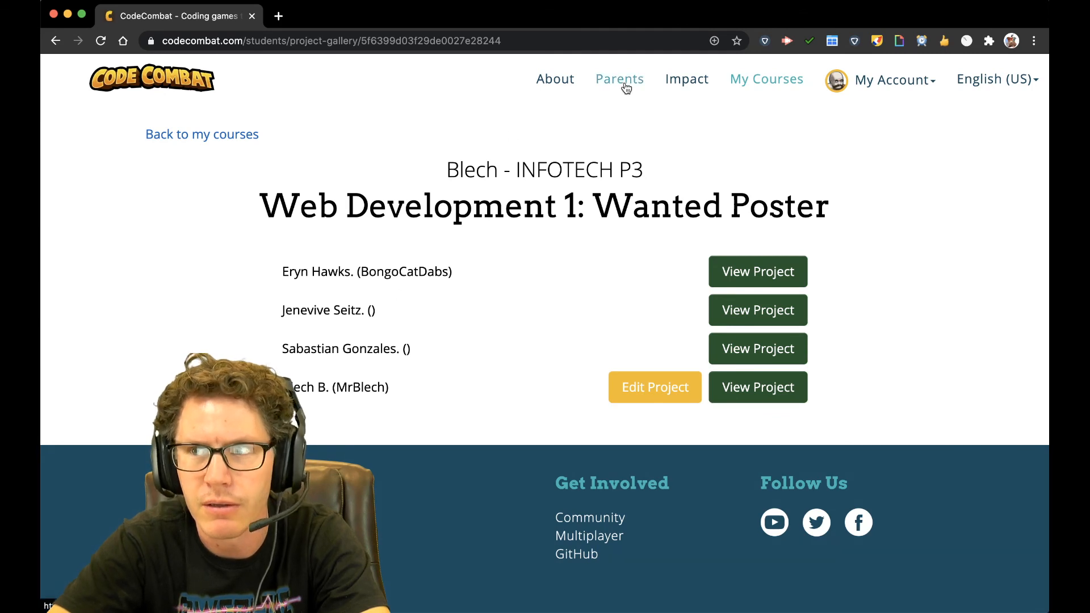
mouse_move(649, 85)
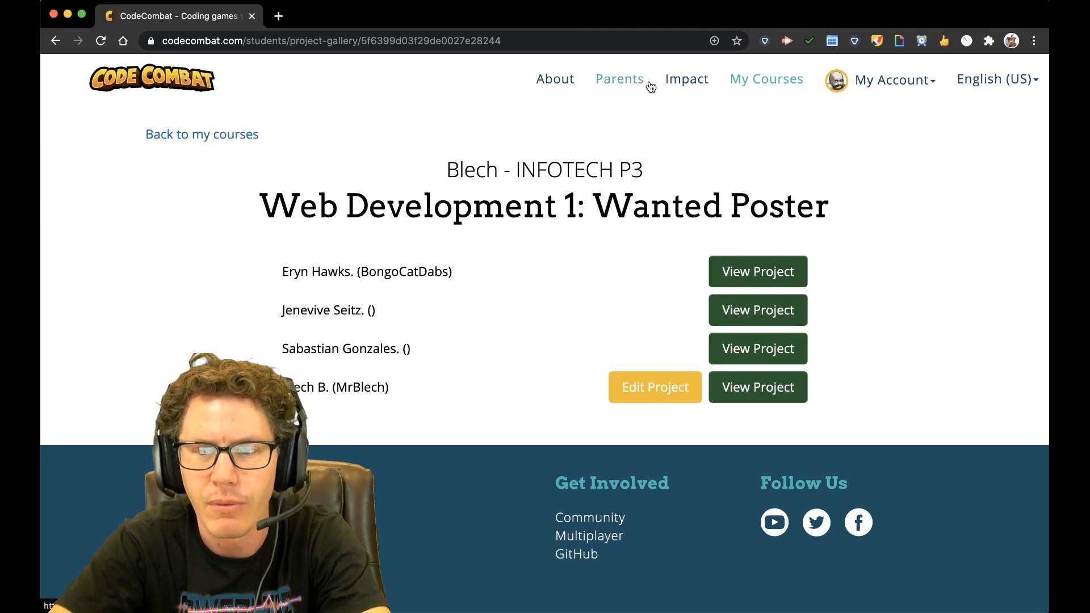